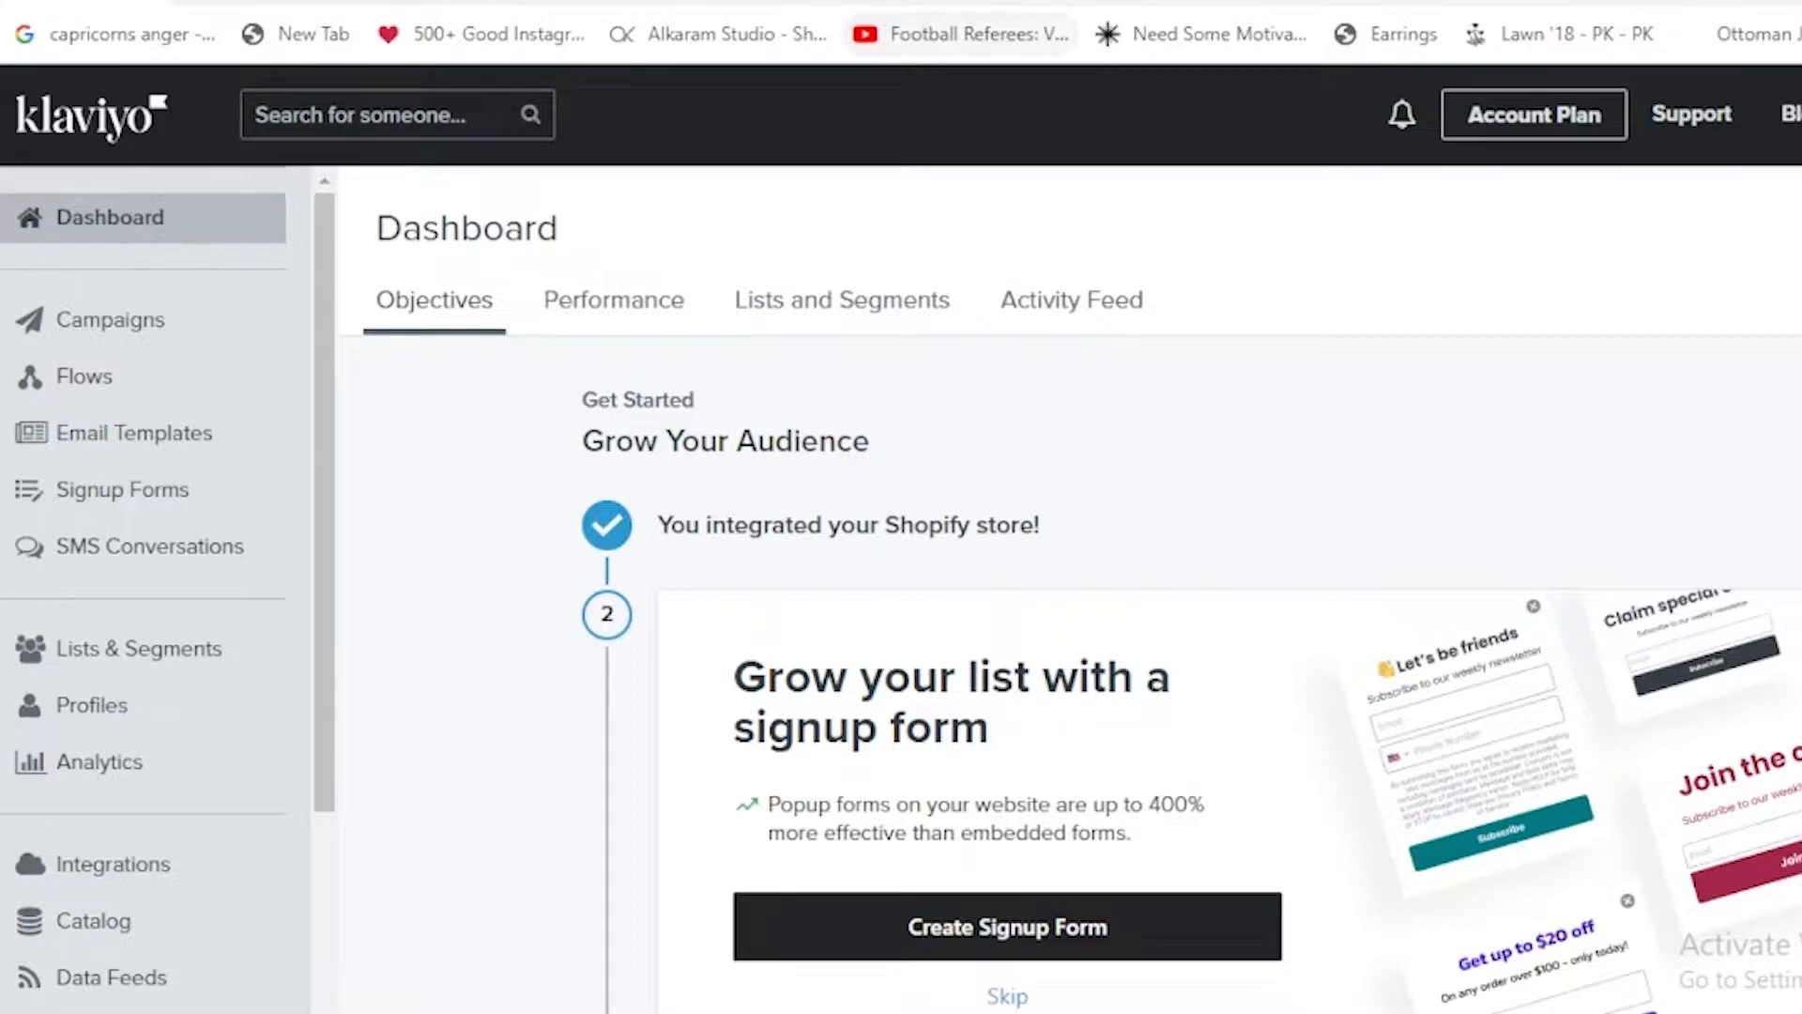
pyautogui.moveTo(1200, 33)
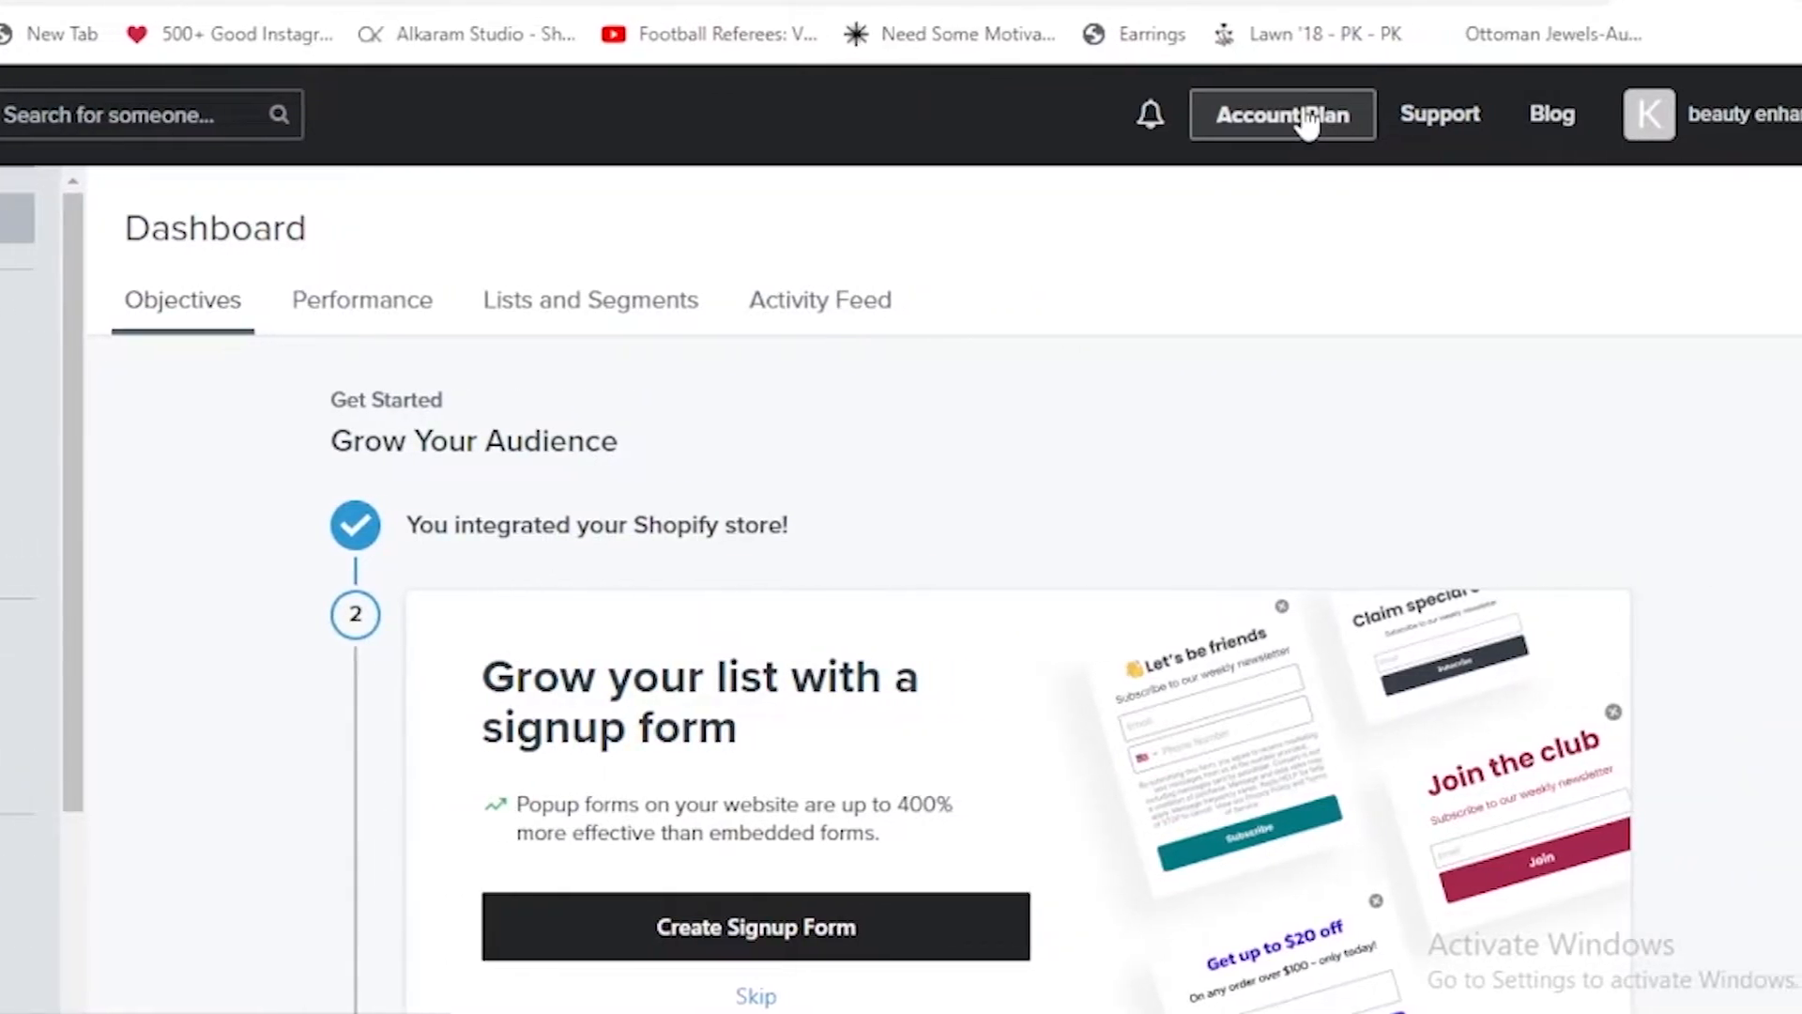
# View the Klaviyo billing page: free $0 current plan, usage, and $0/$20/$15 plan options for 250 profiles.
pyautogui.click(1282, 115)
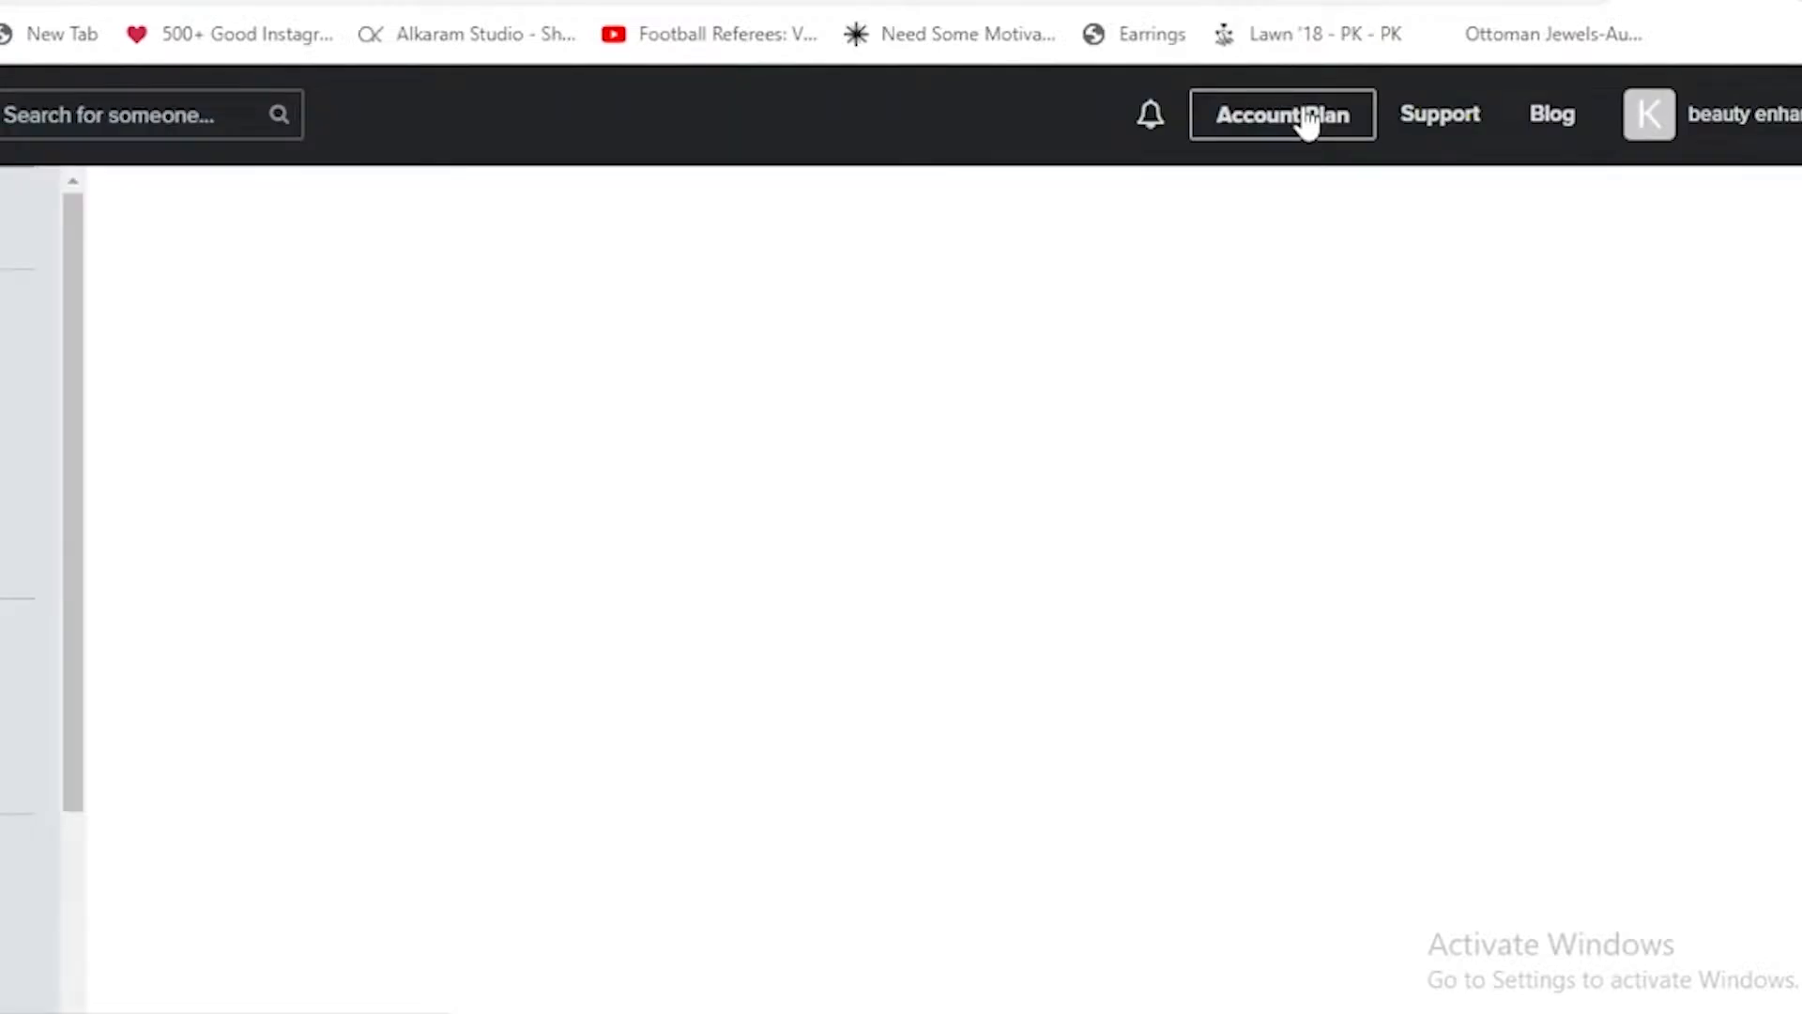
pyautogui.click(1280, 115)
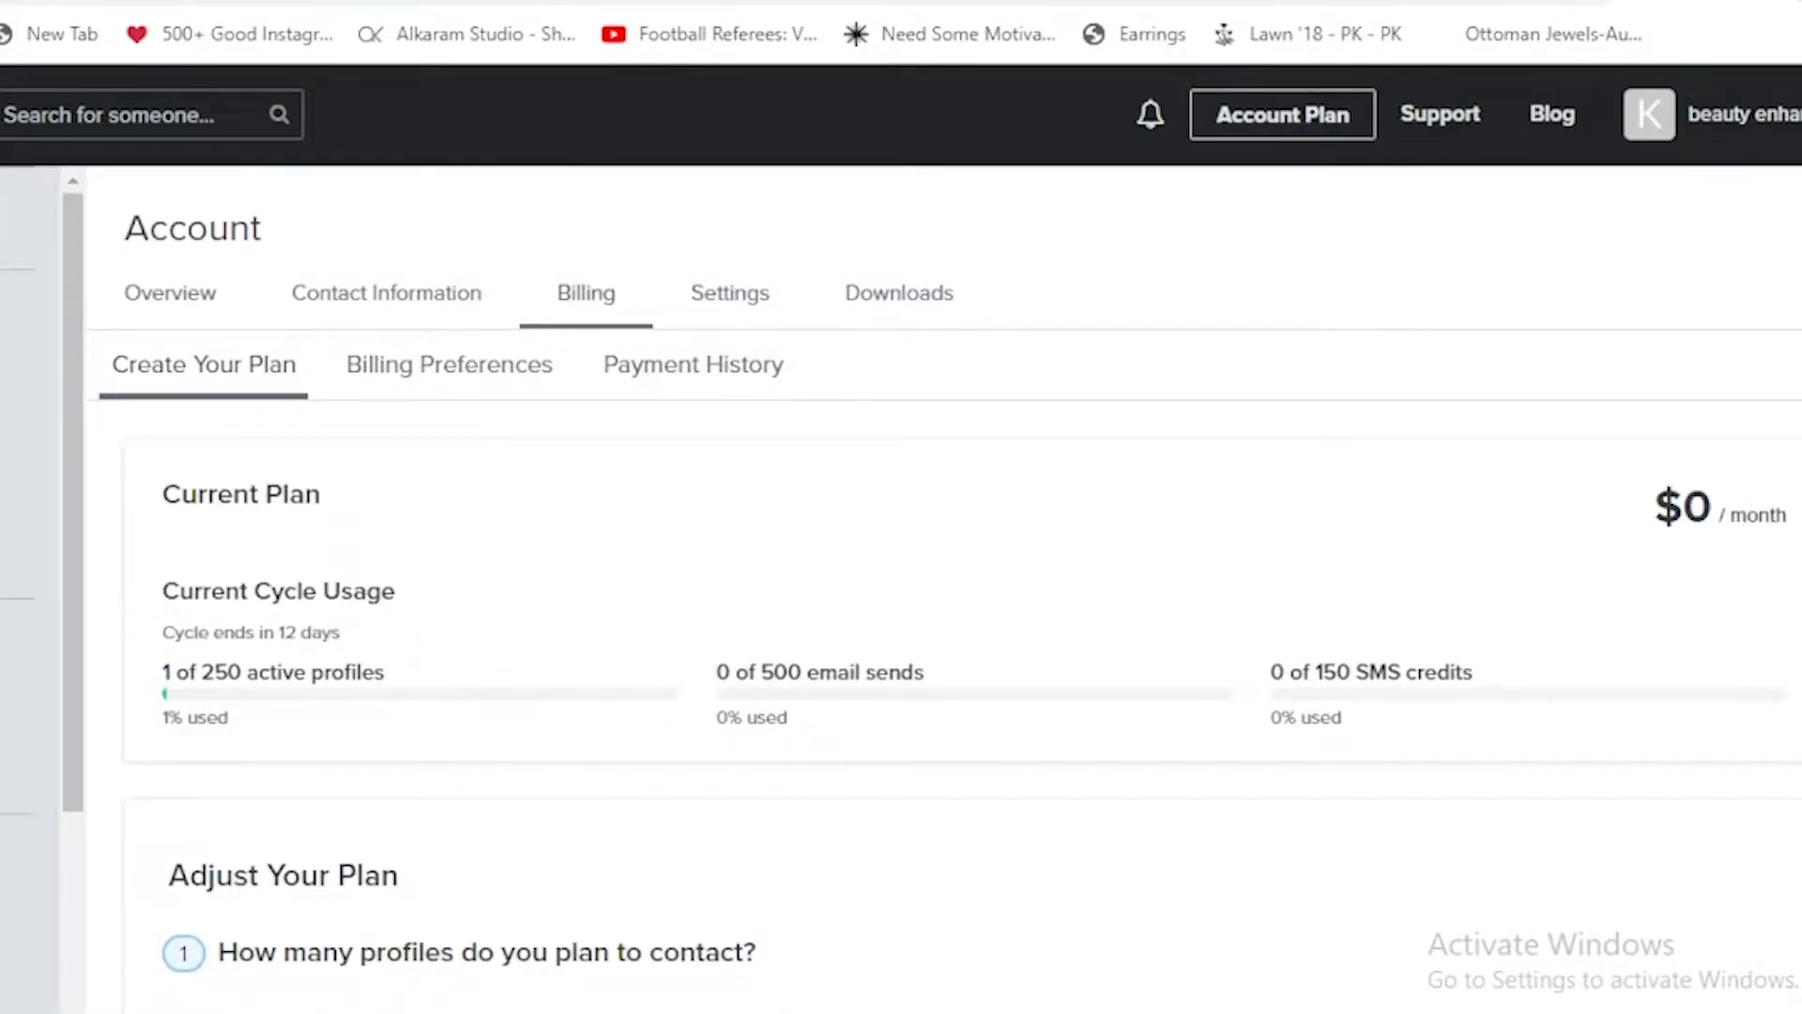
pyautogui.scroll(-3)
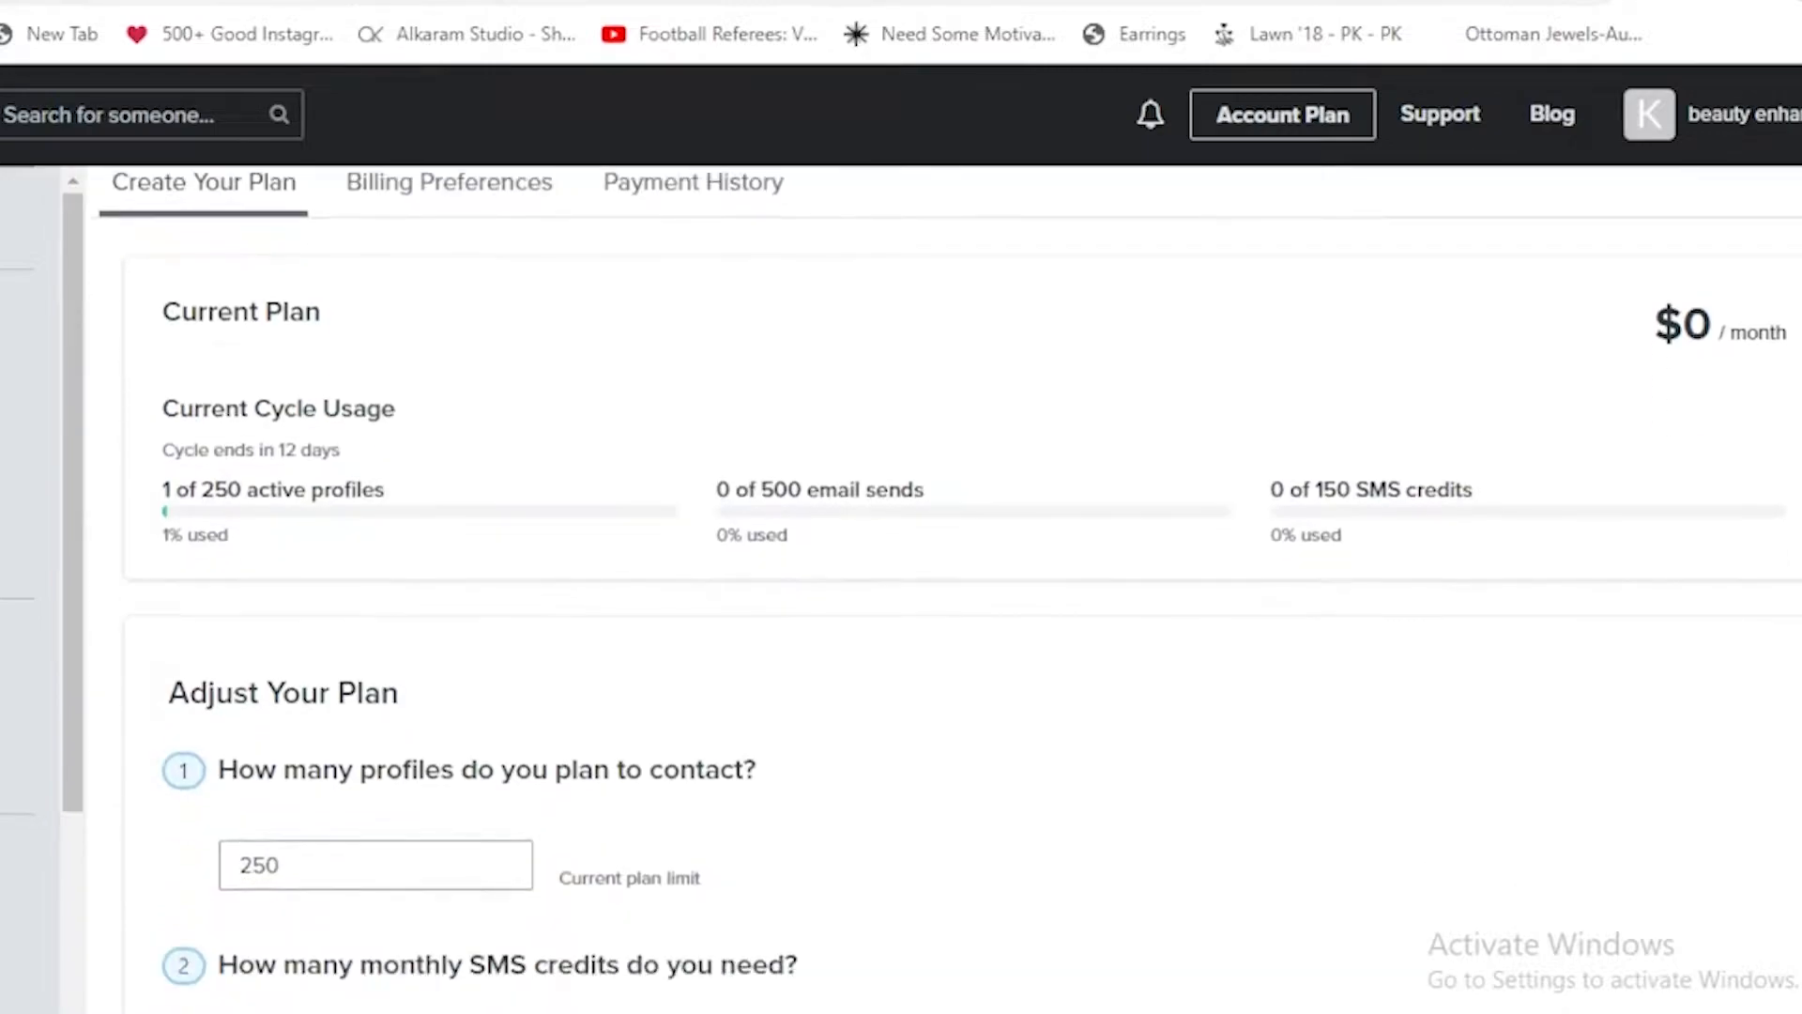
pyautogui.scroll(-3)
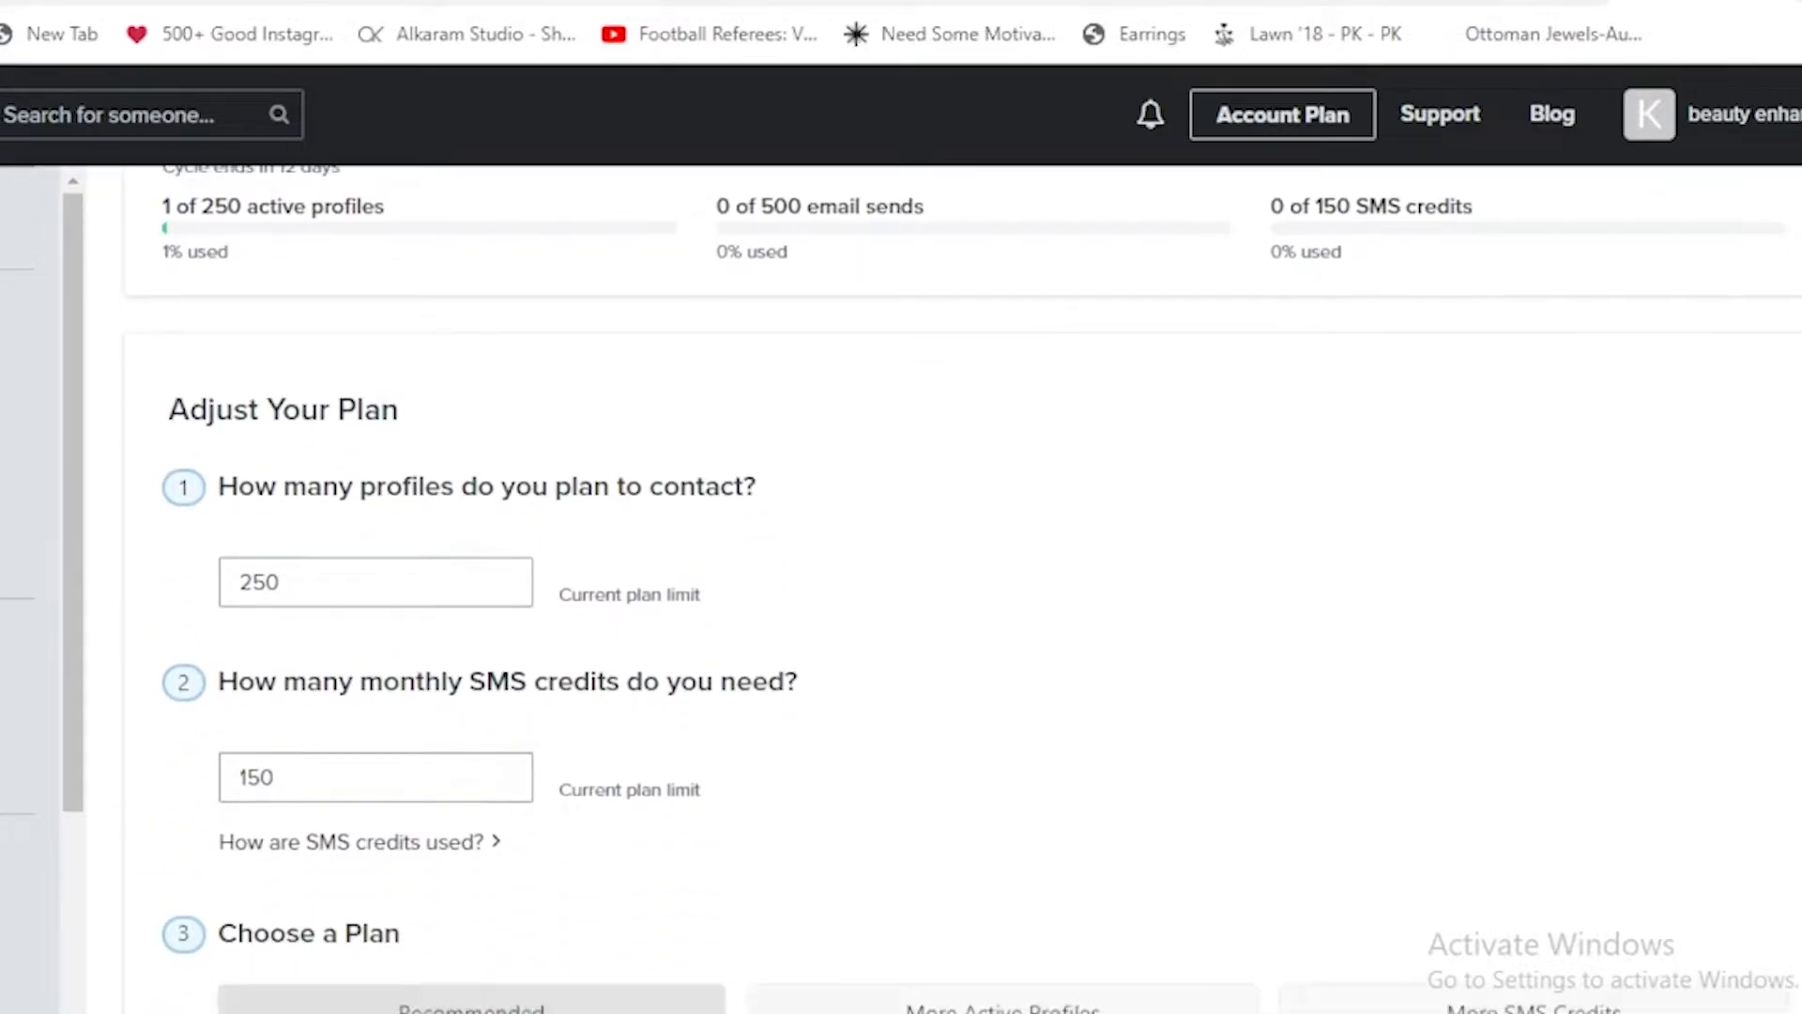
pyautogui.scroll(-3)
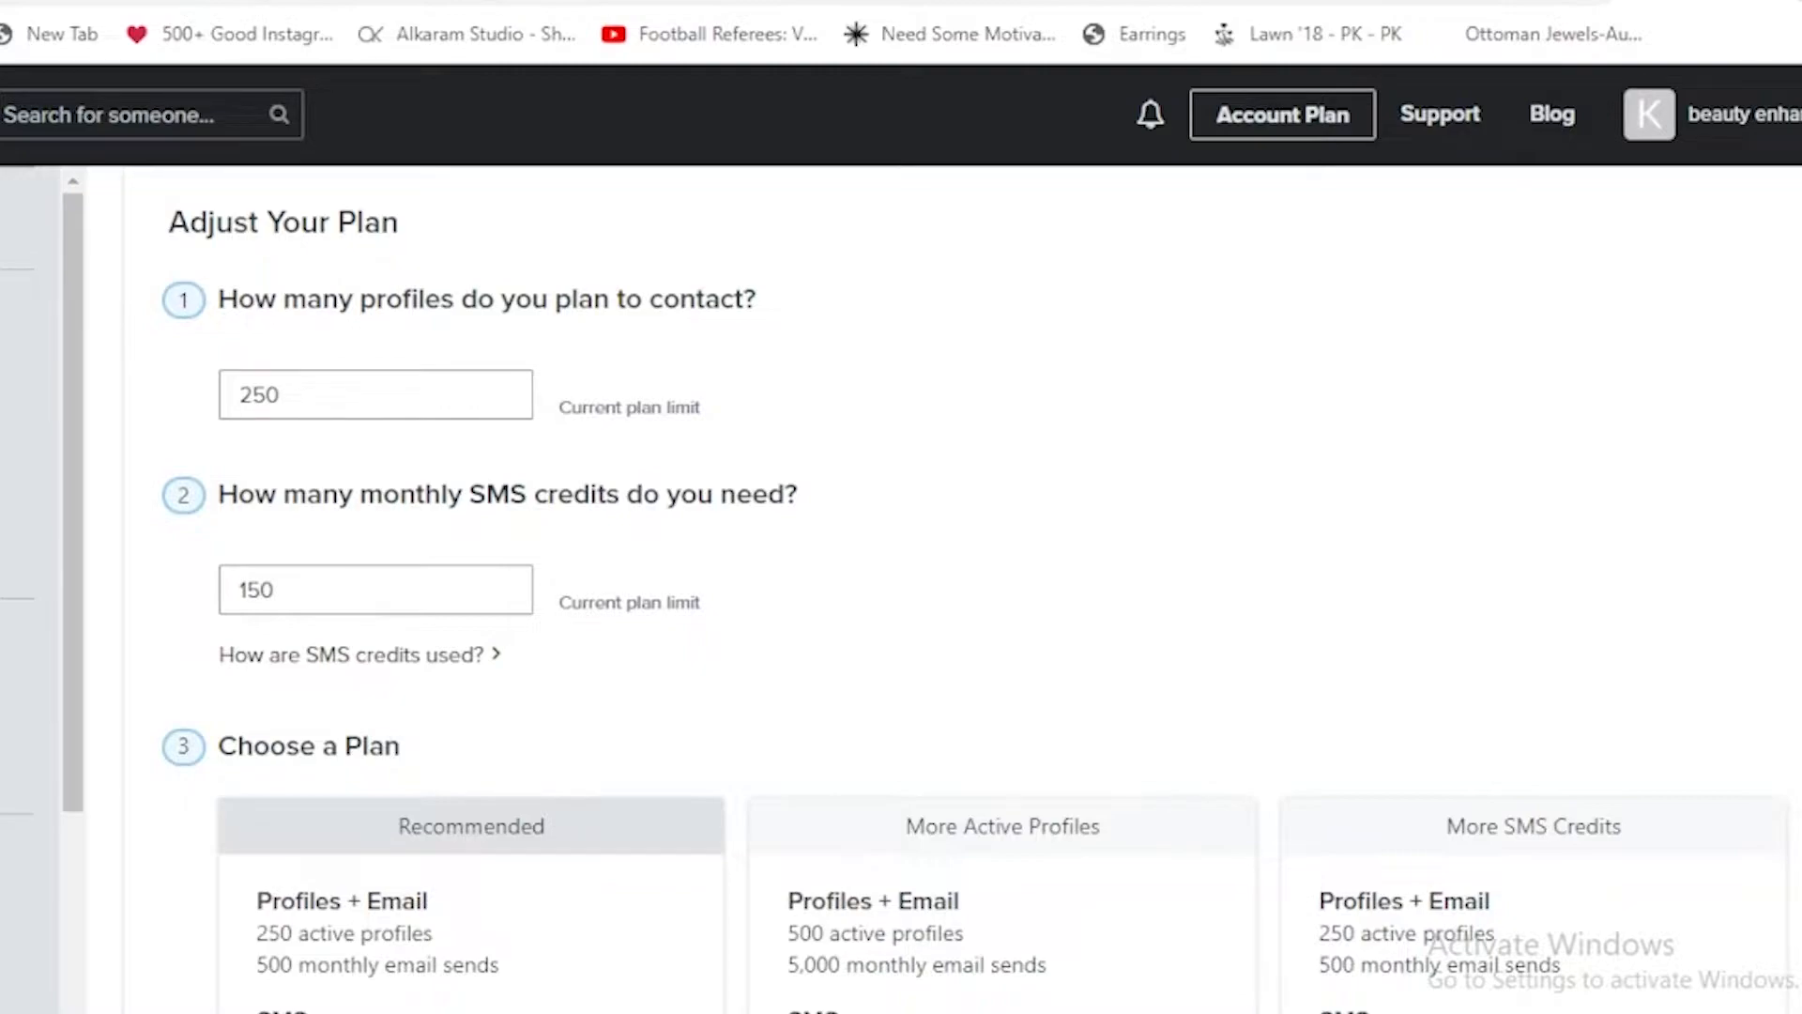
pyautogui.scroll(-3)
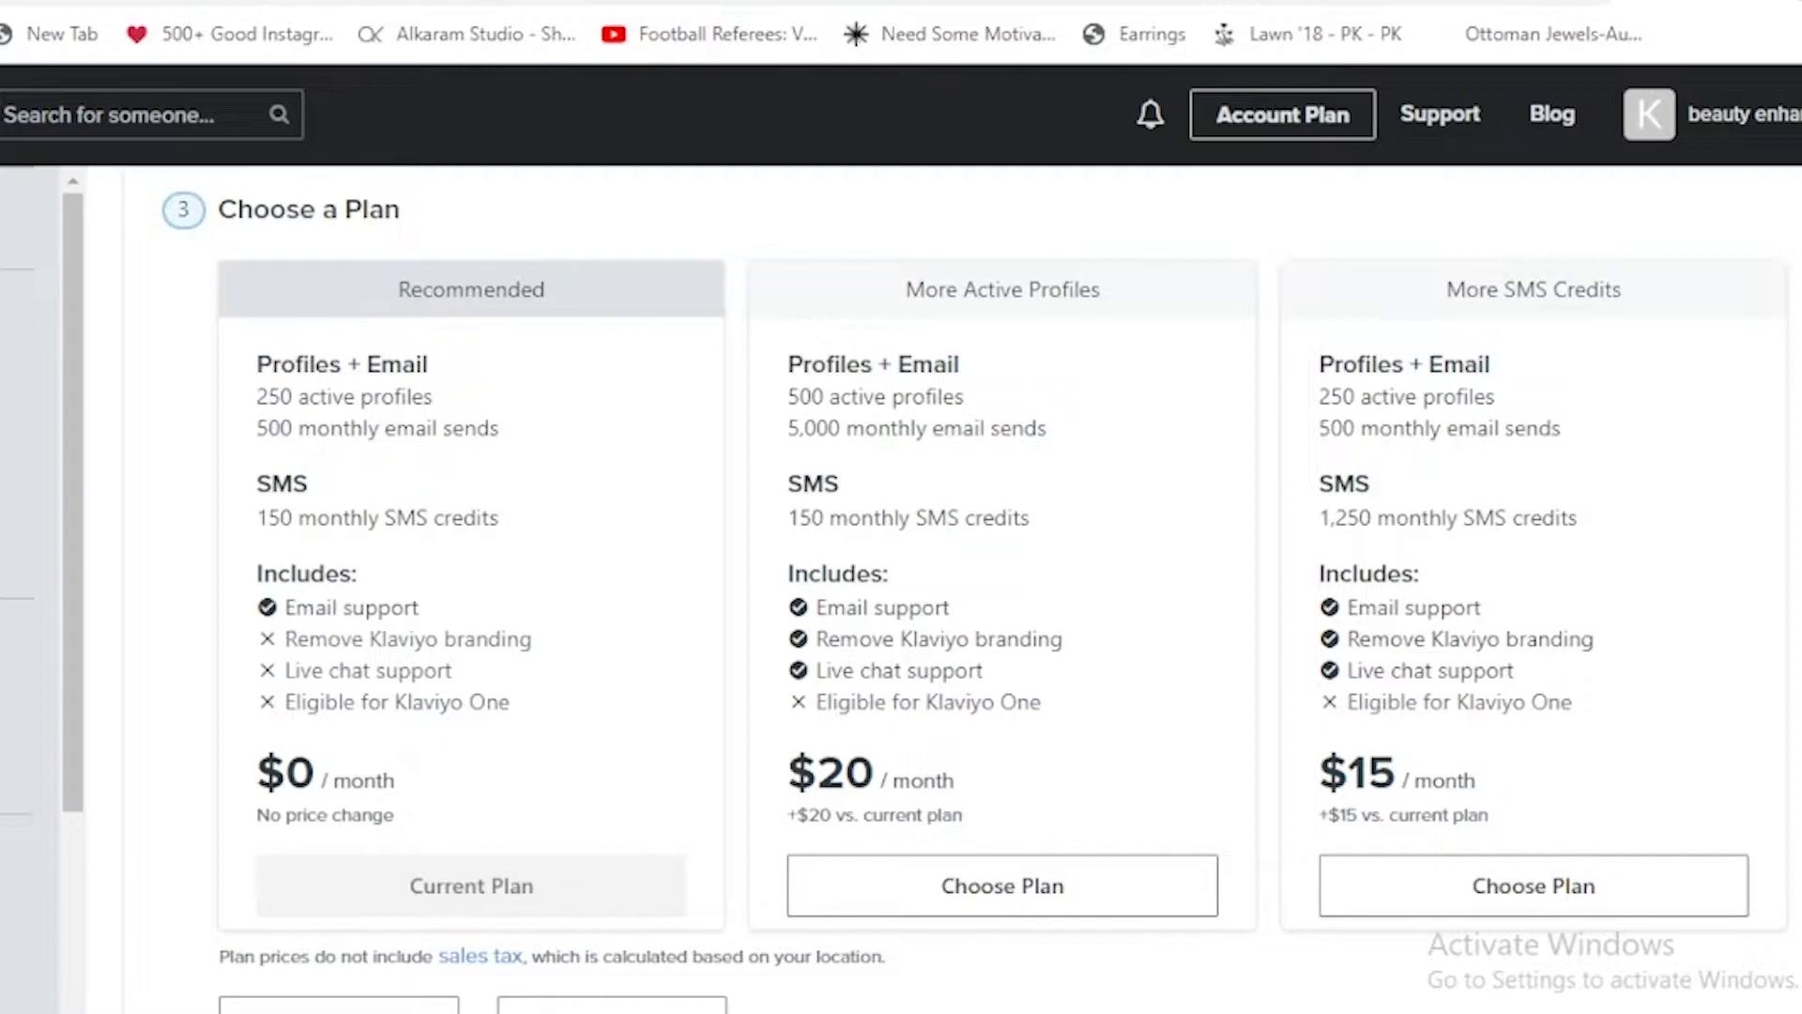
pyautogui.scroll(-3)
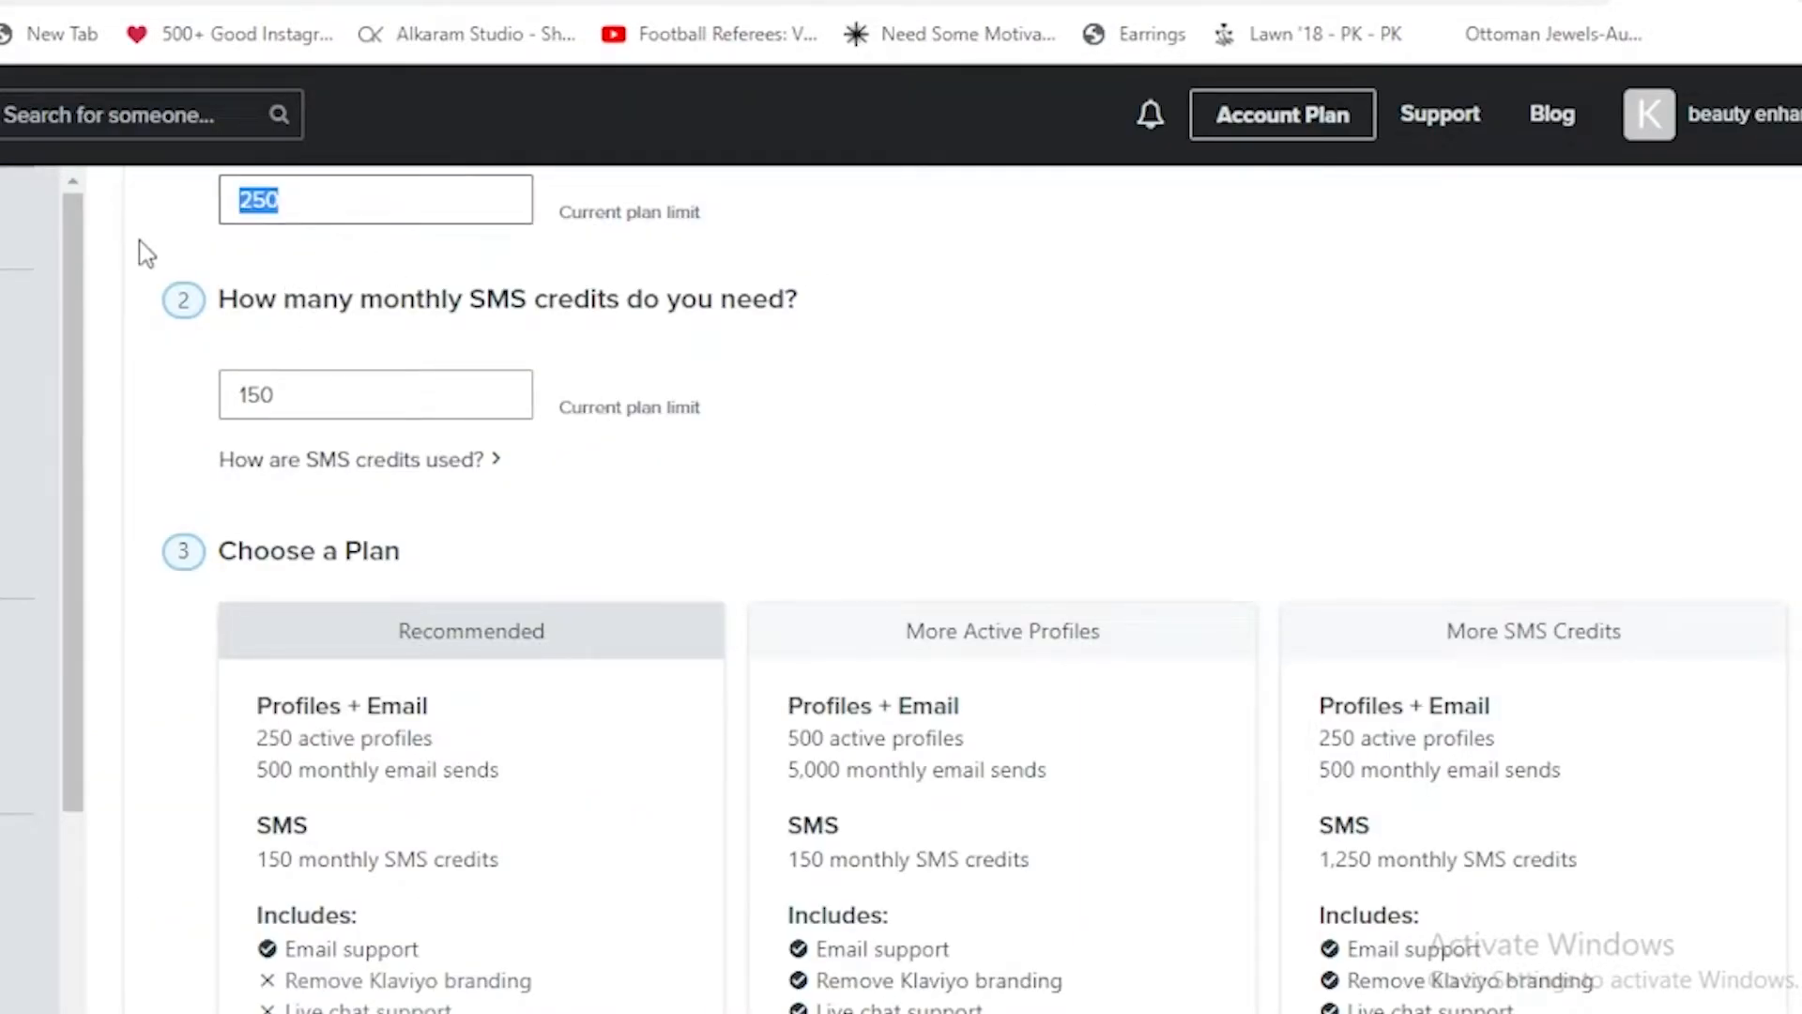
# Set the planned profile count to 700, updating the recommended plans to $30 and $45 per month.
pyautogui.write('7')
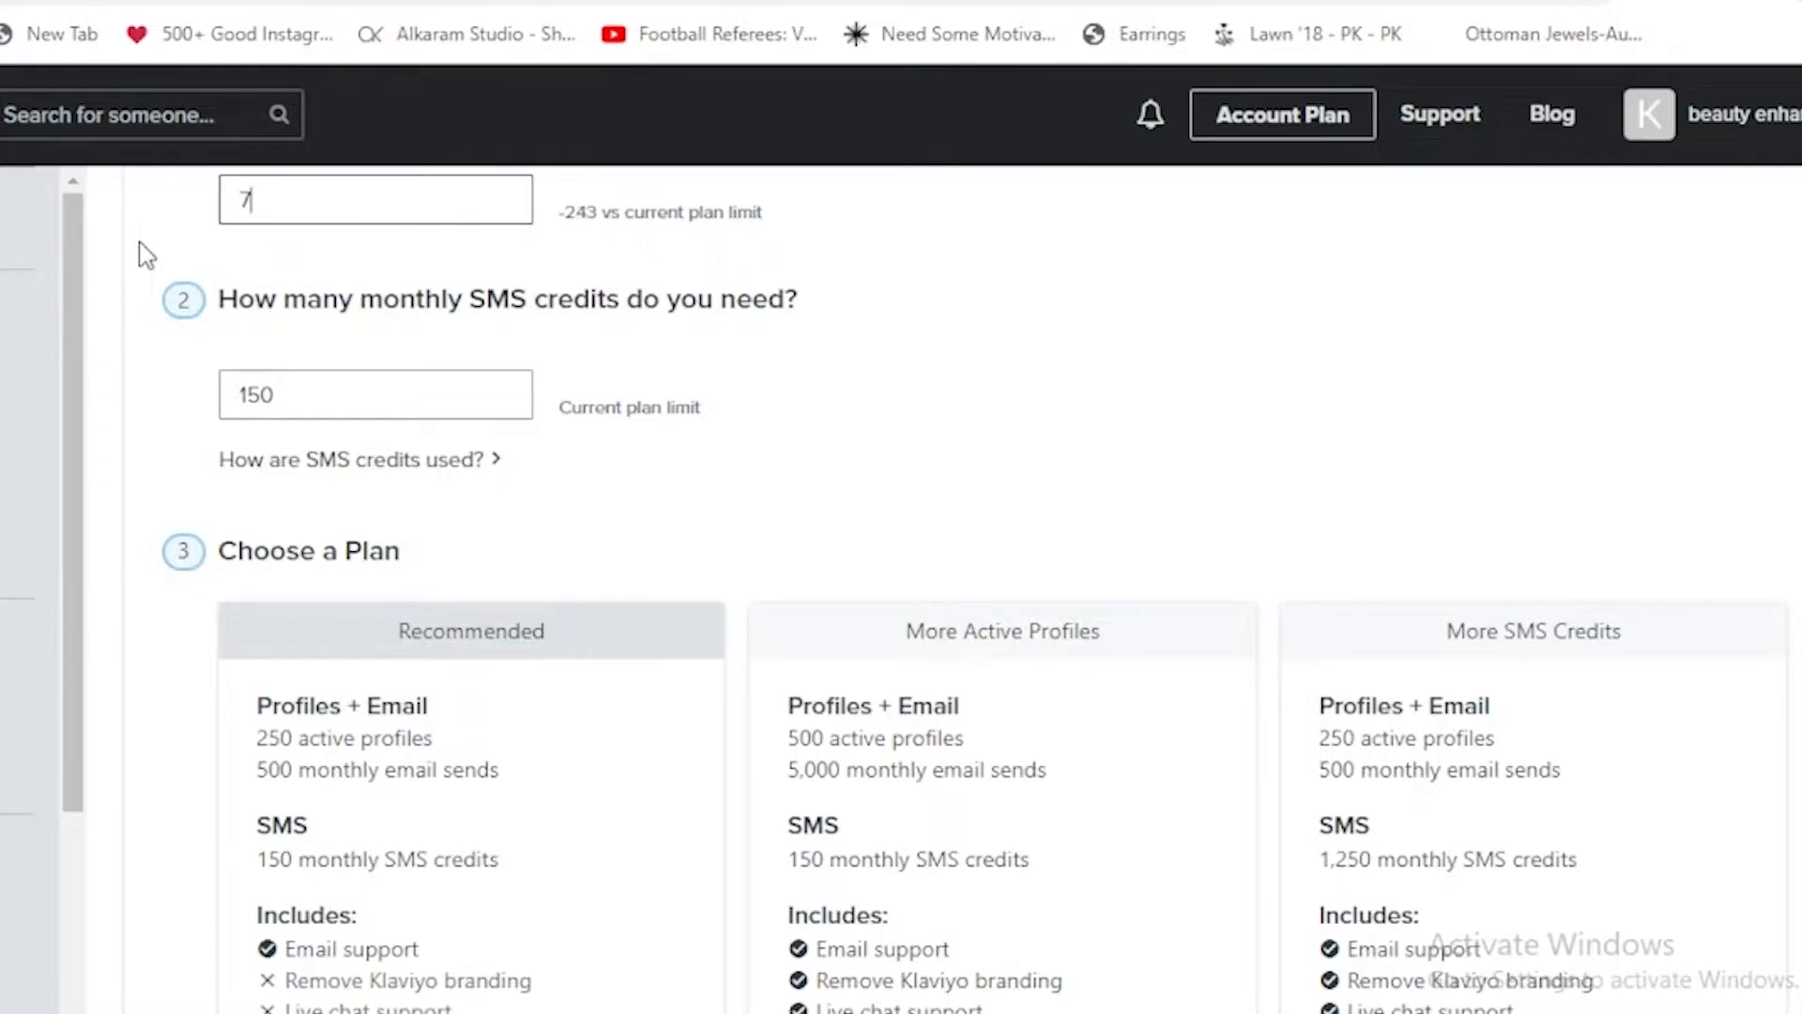
pyautogui.write('700')
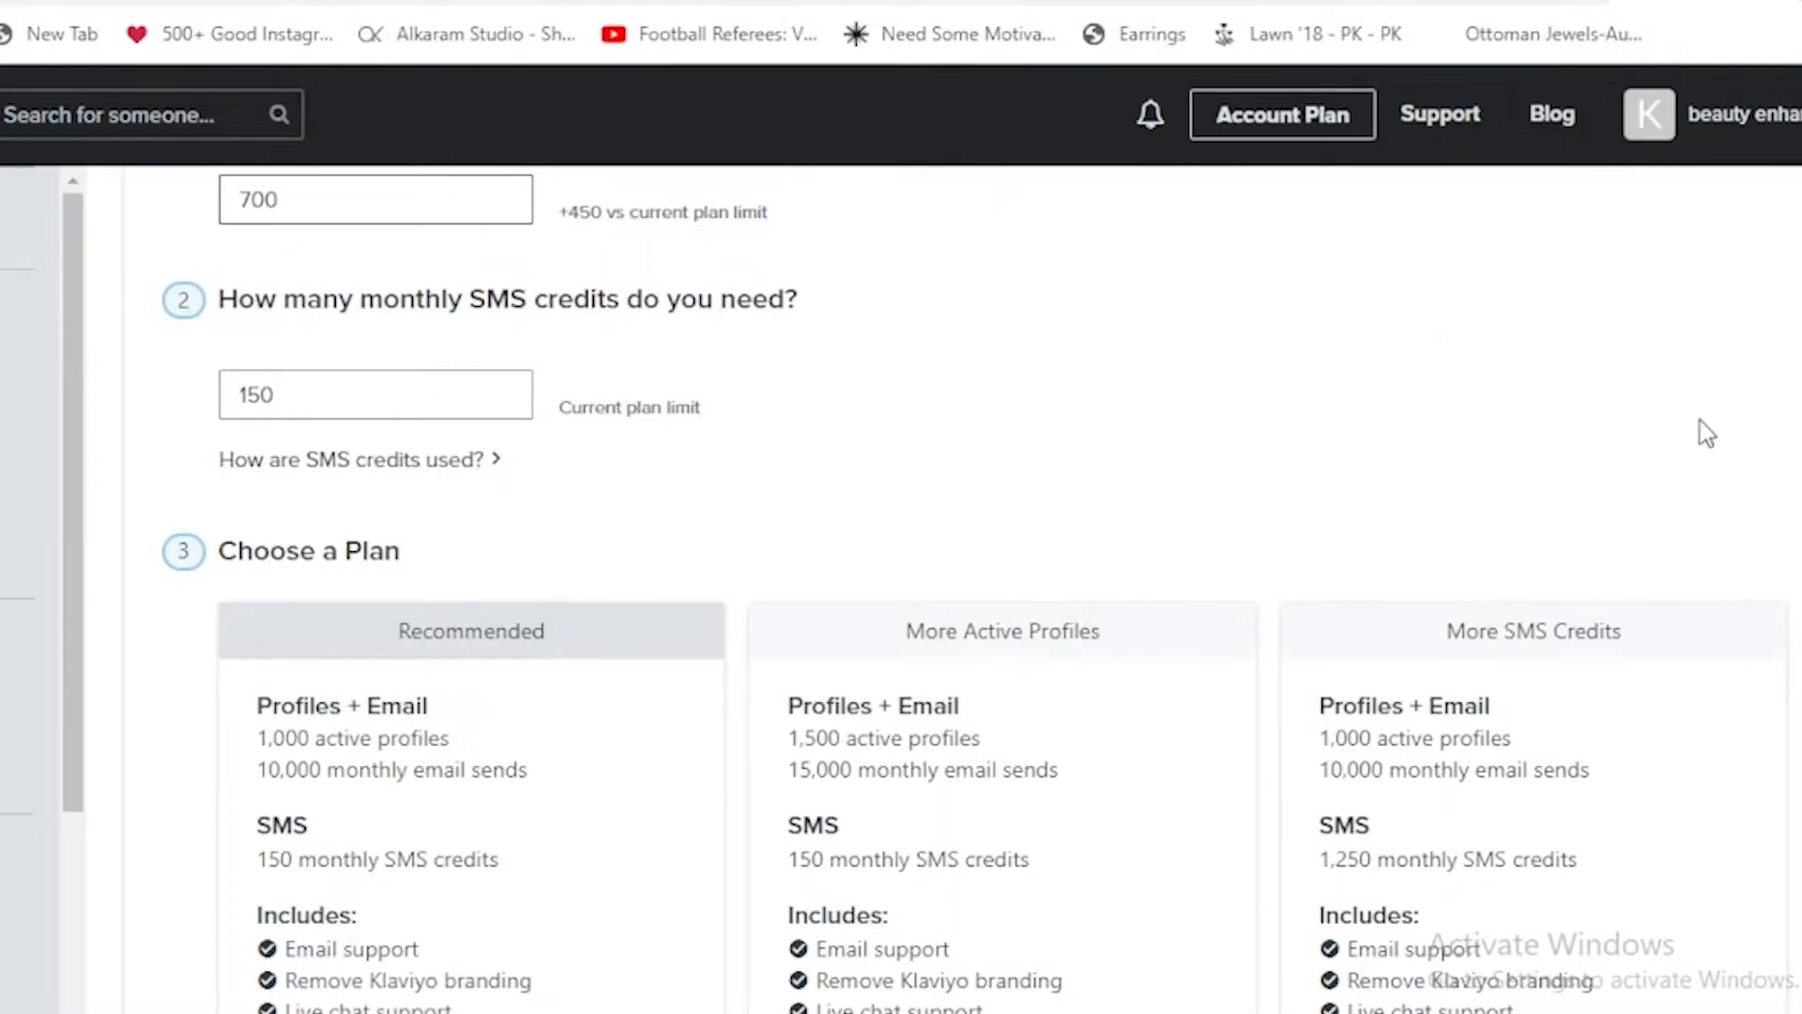
pyautogui.scroll(-3)
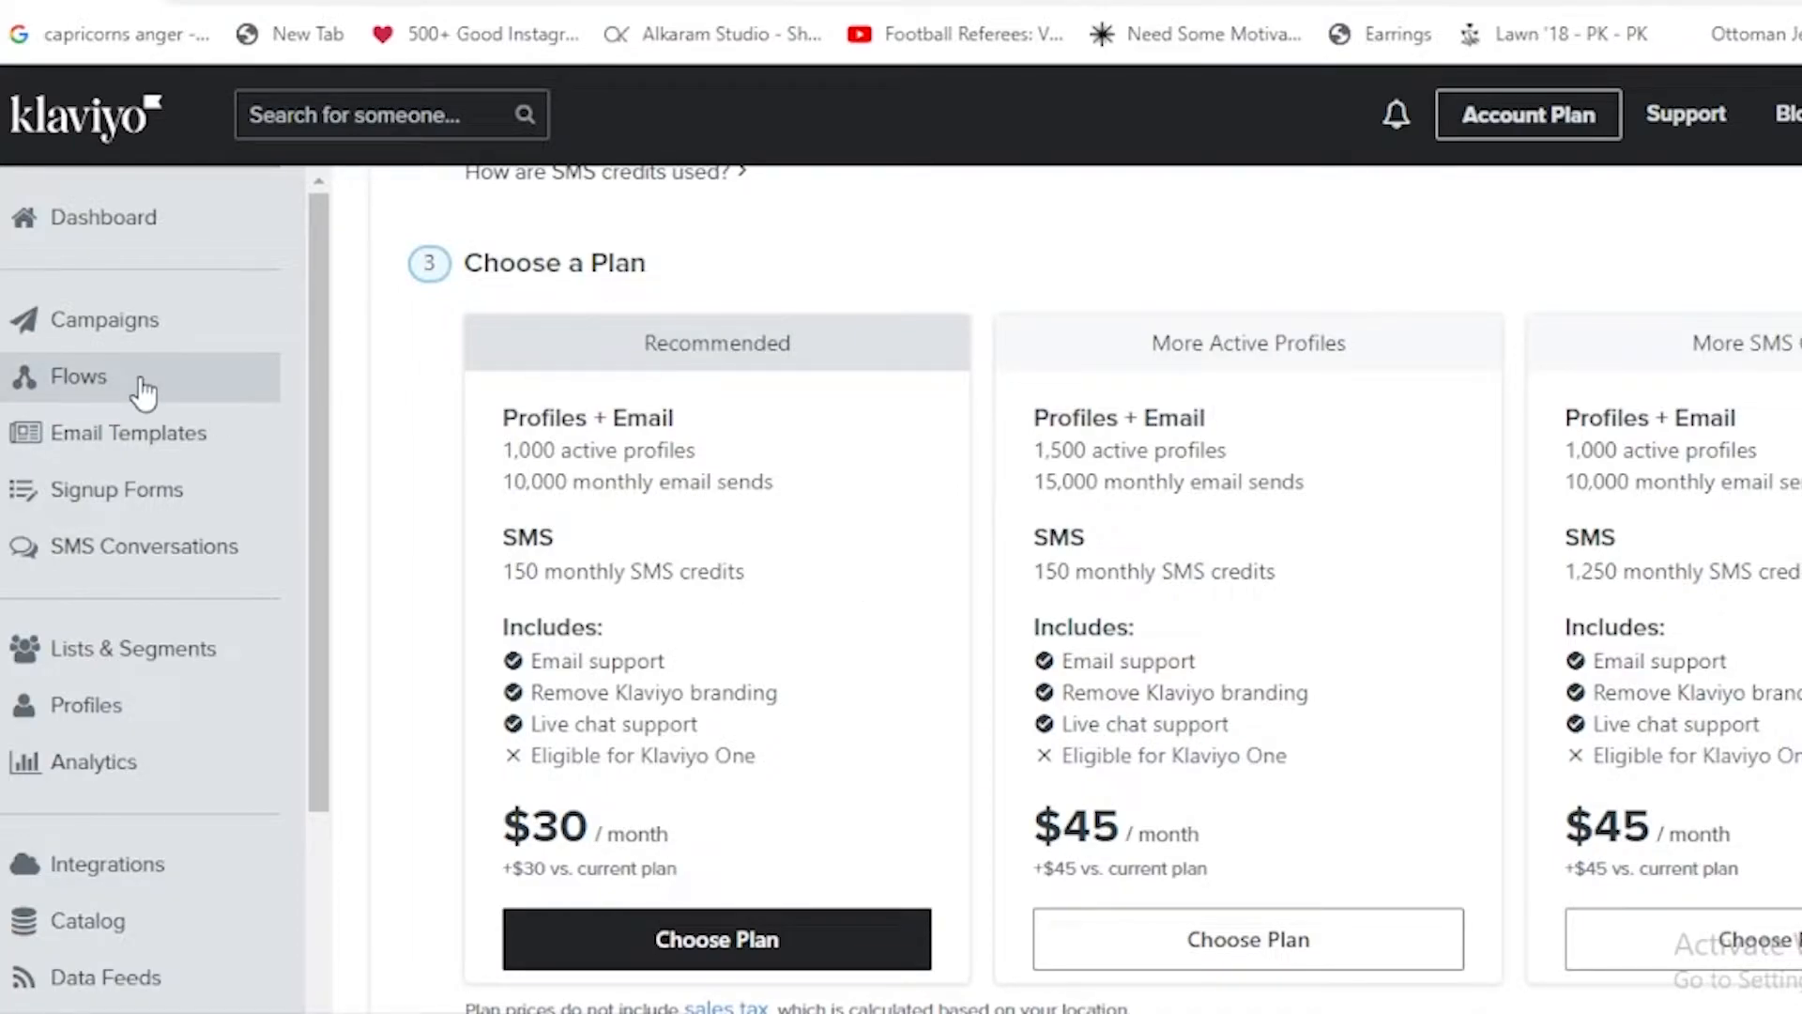
# Browse the Klaviyo Flows page with pre-built automations like Welcome Series and Abandoned Cart.
pyautogui.click(79, 376)
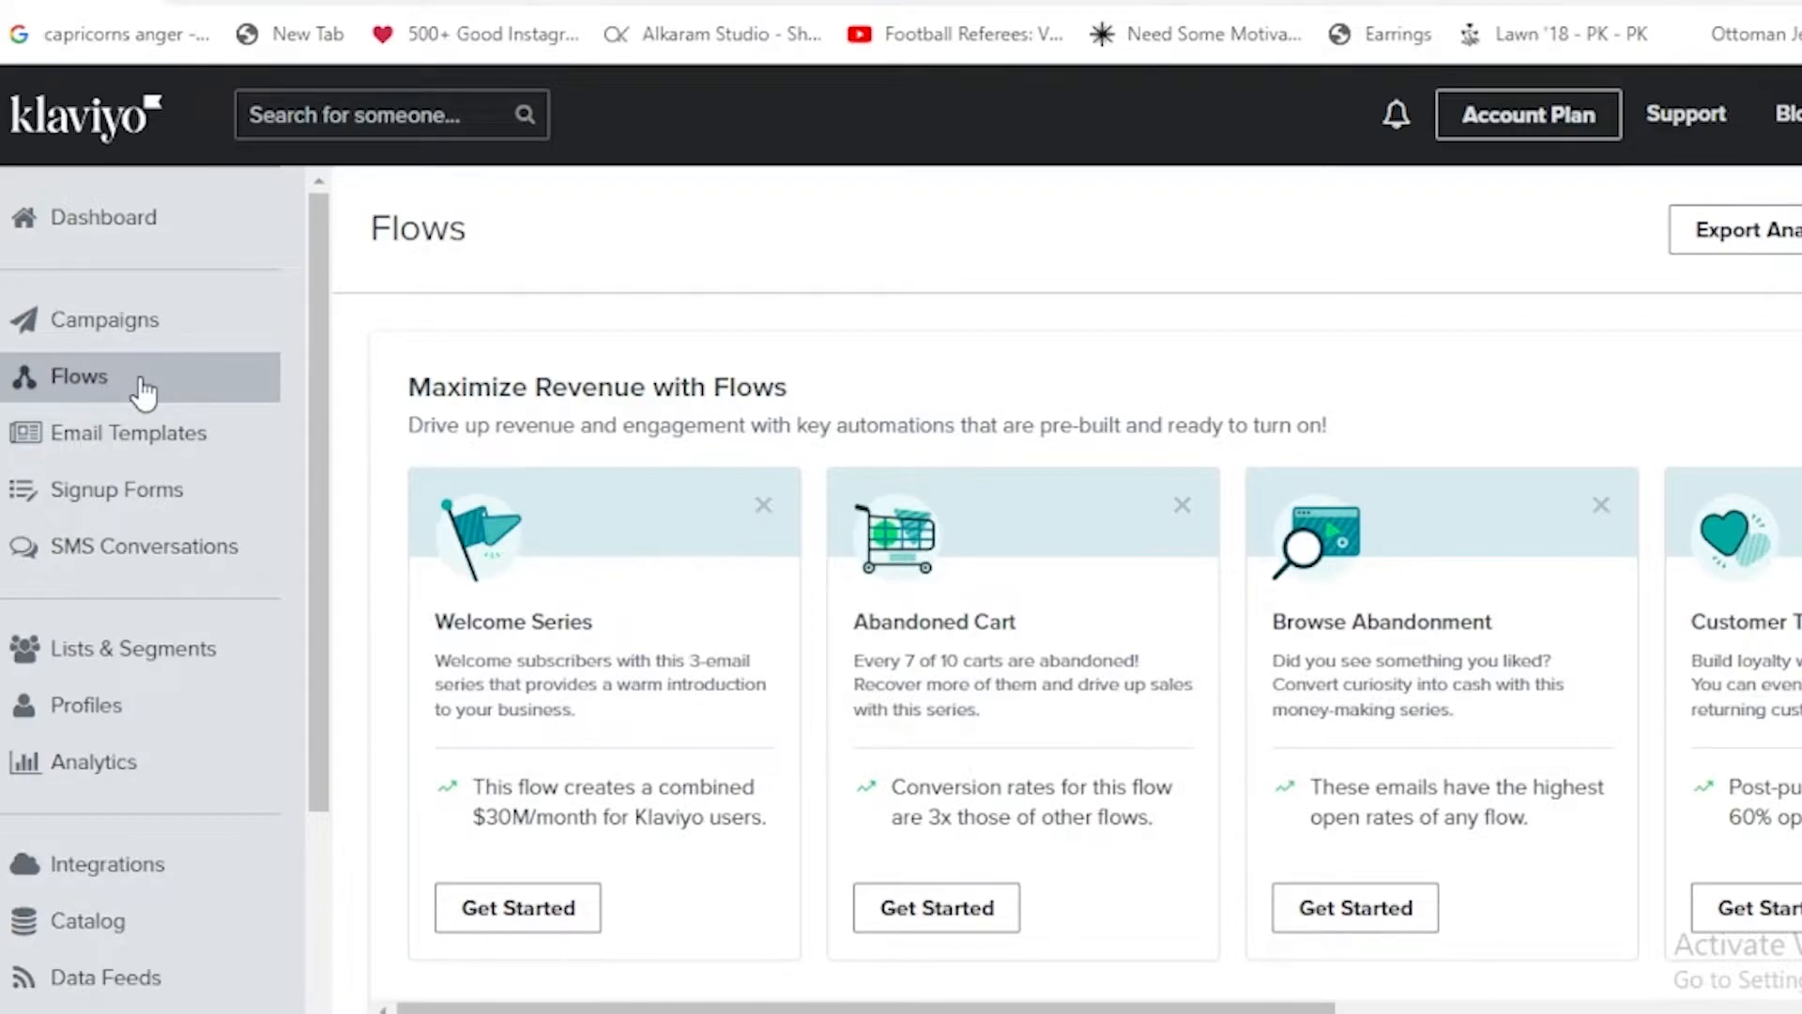
pyautogui.scroll(-3)
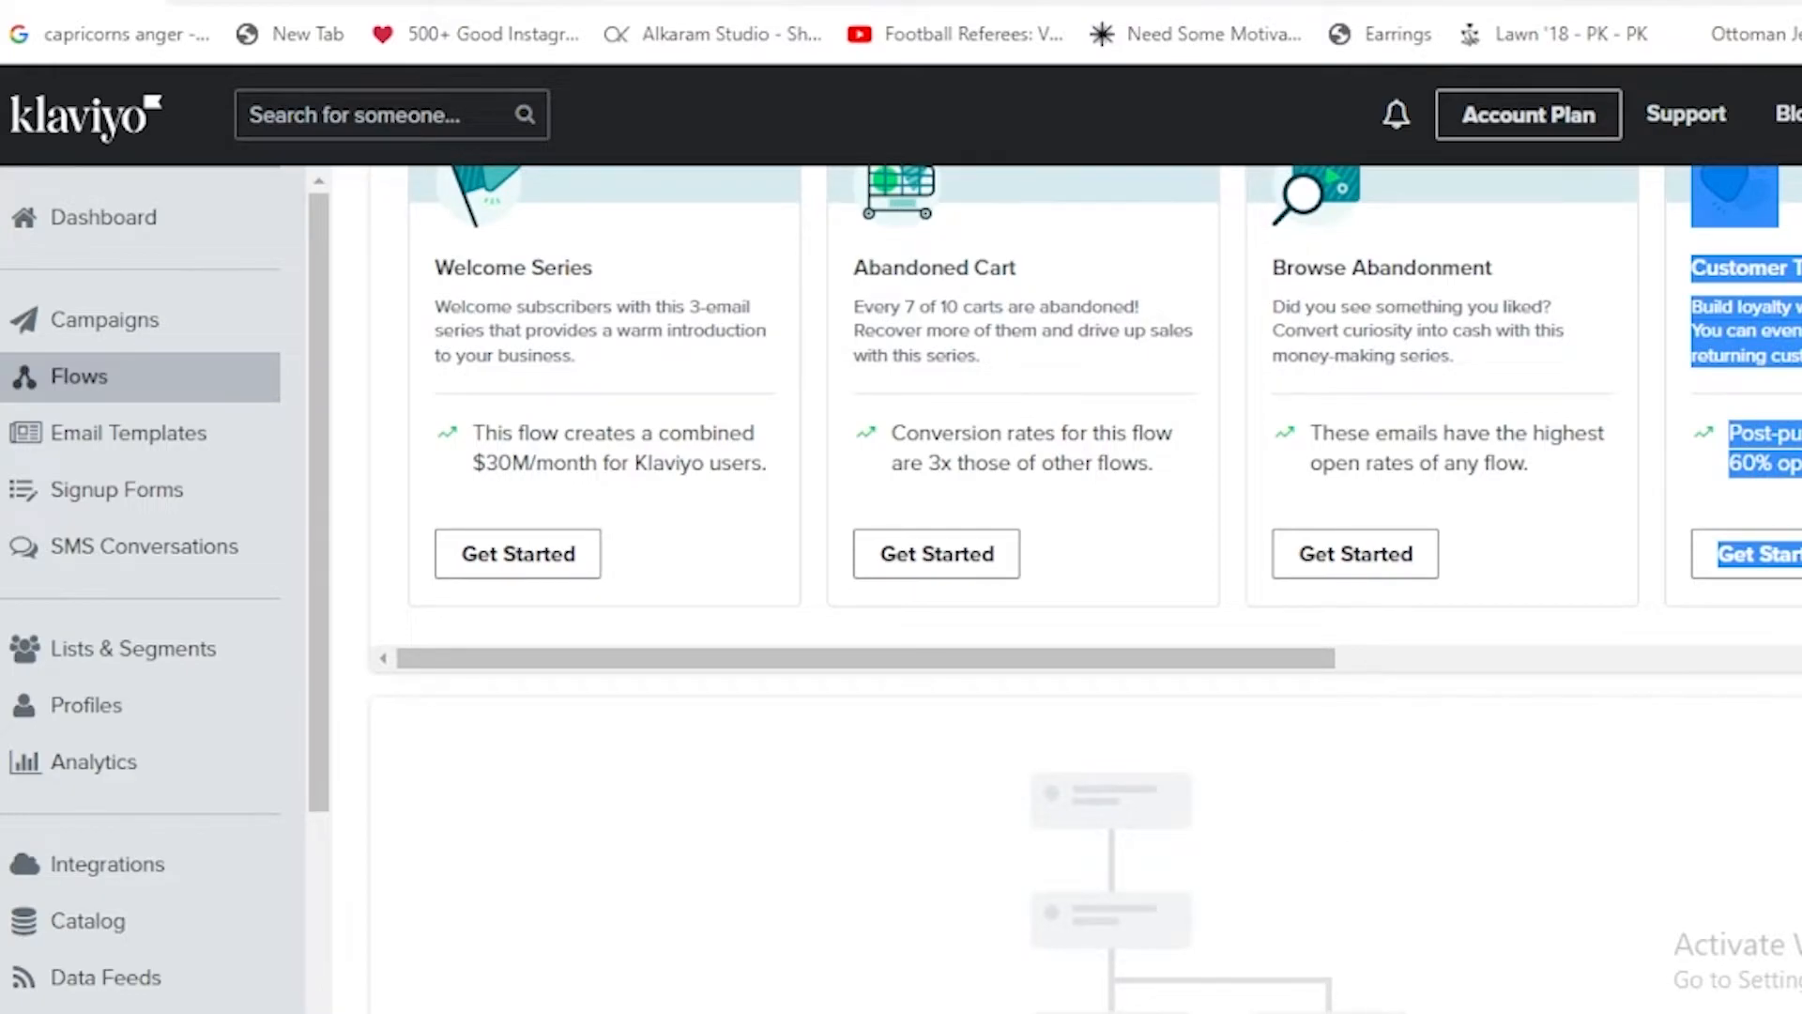
pyautogui.hscroll(3)
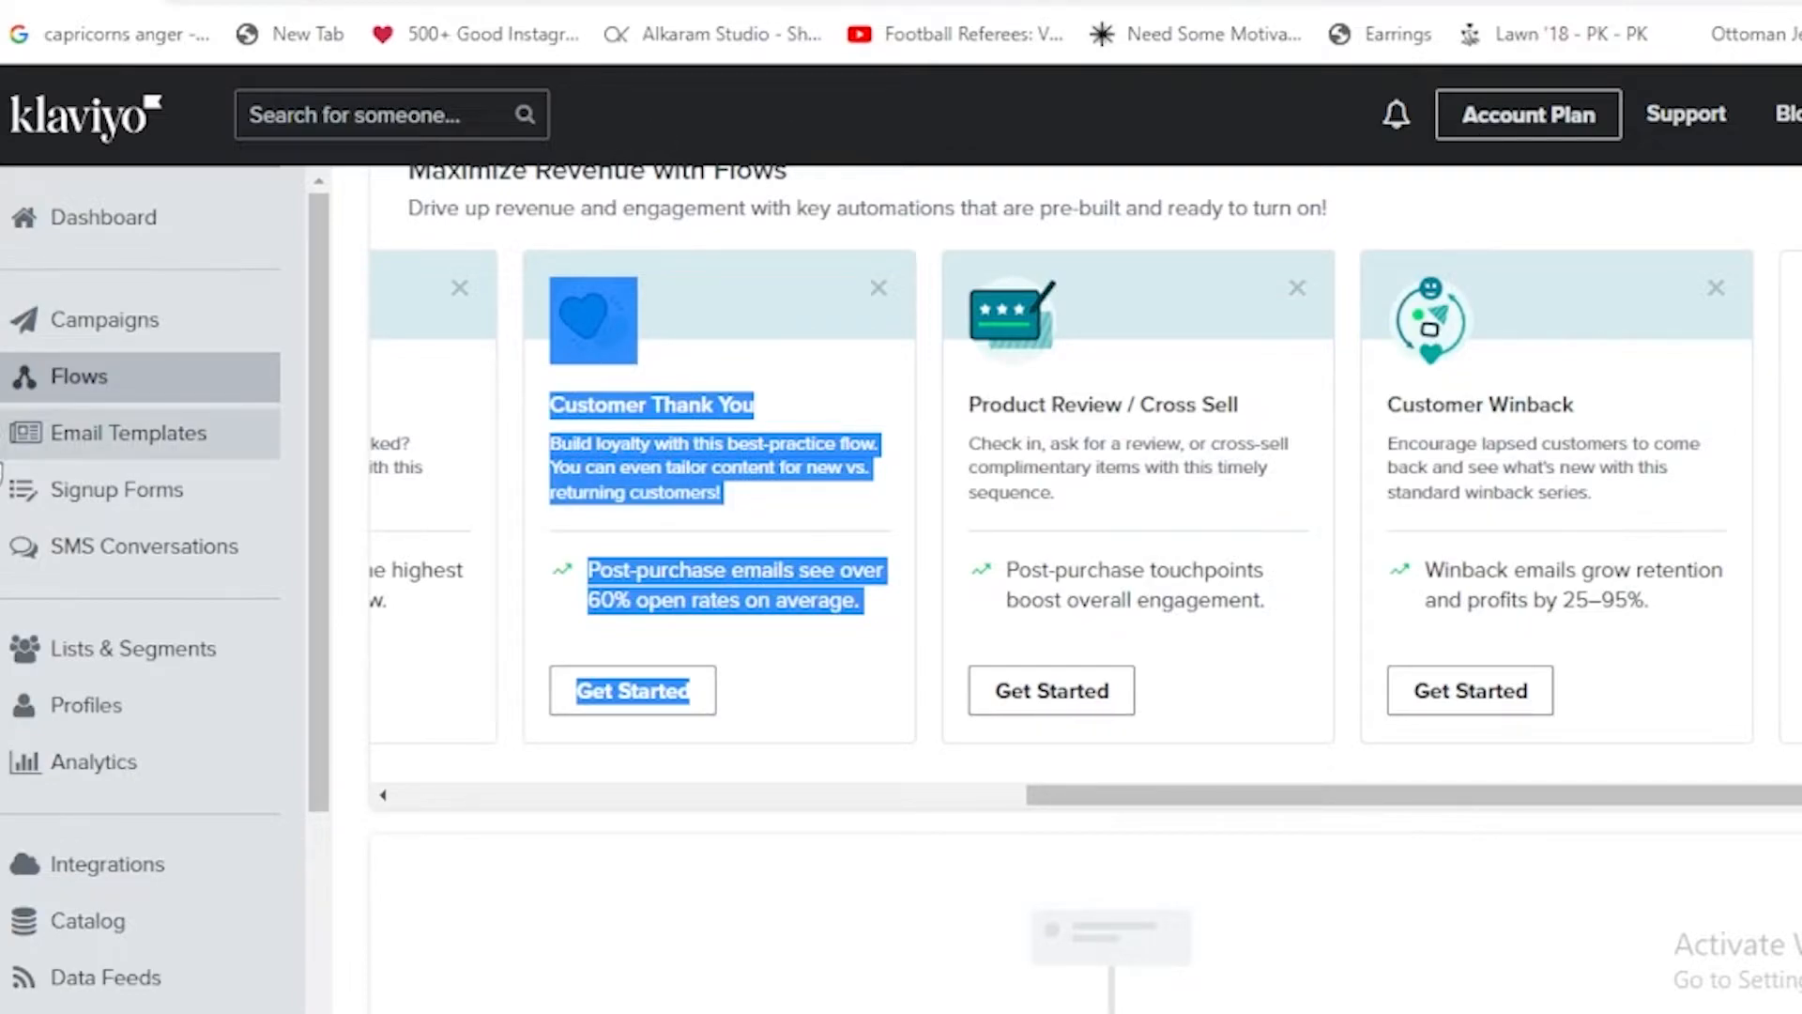
pyautogui.moveTo(158, 432)
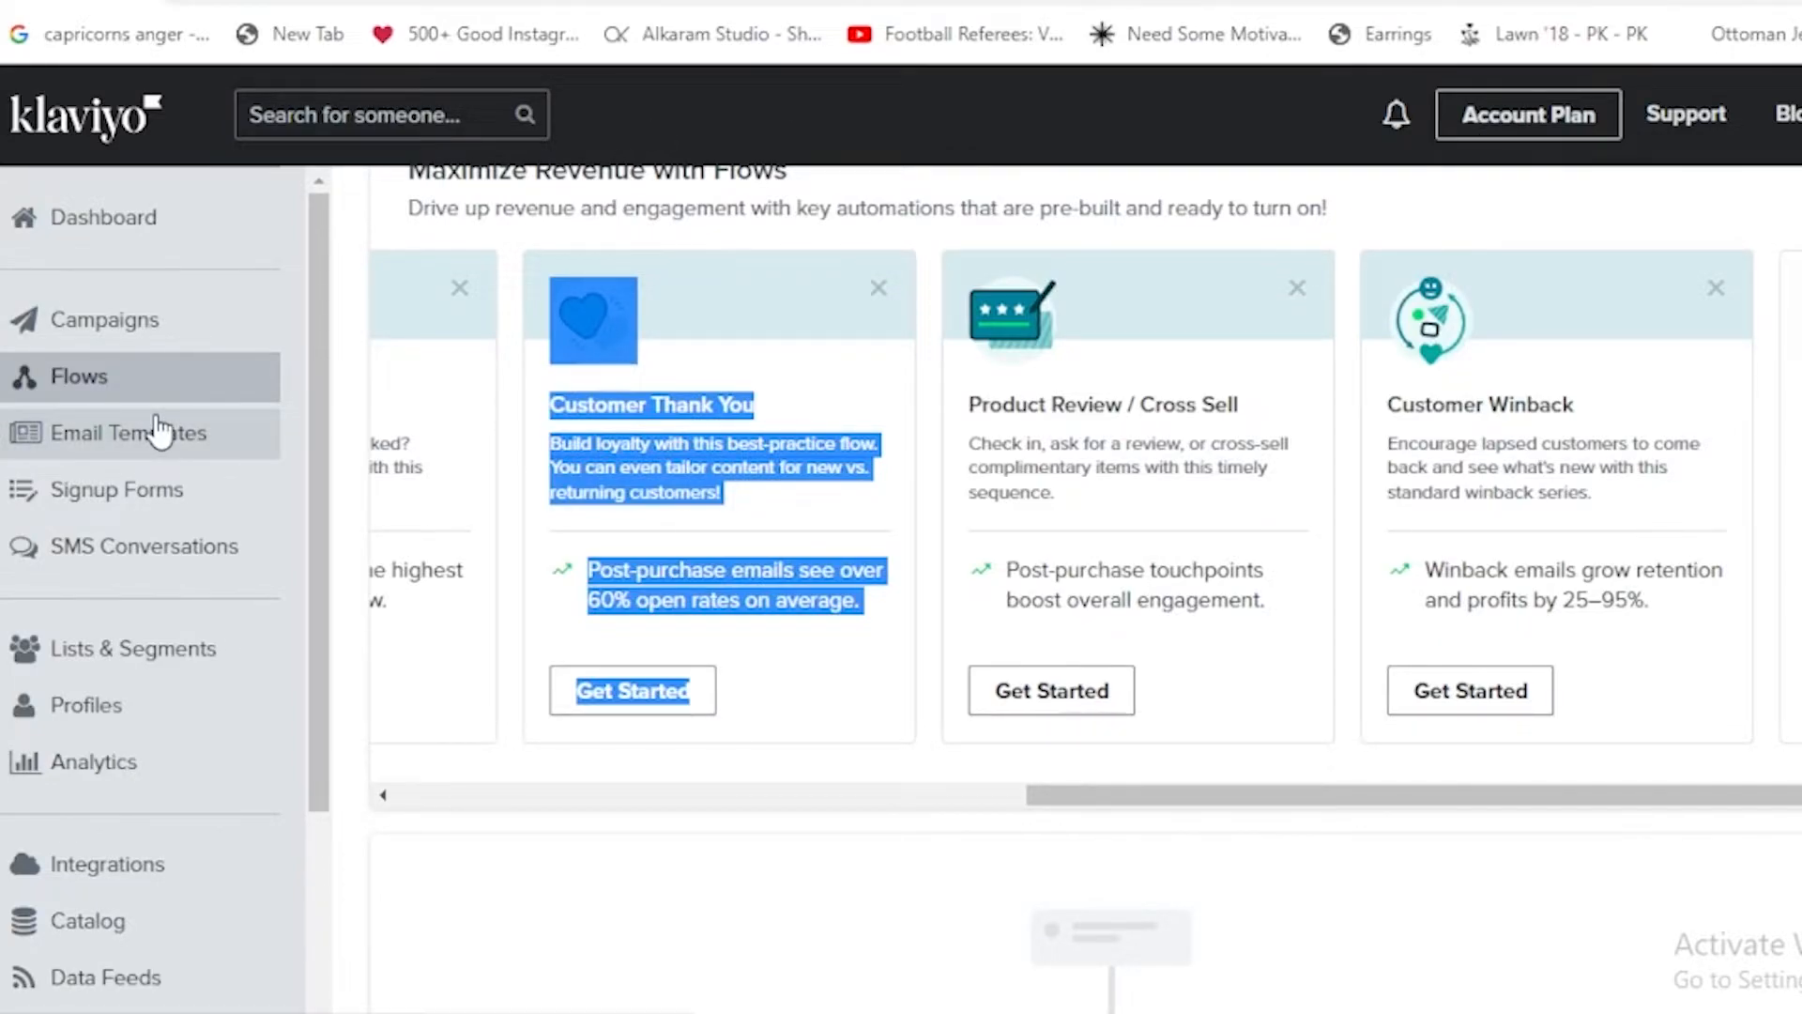
# Create a new classic-editor email template named 'house' from the travel-themed layout.
pyautogui.click(126, 433)
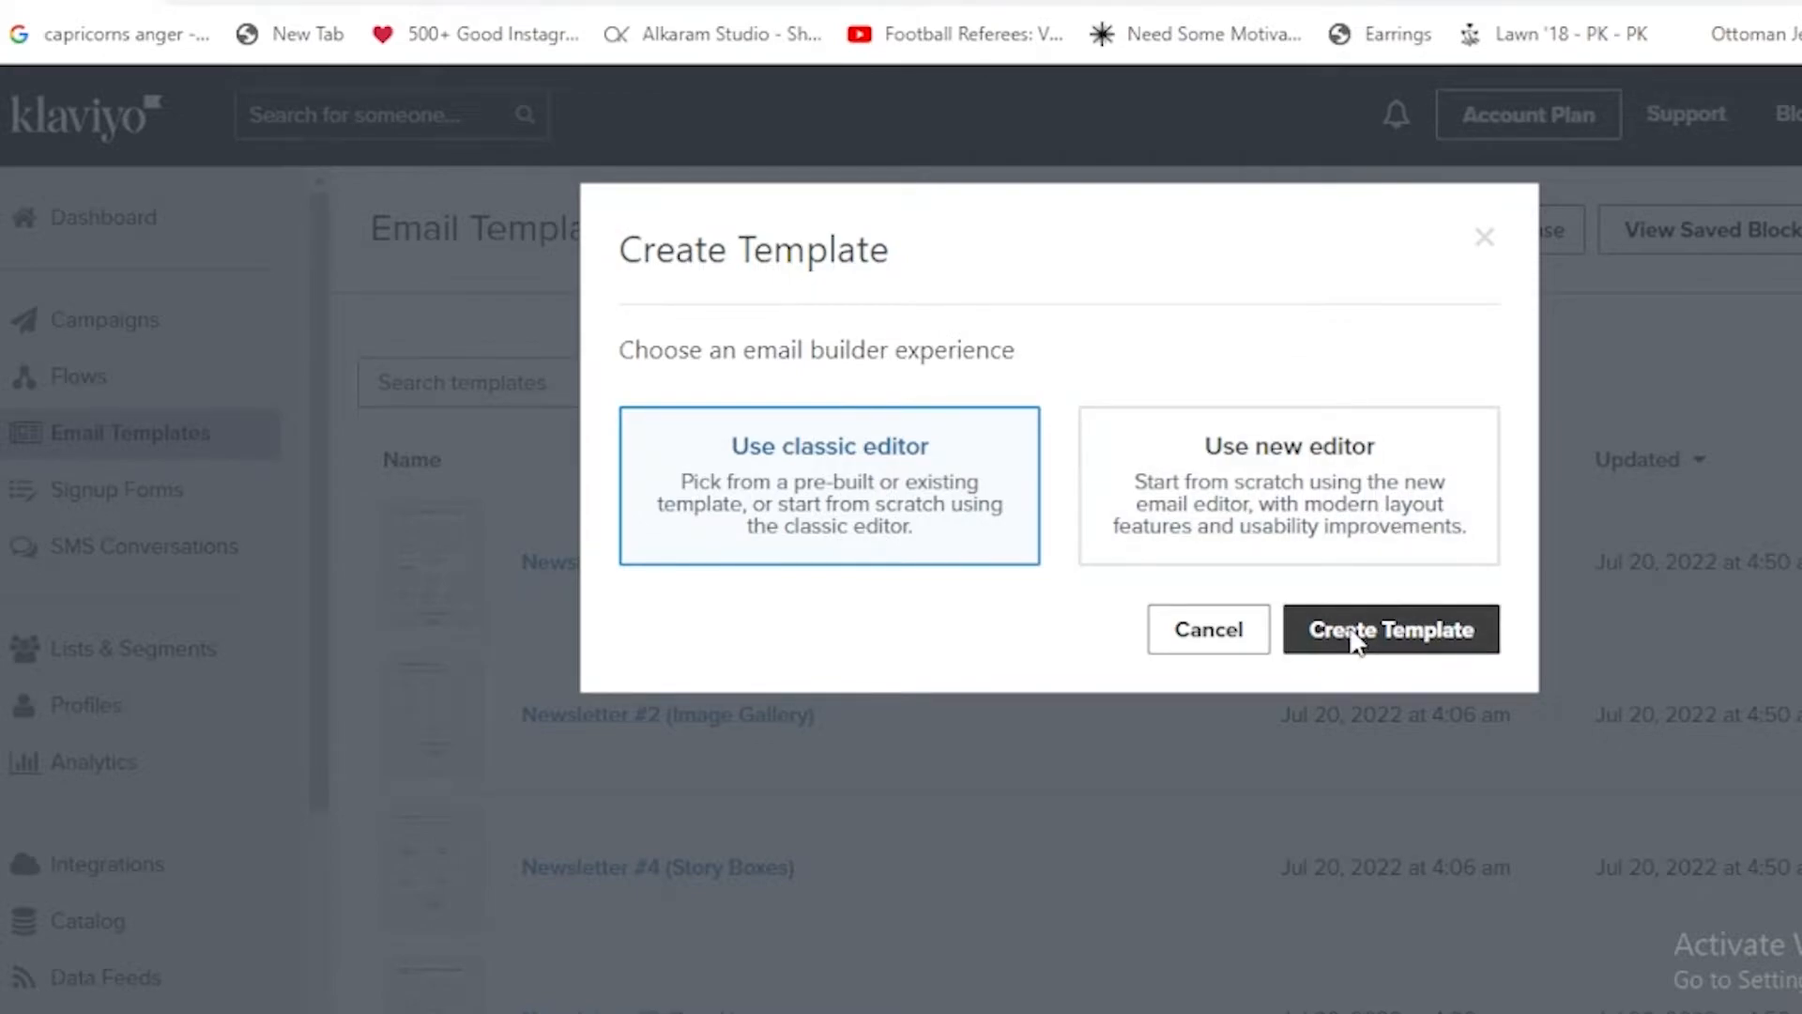
pyautogui.click(1389, 629)
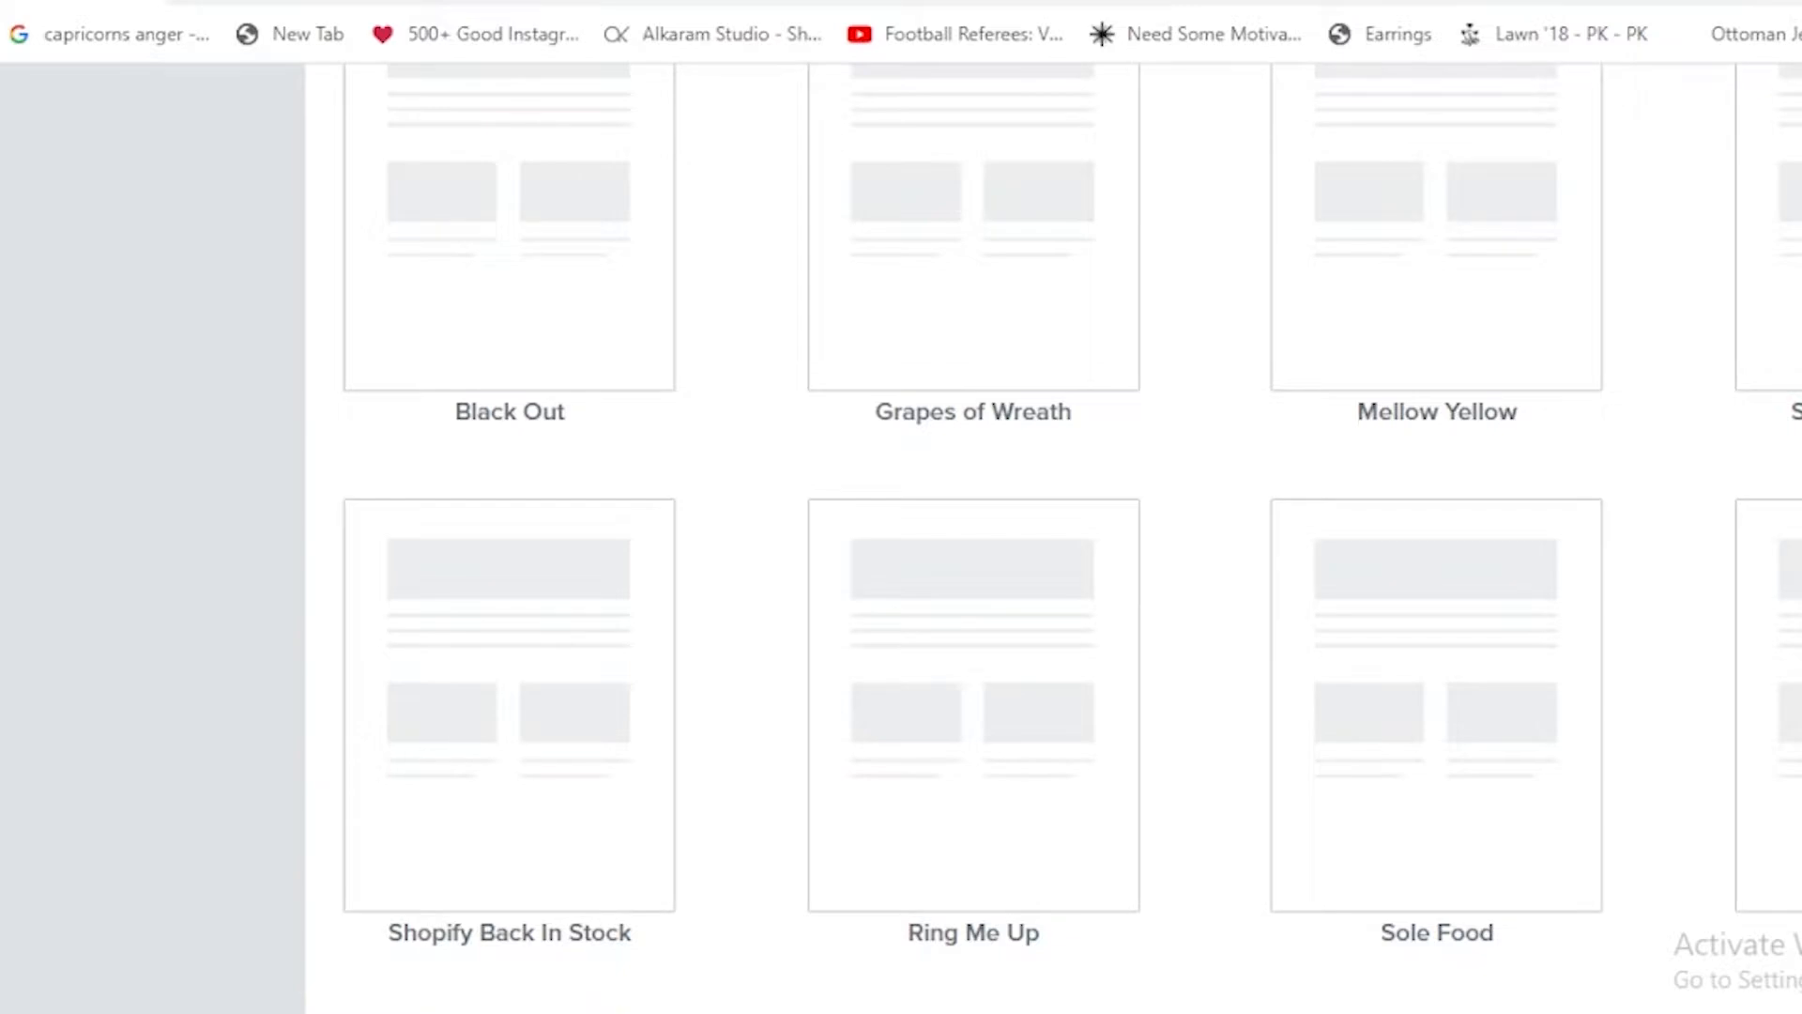
pyautogui.scroll(-3)
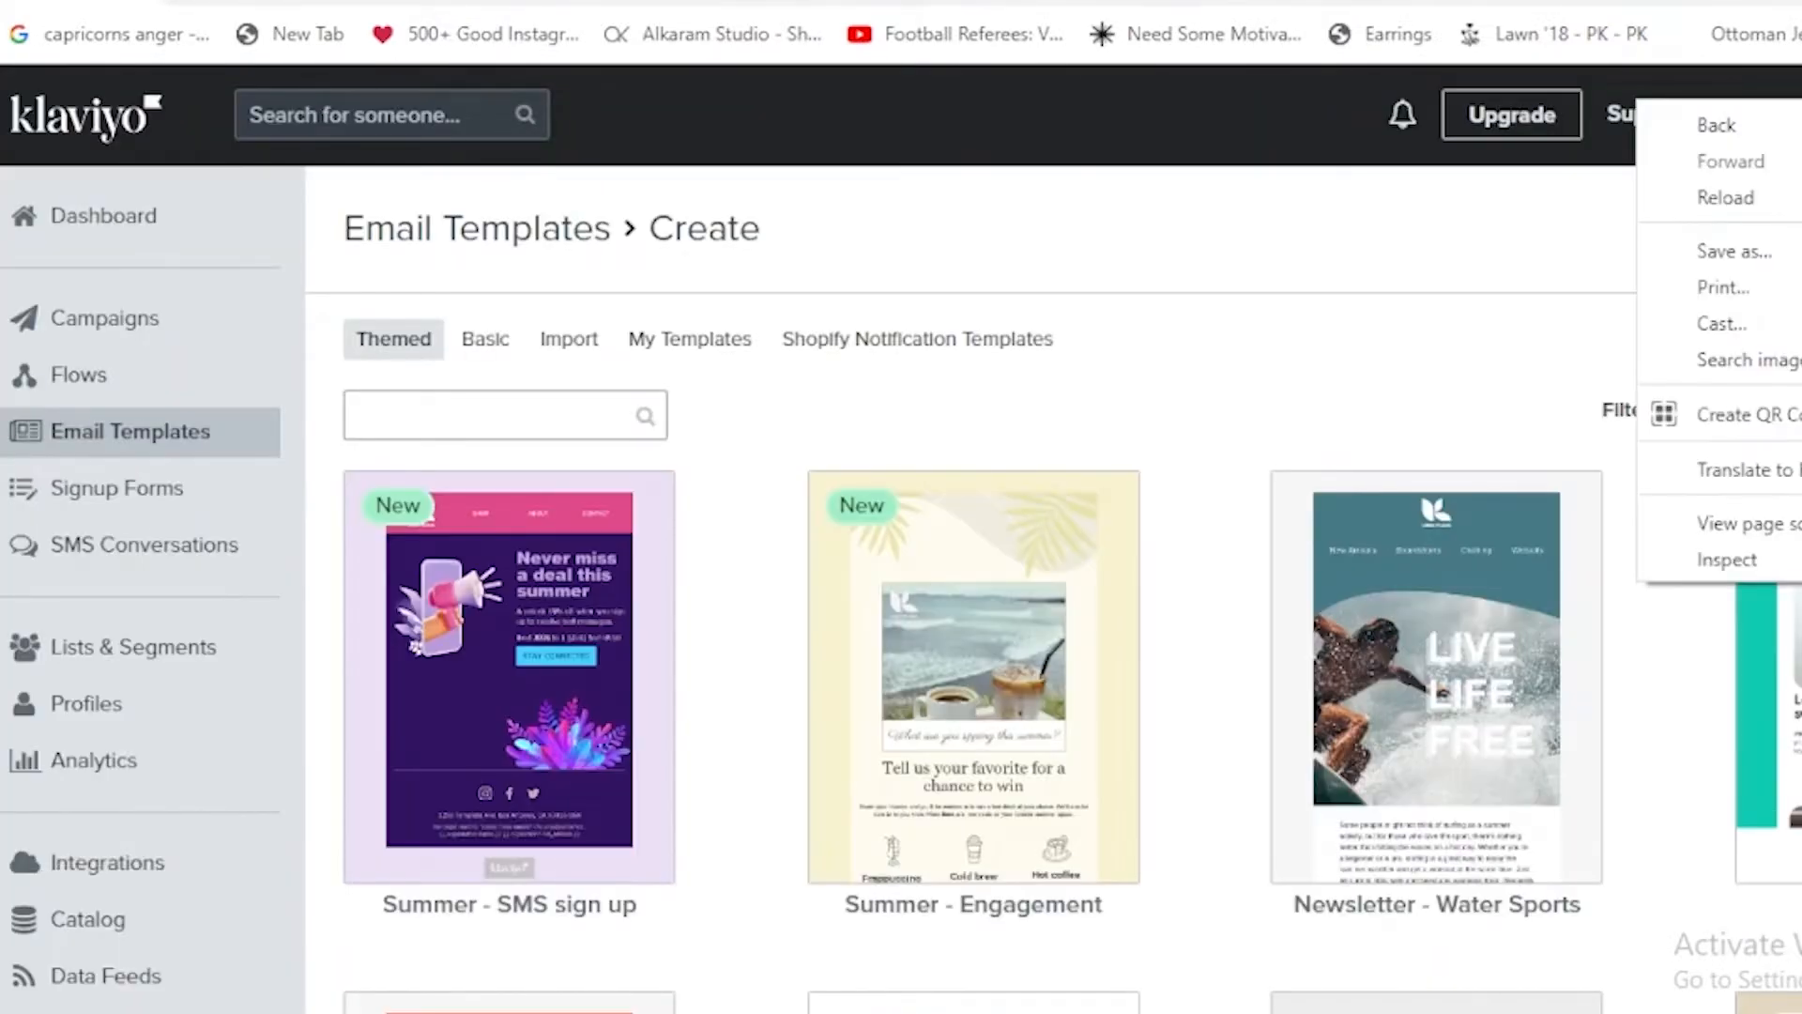
pyautogui.click(1181, 361)
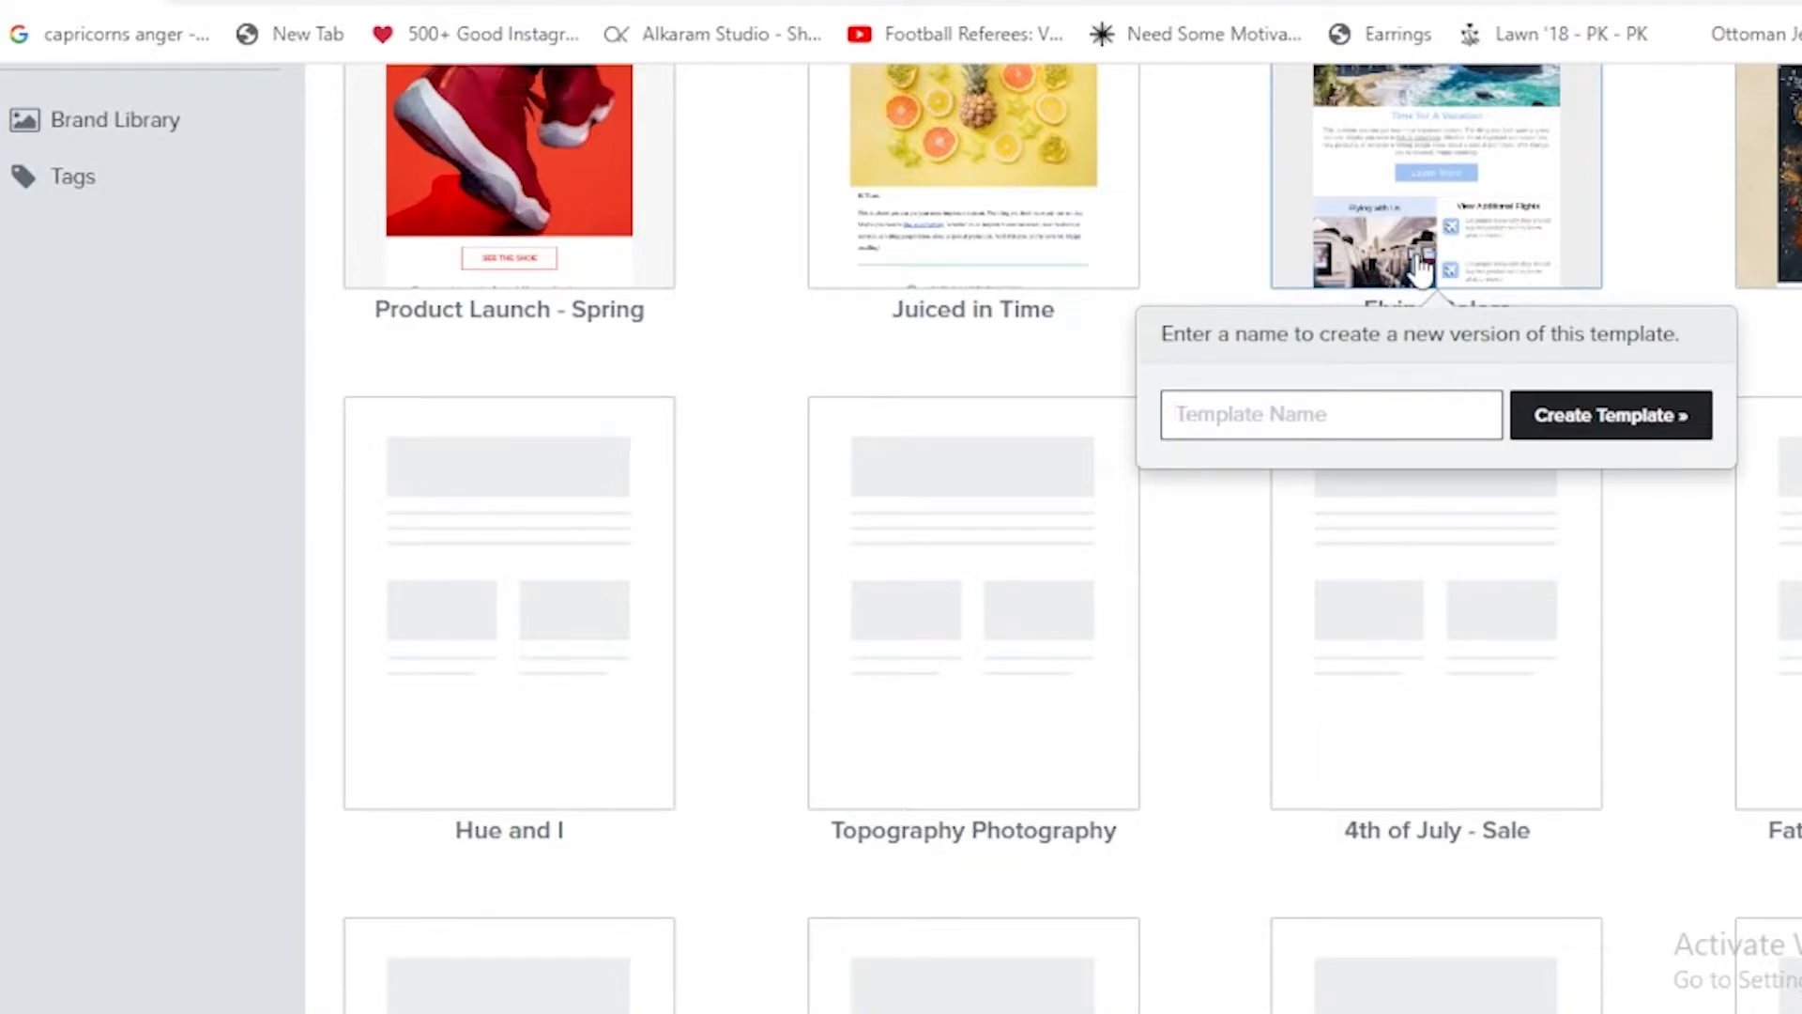
pyautogui.write('house')
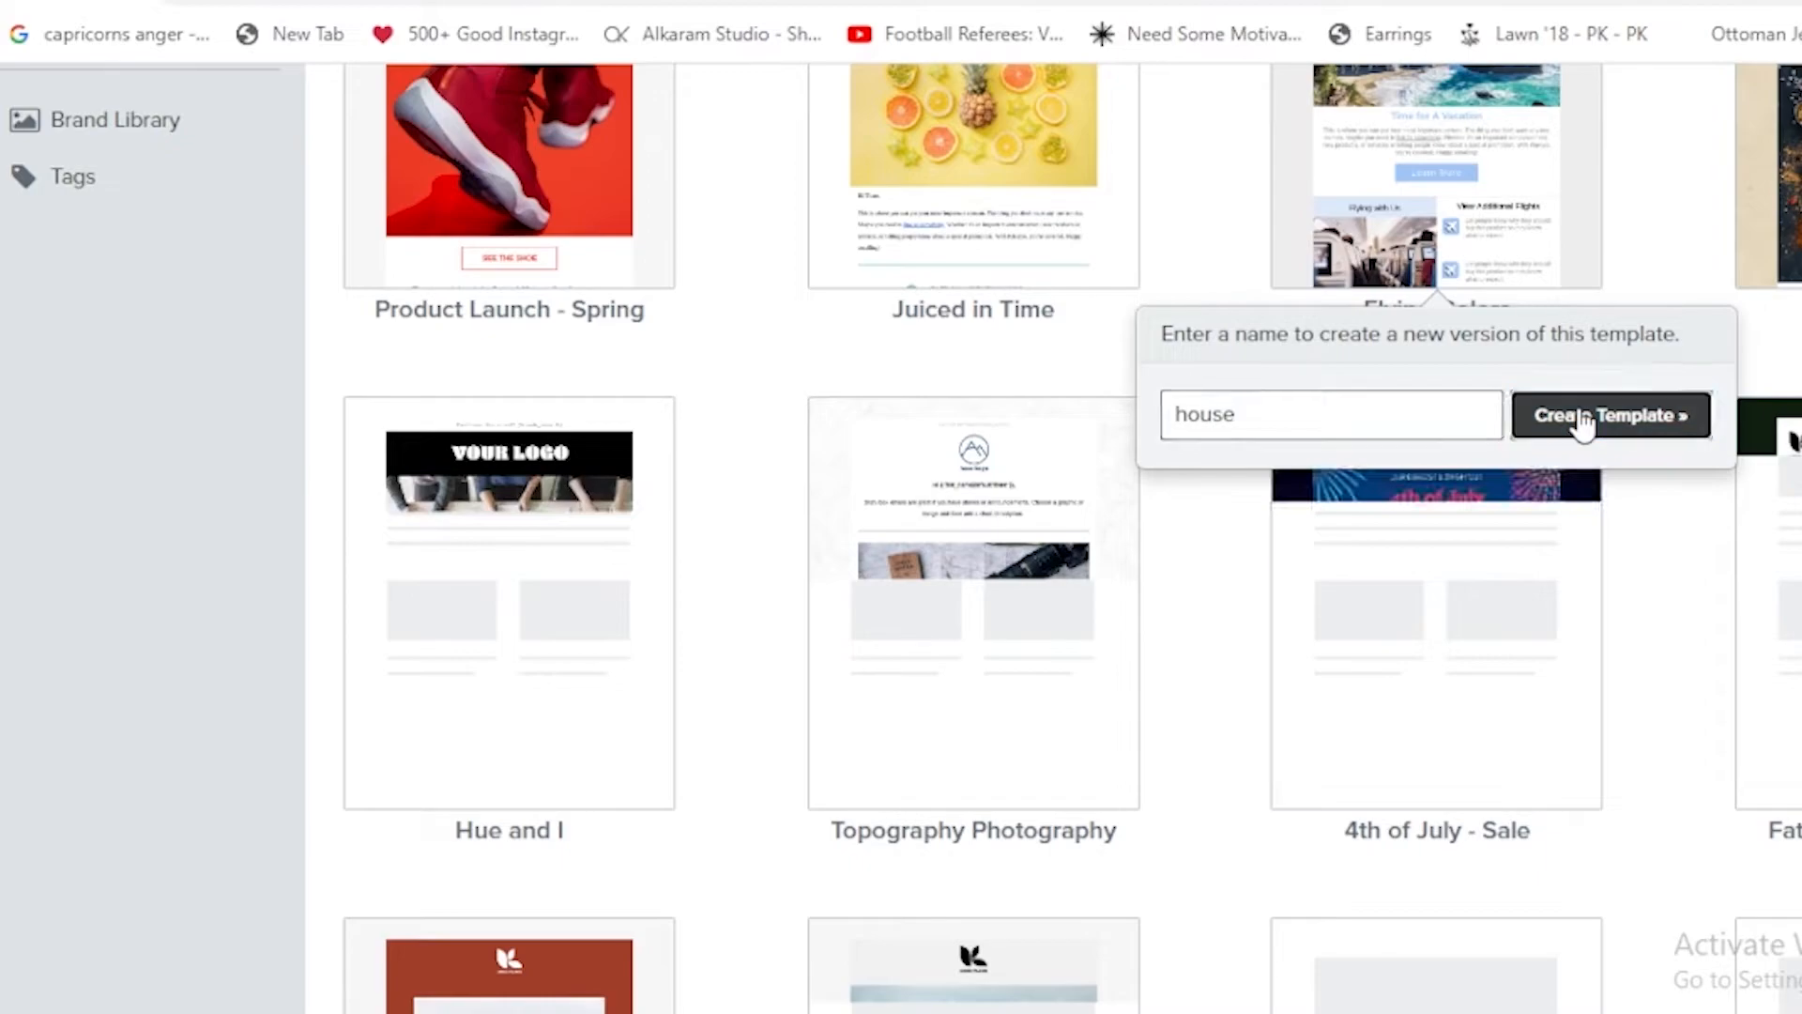
pyautogui.click(1611, 415)
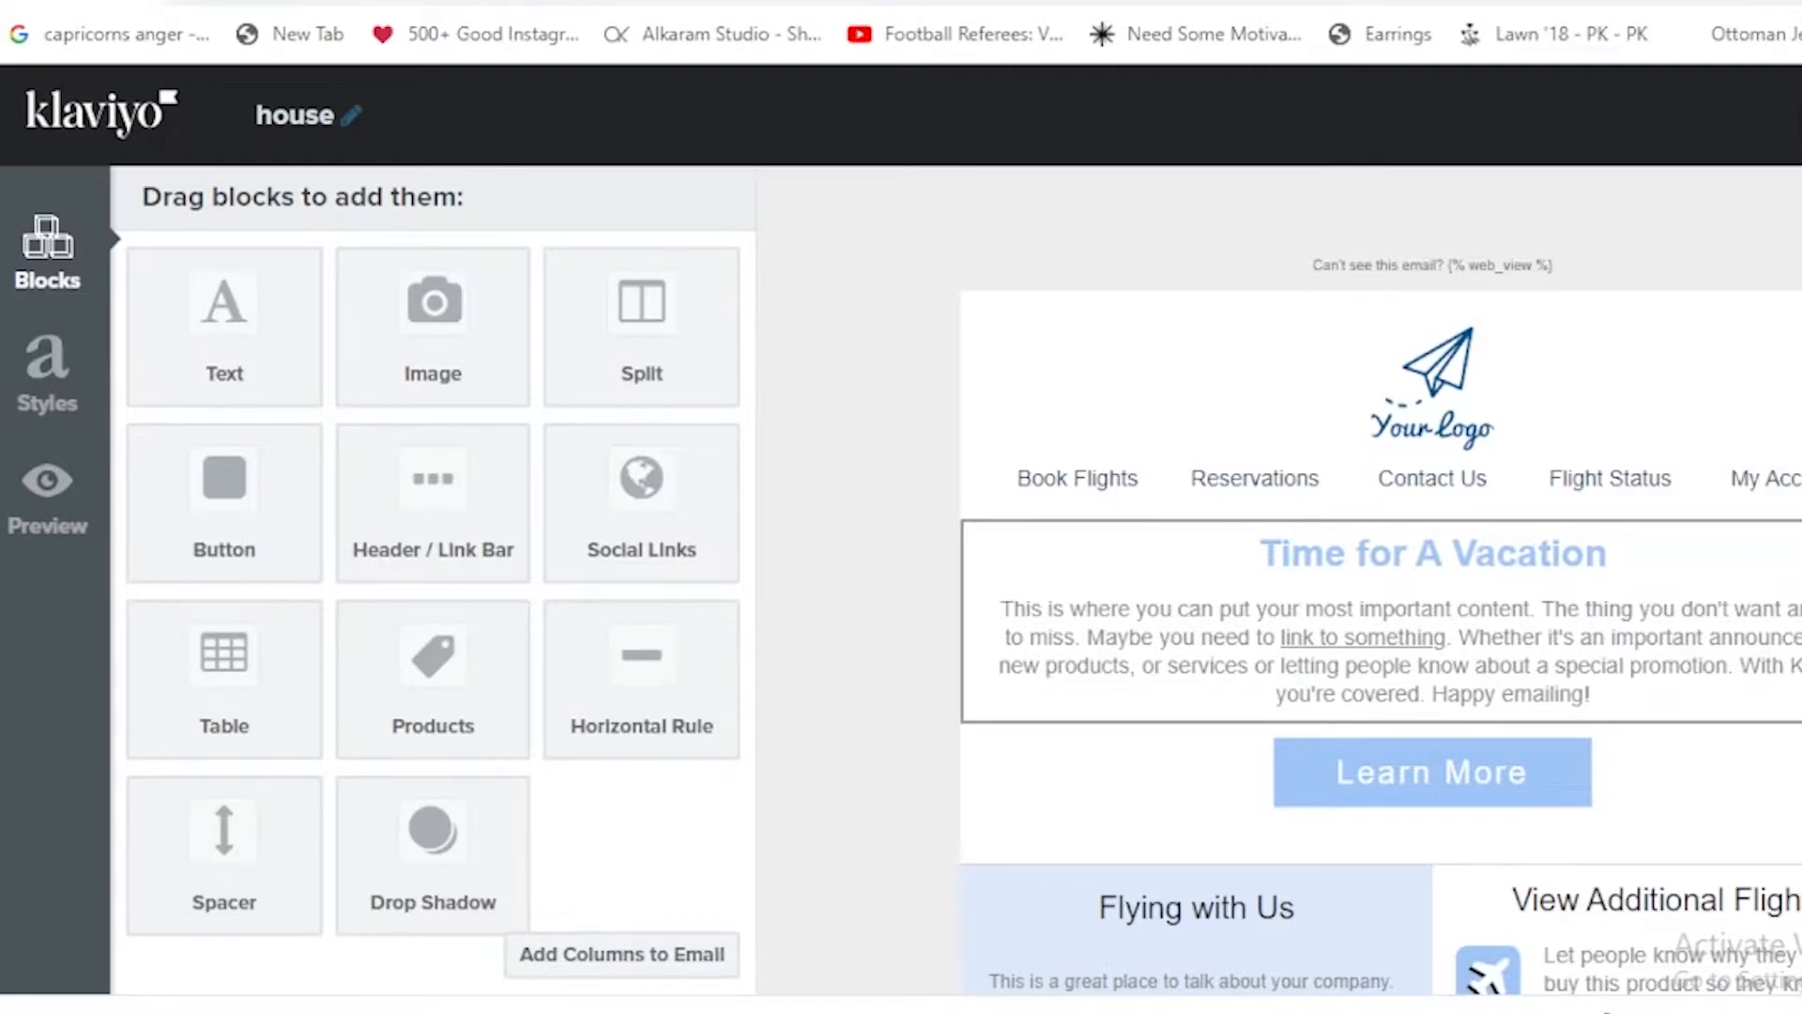
pyautogui.moveTo(289, 333)
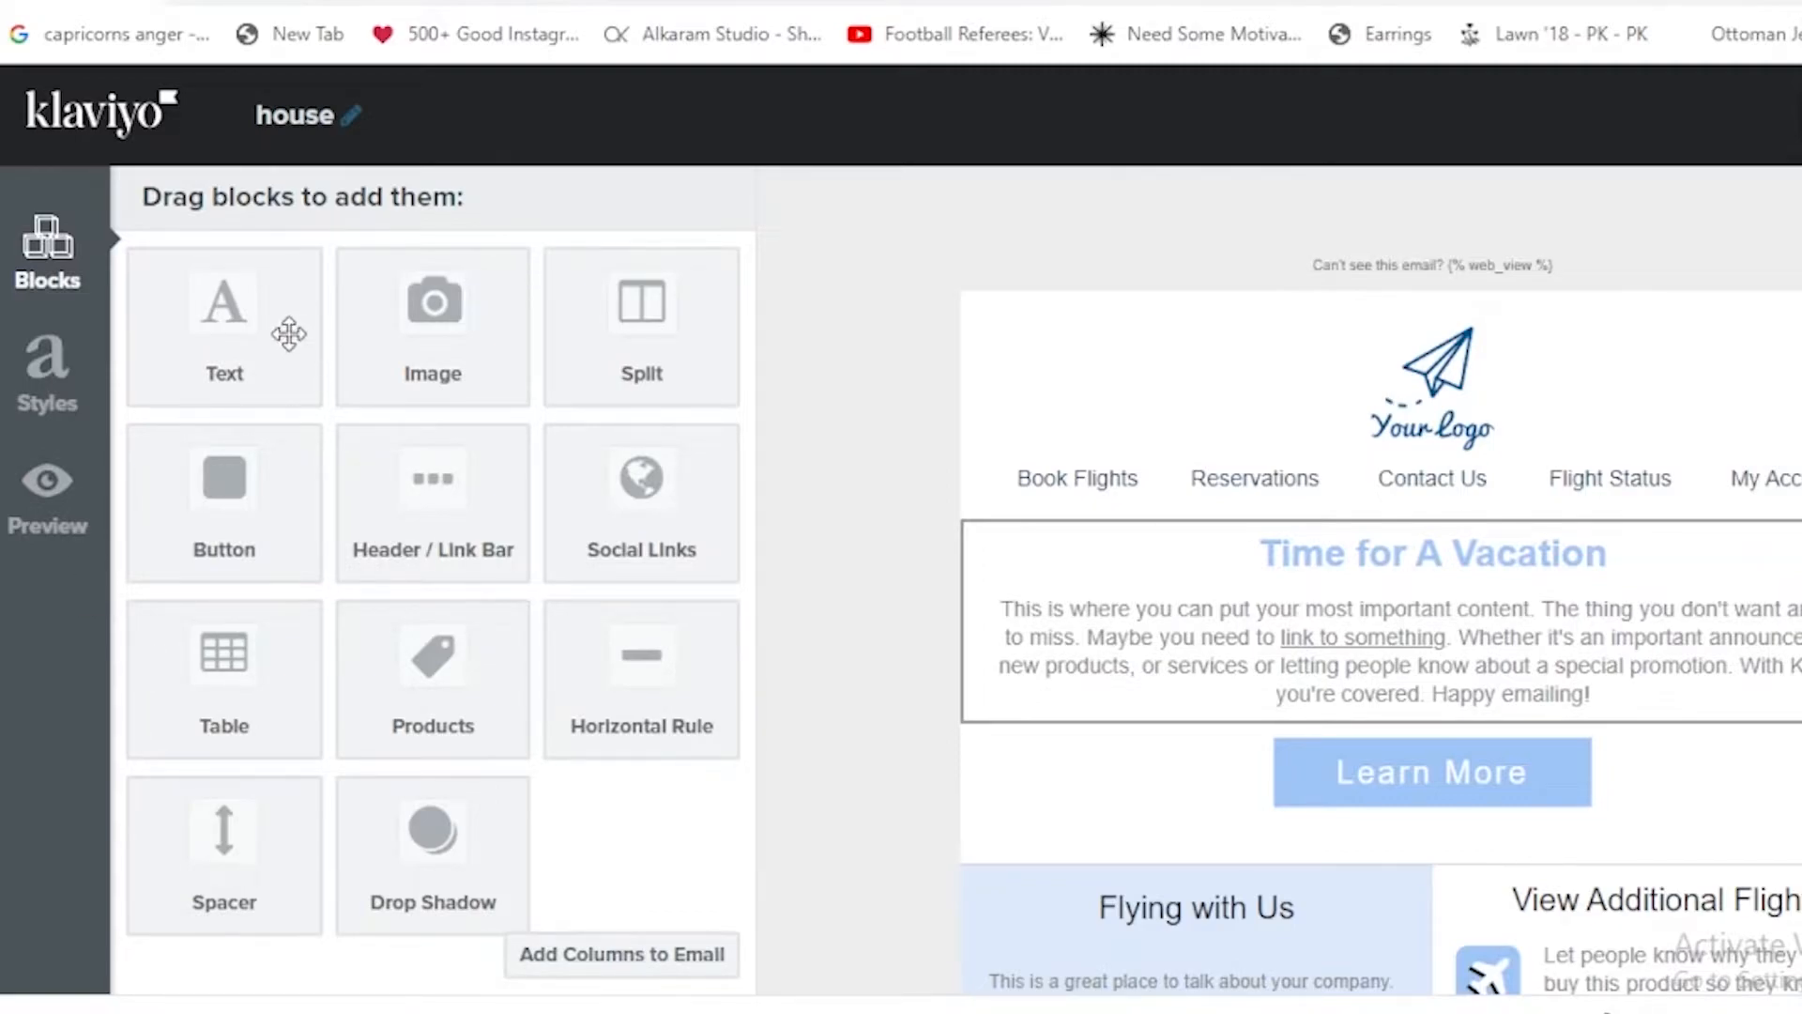
pyautogui.moveTo(531, 414)
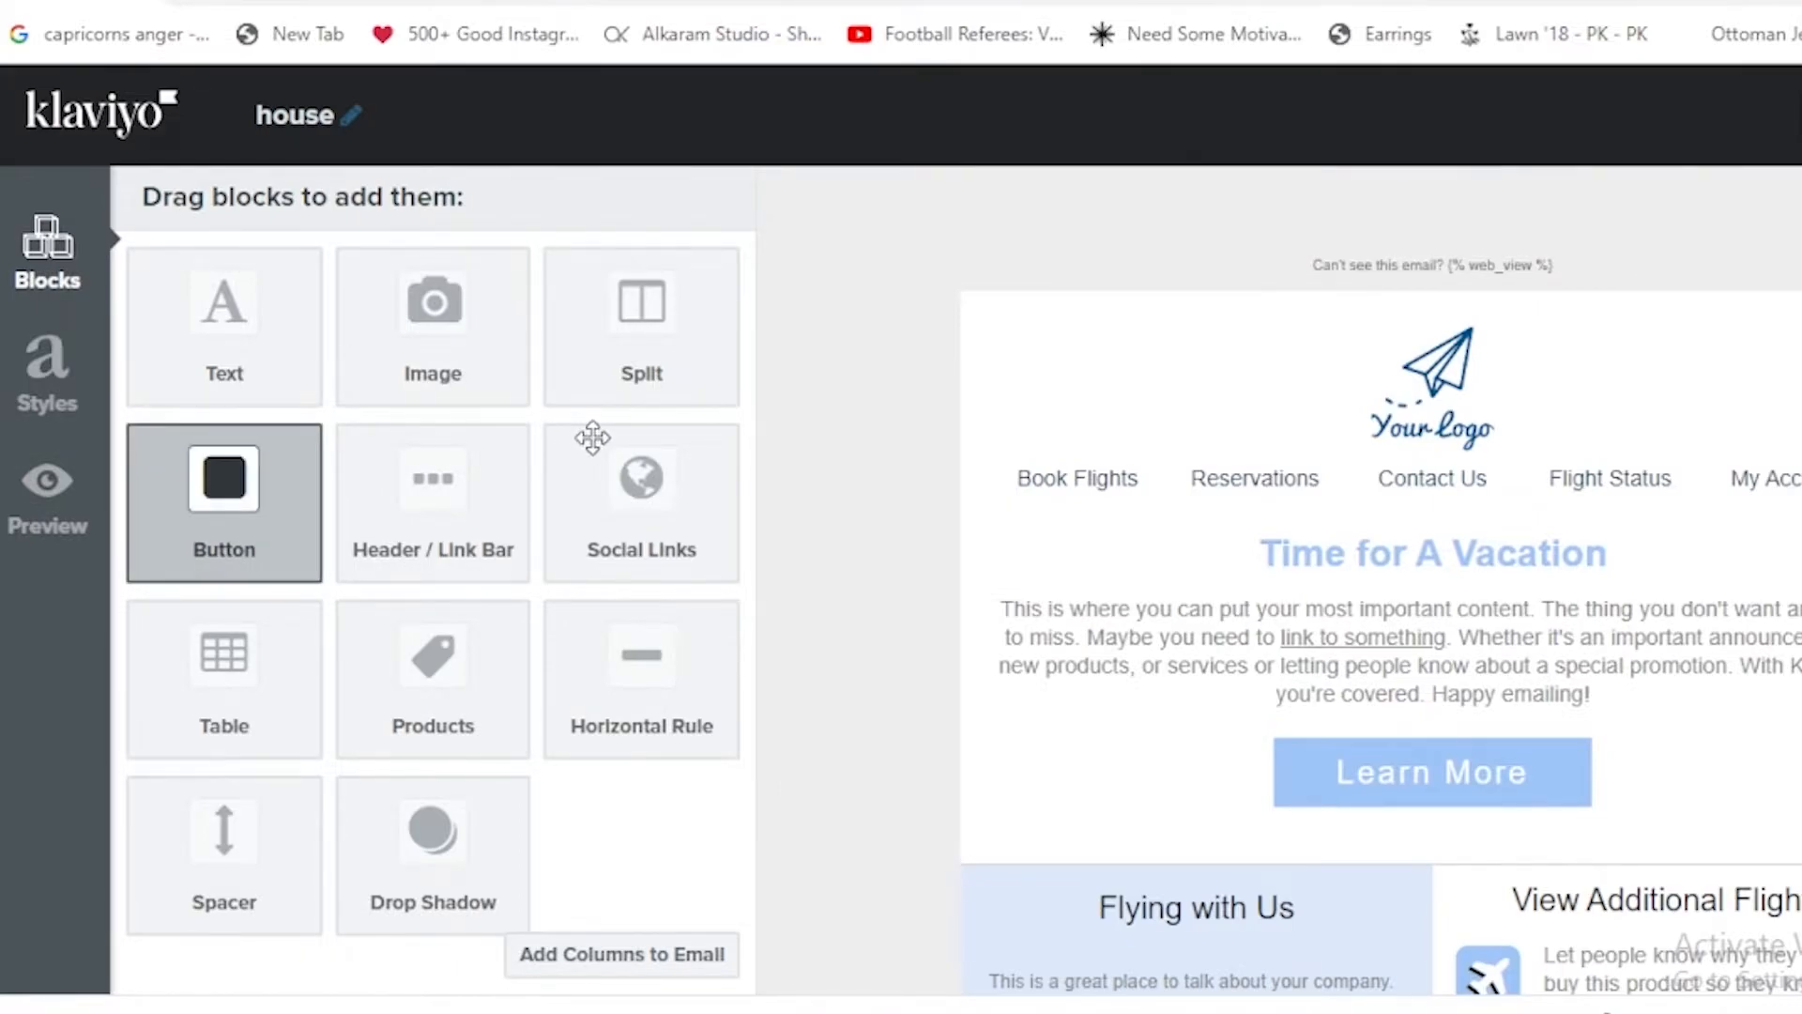
pyautogui.moveTo(60, 354)
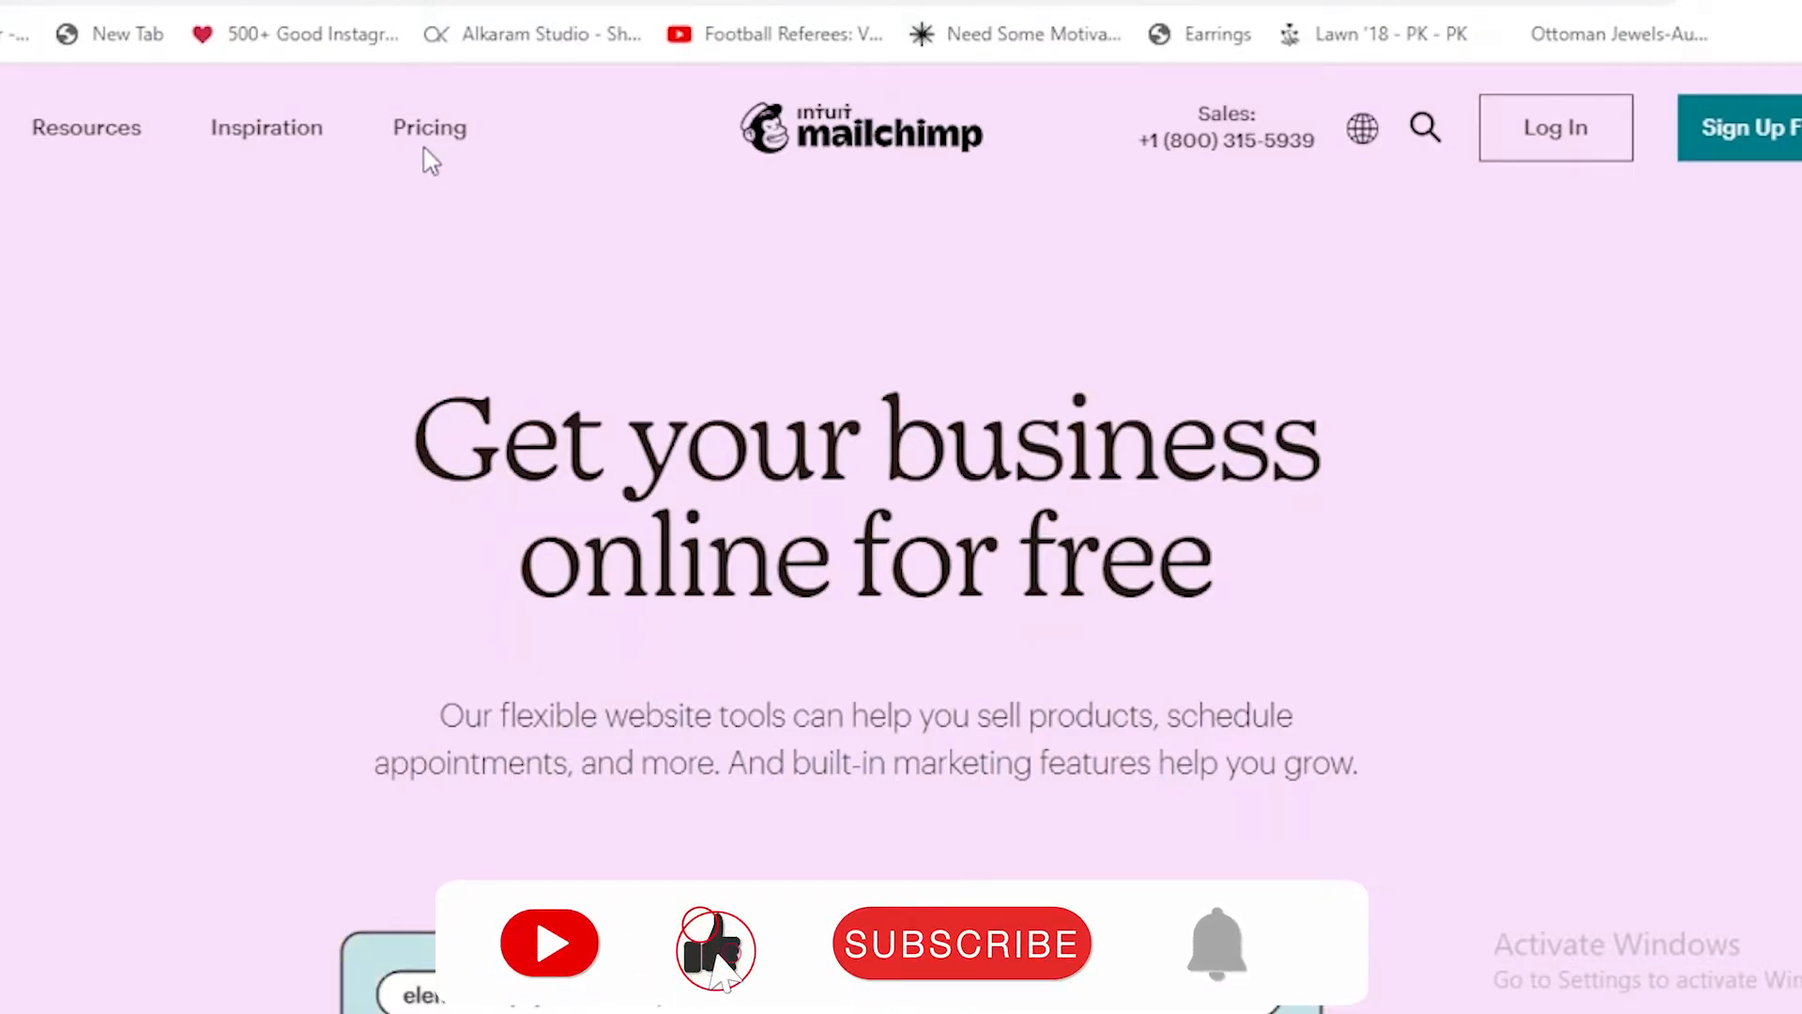
# View Mailchimp's pricing page listing Premium $299, Standard $17, Essentials $11 and Free $0 plans.
pyautogui.click(961, 943)
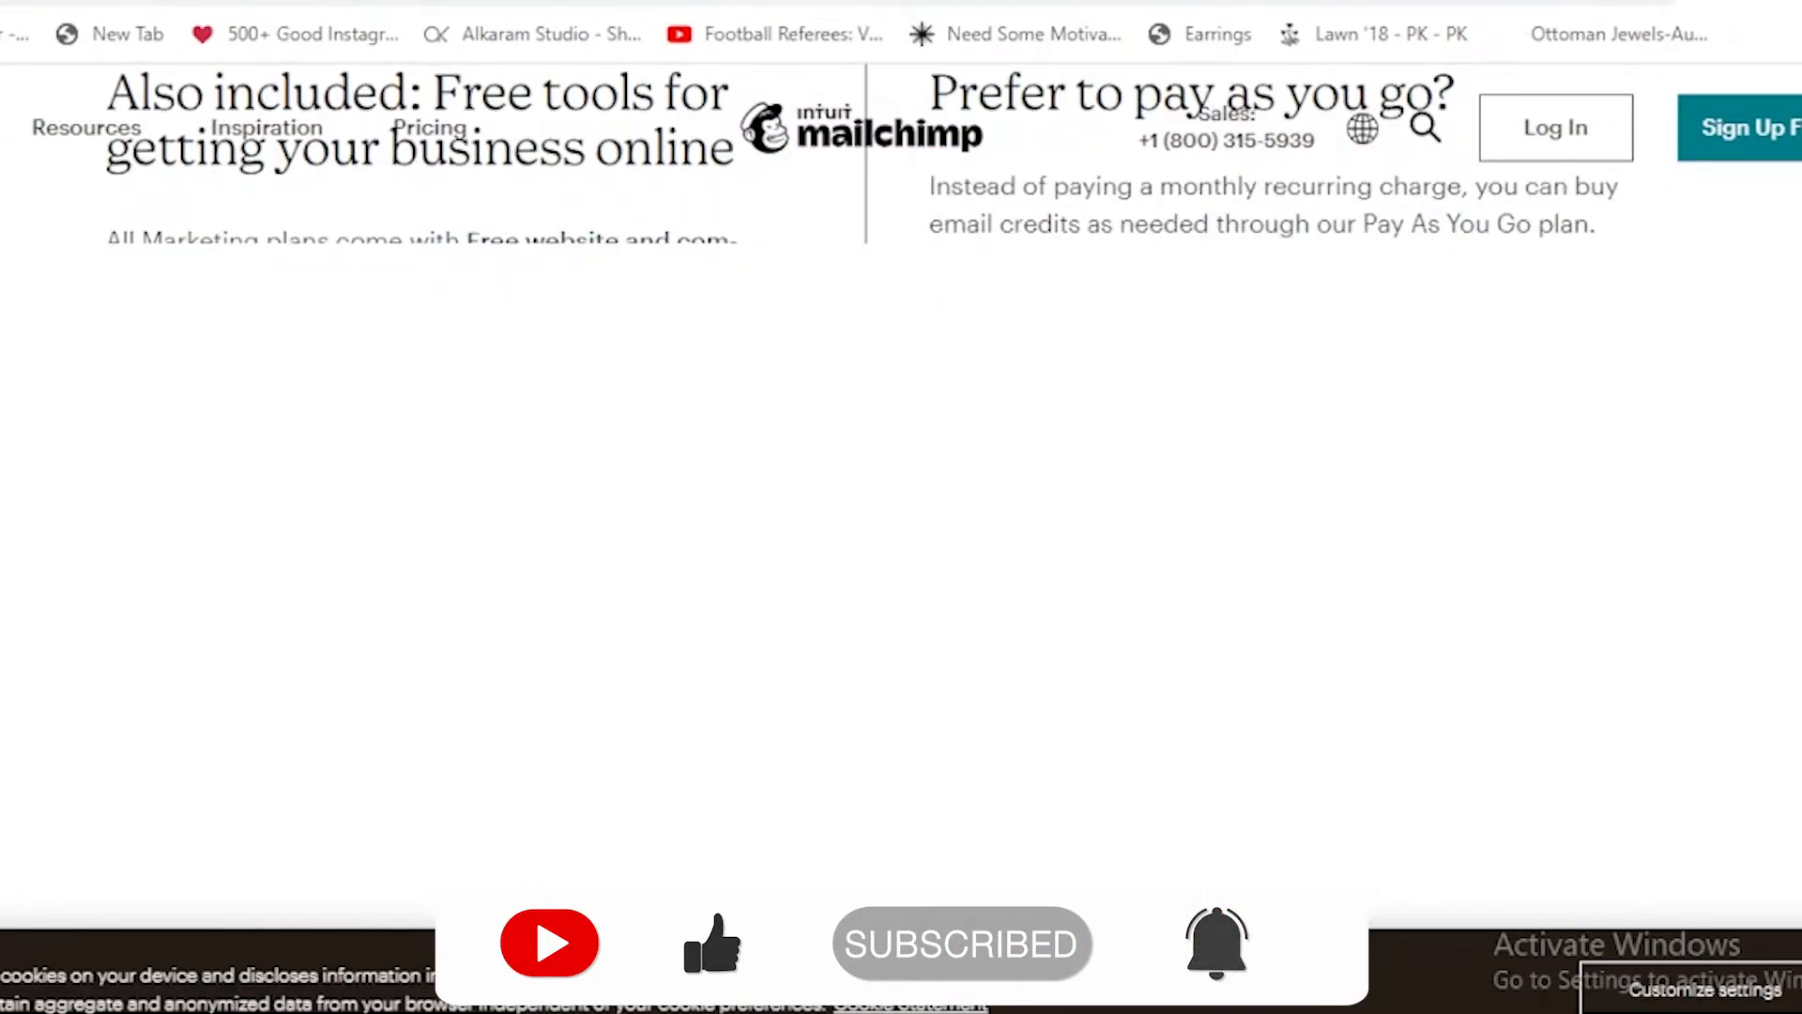
pyautogui.scroll(-3)
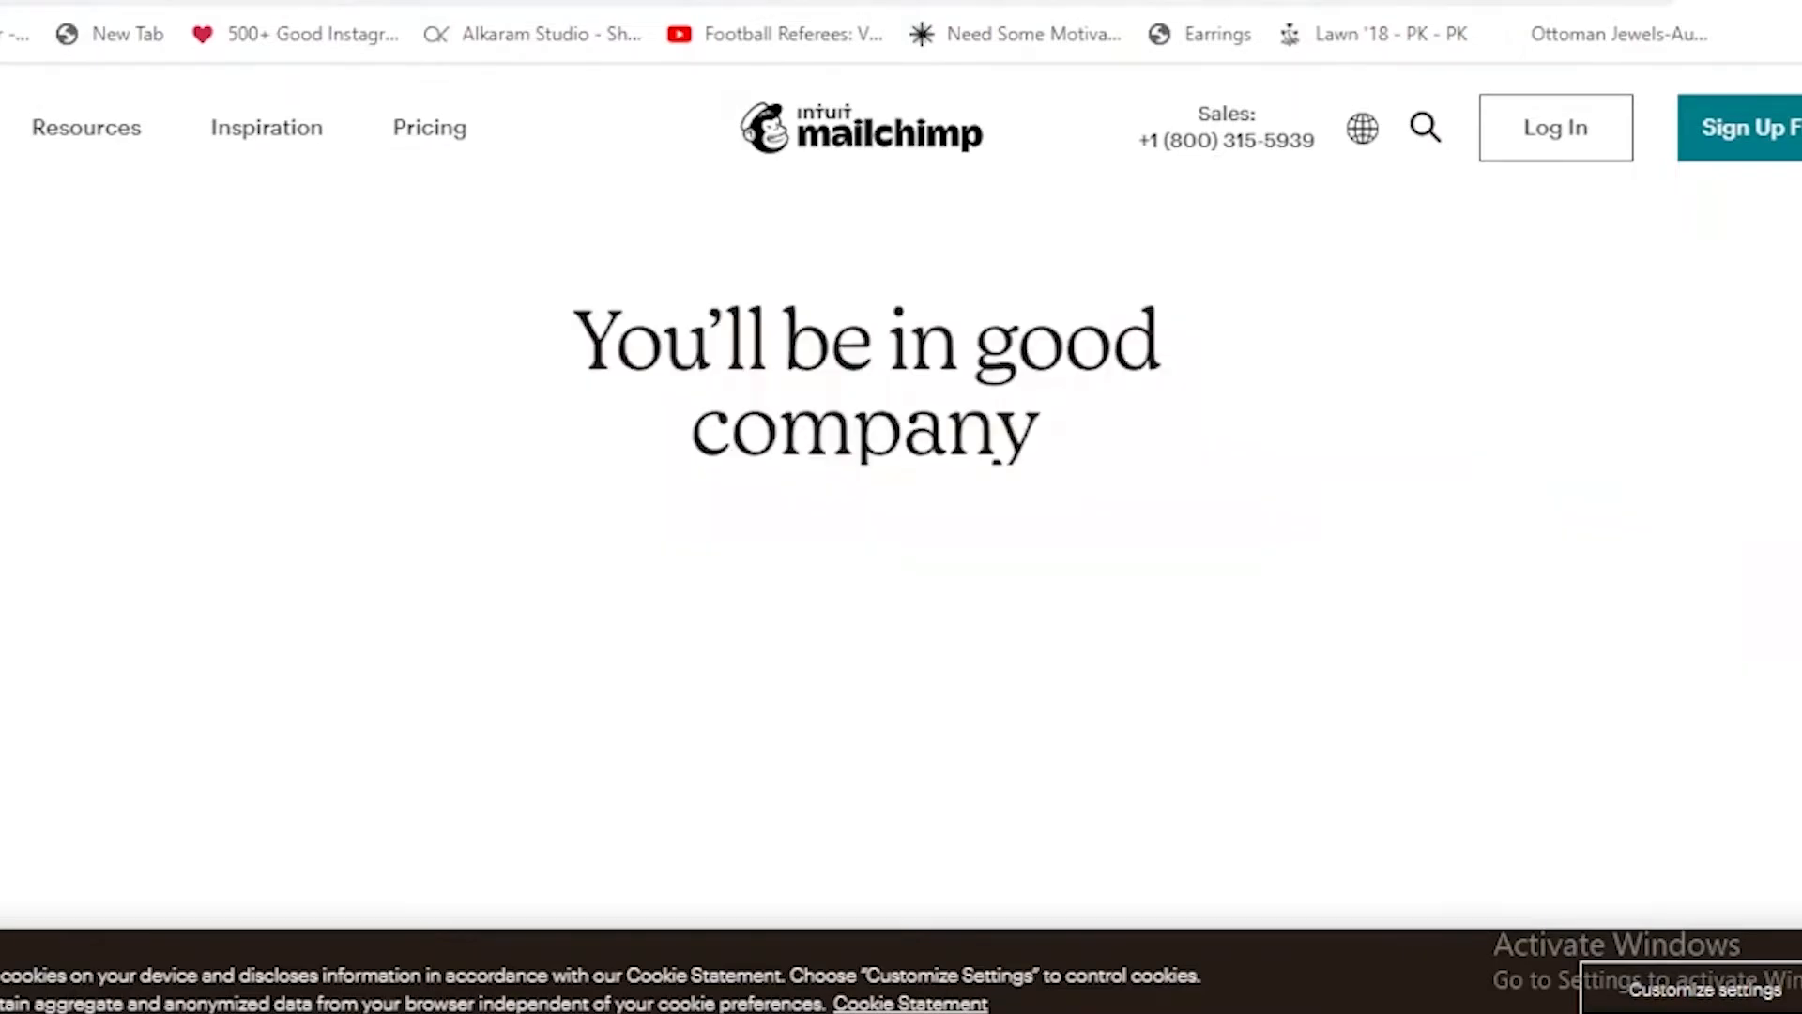
pyautogui.scroll(-3)
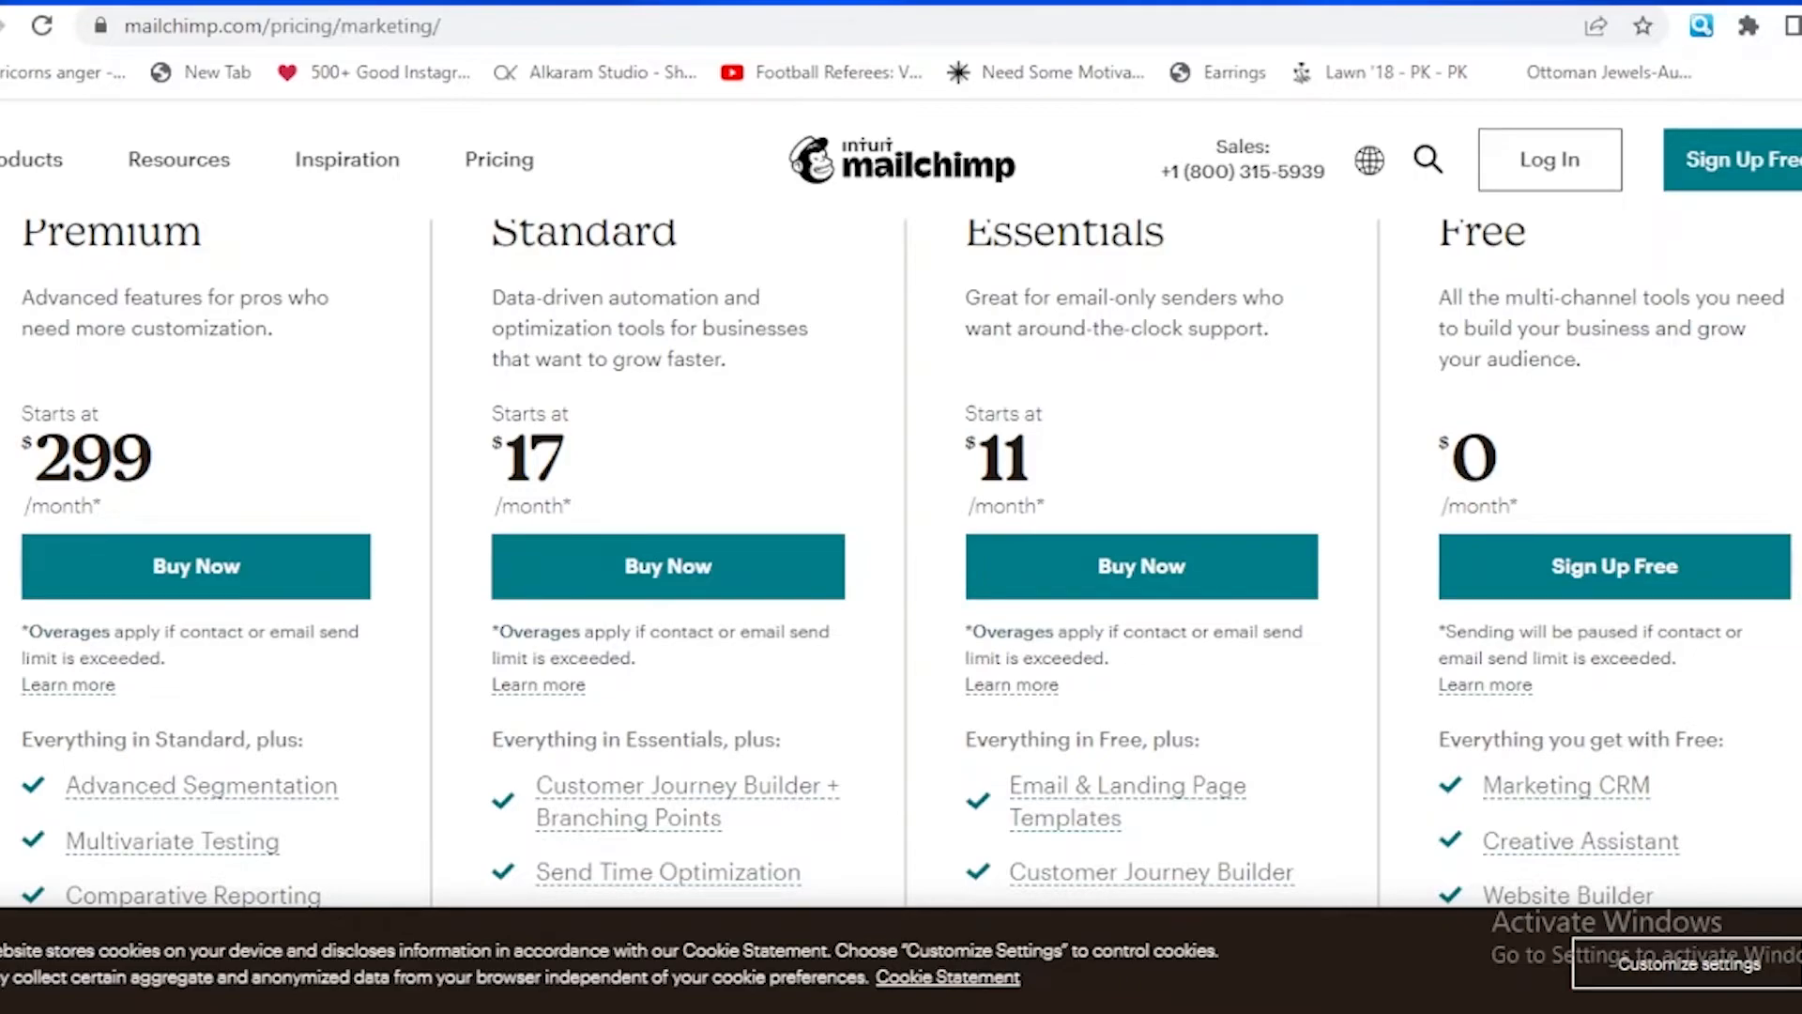
pyautogui.scroll(-3)
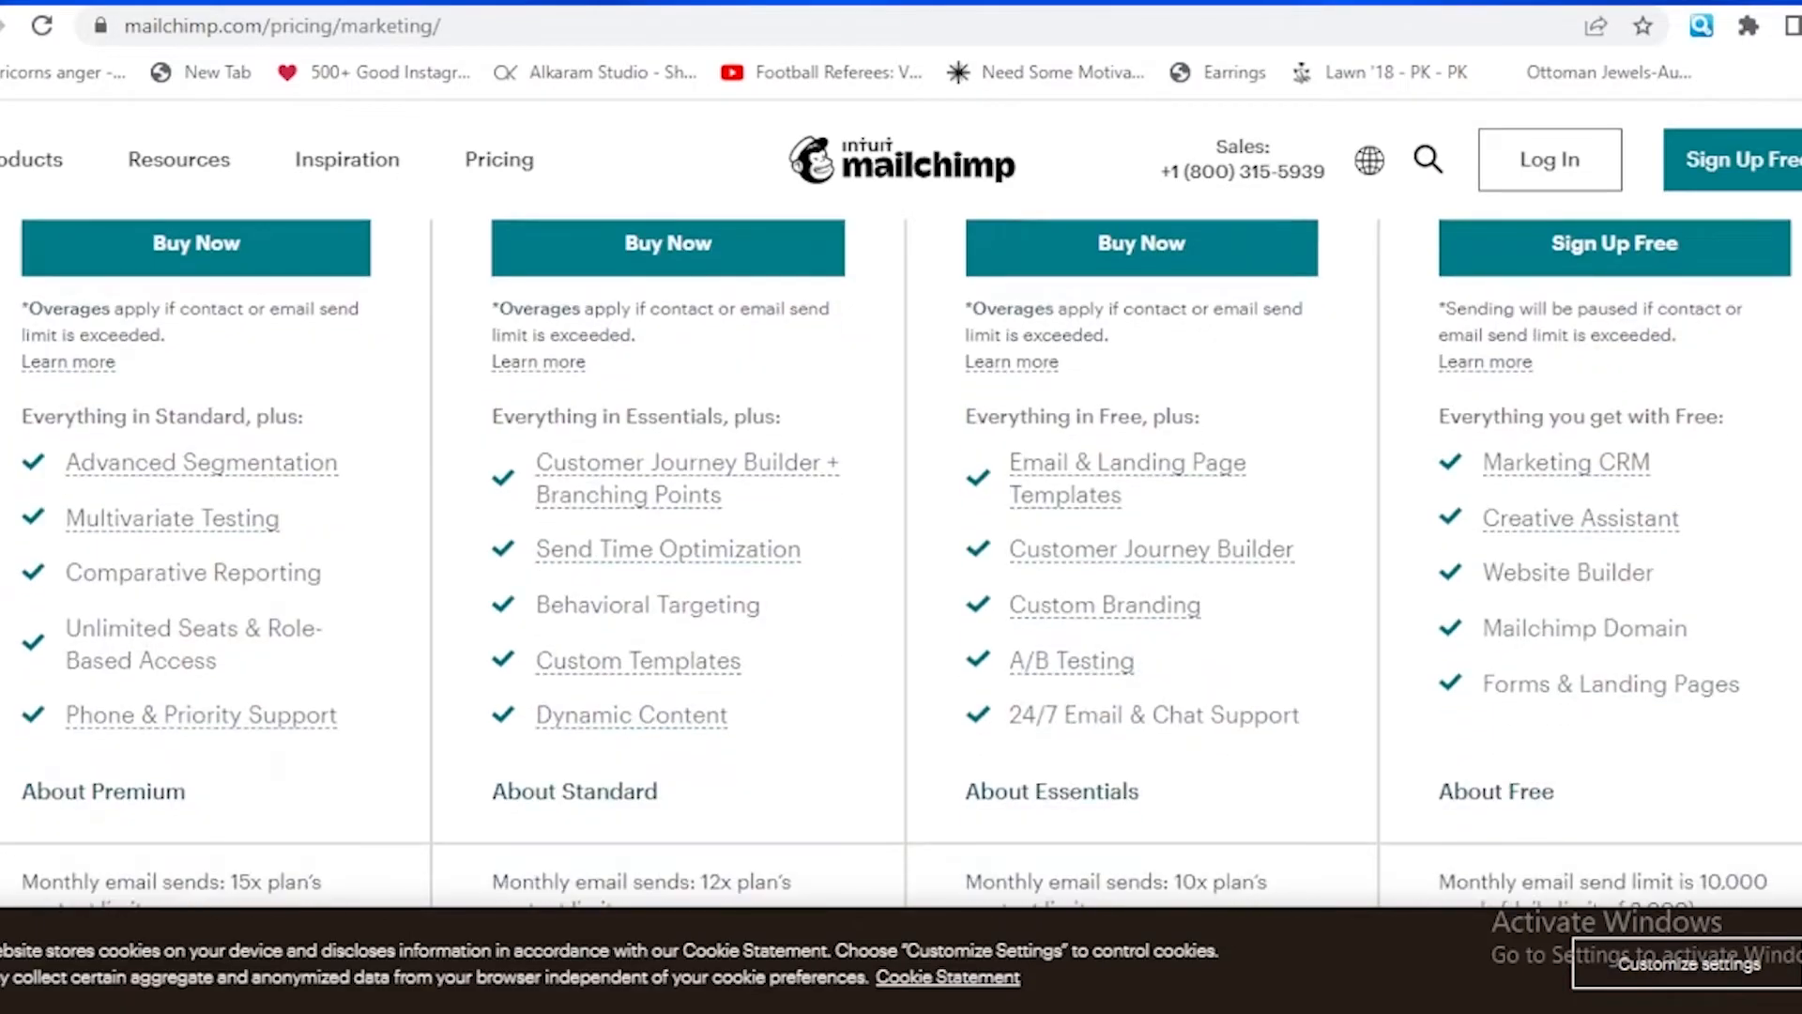
pyautogui.scroll(-3)
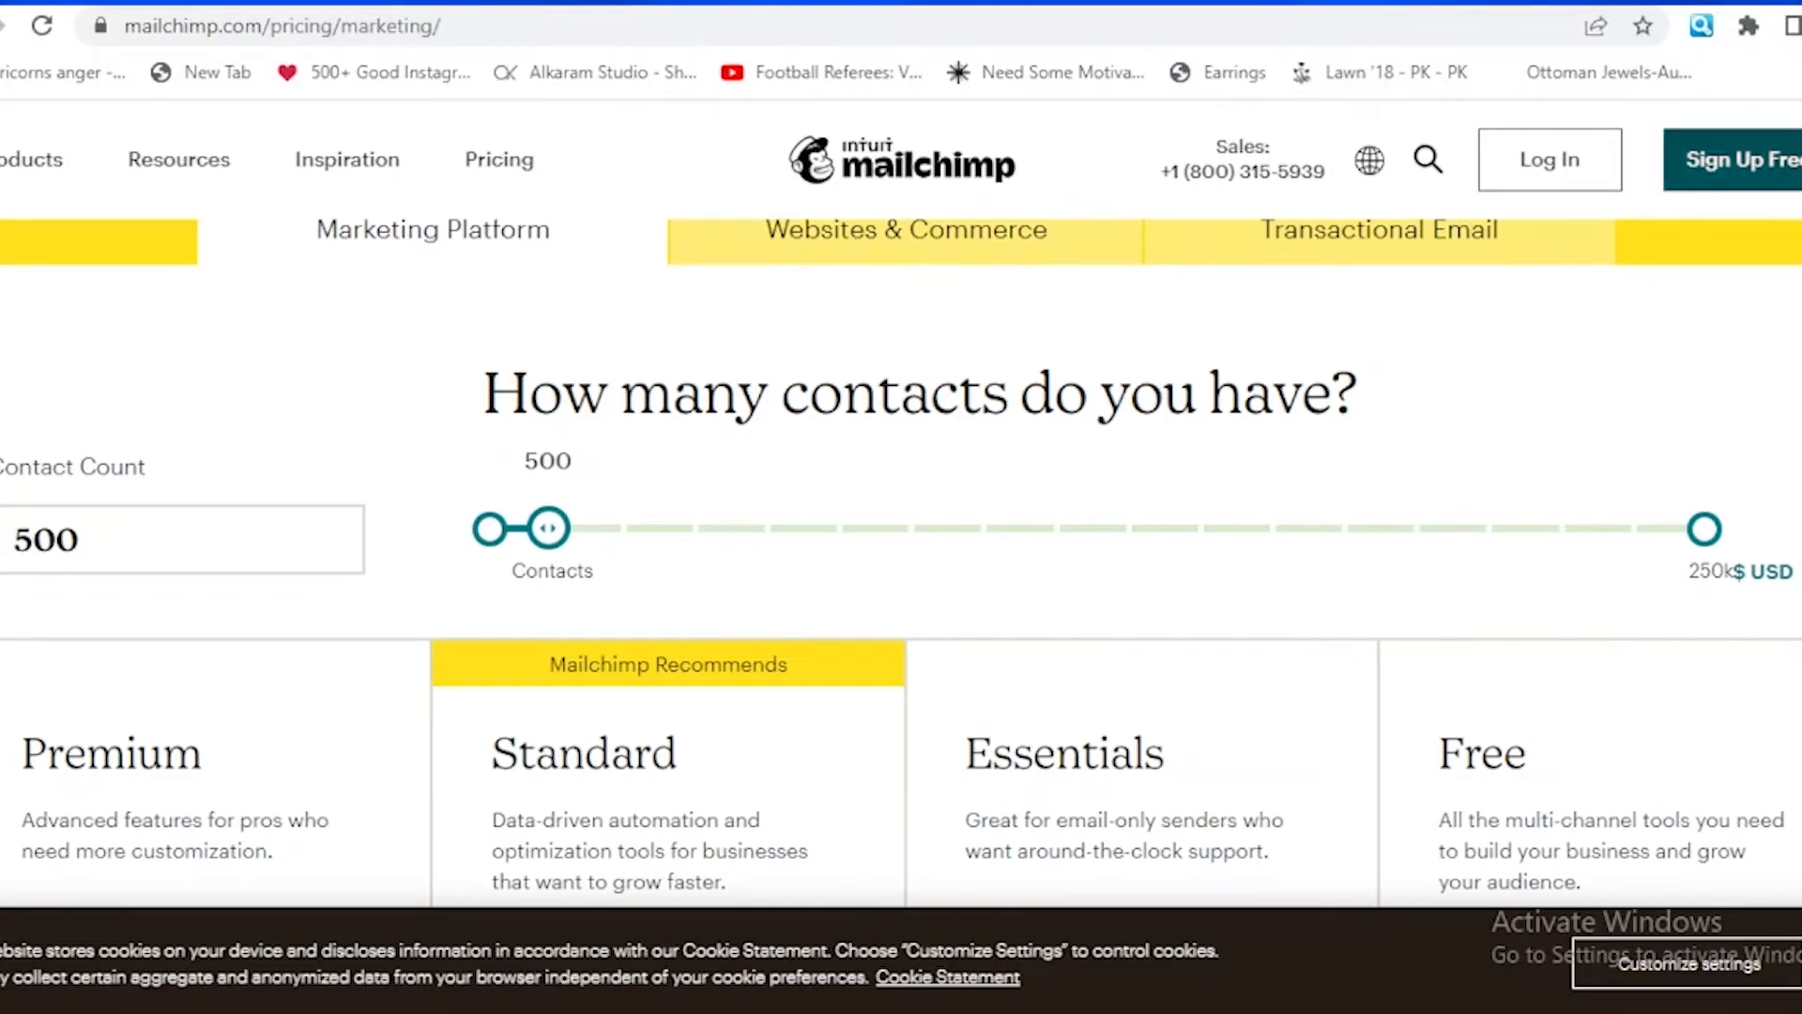
pyautogui.scroll(-3)
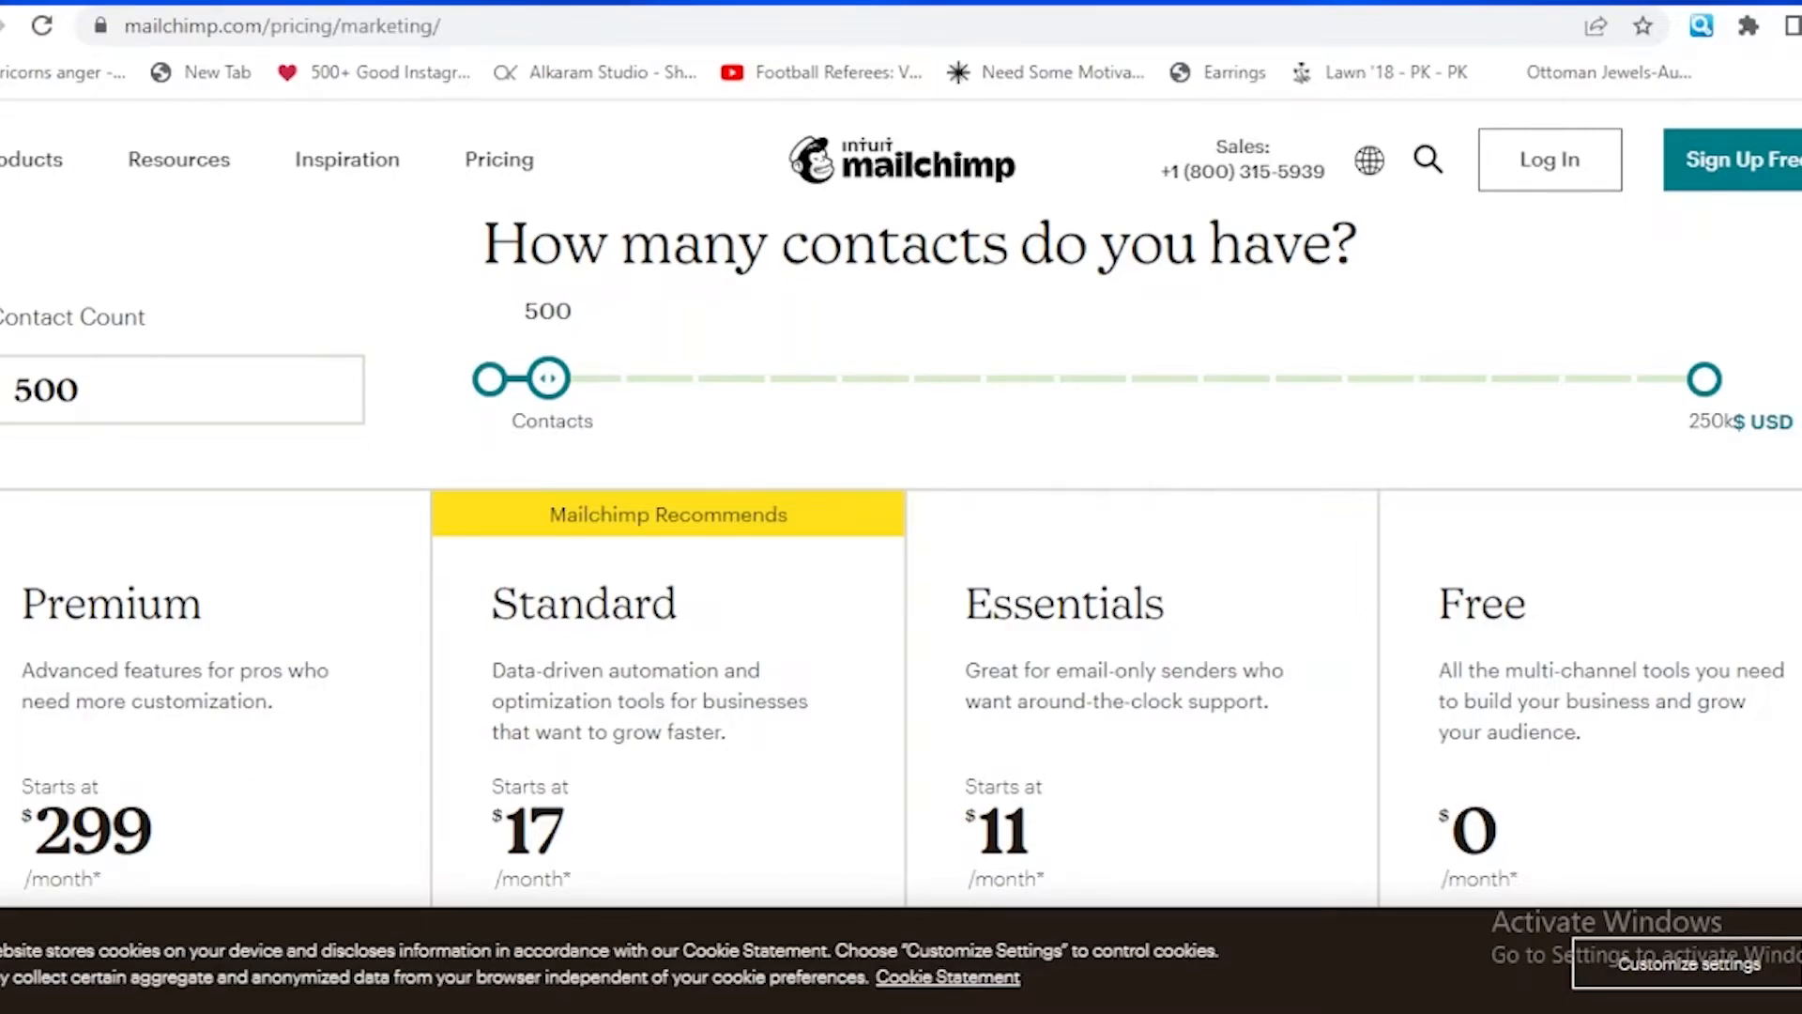
pyautogui.scroll(-3)
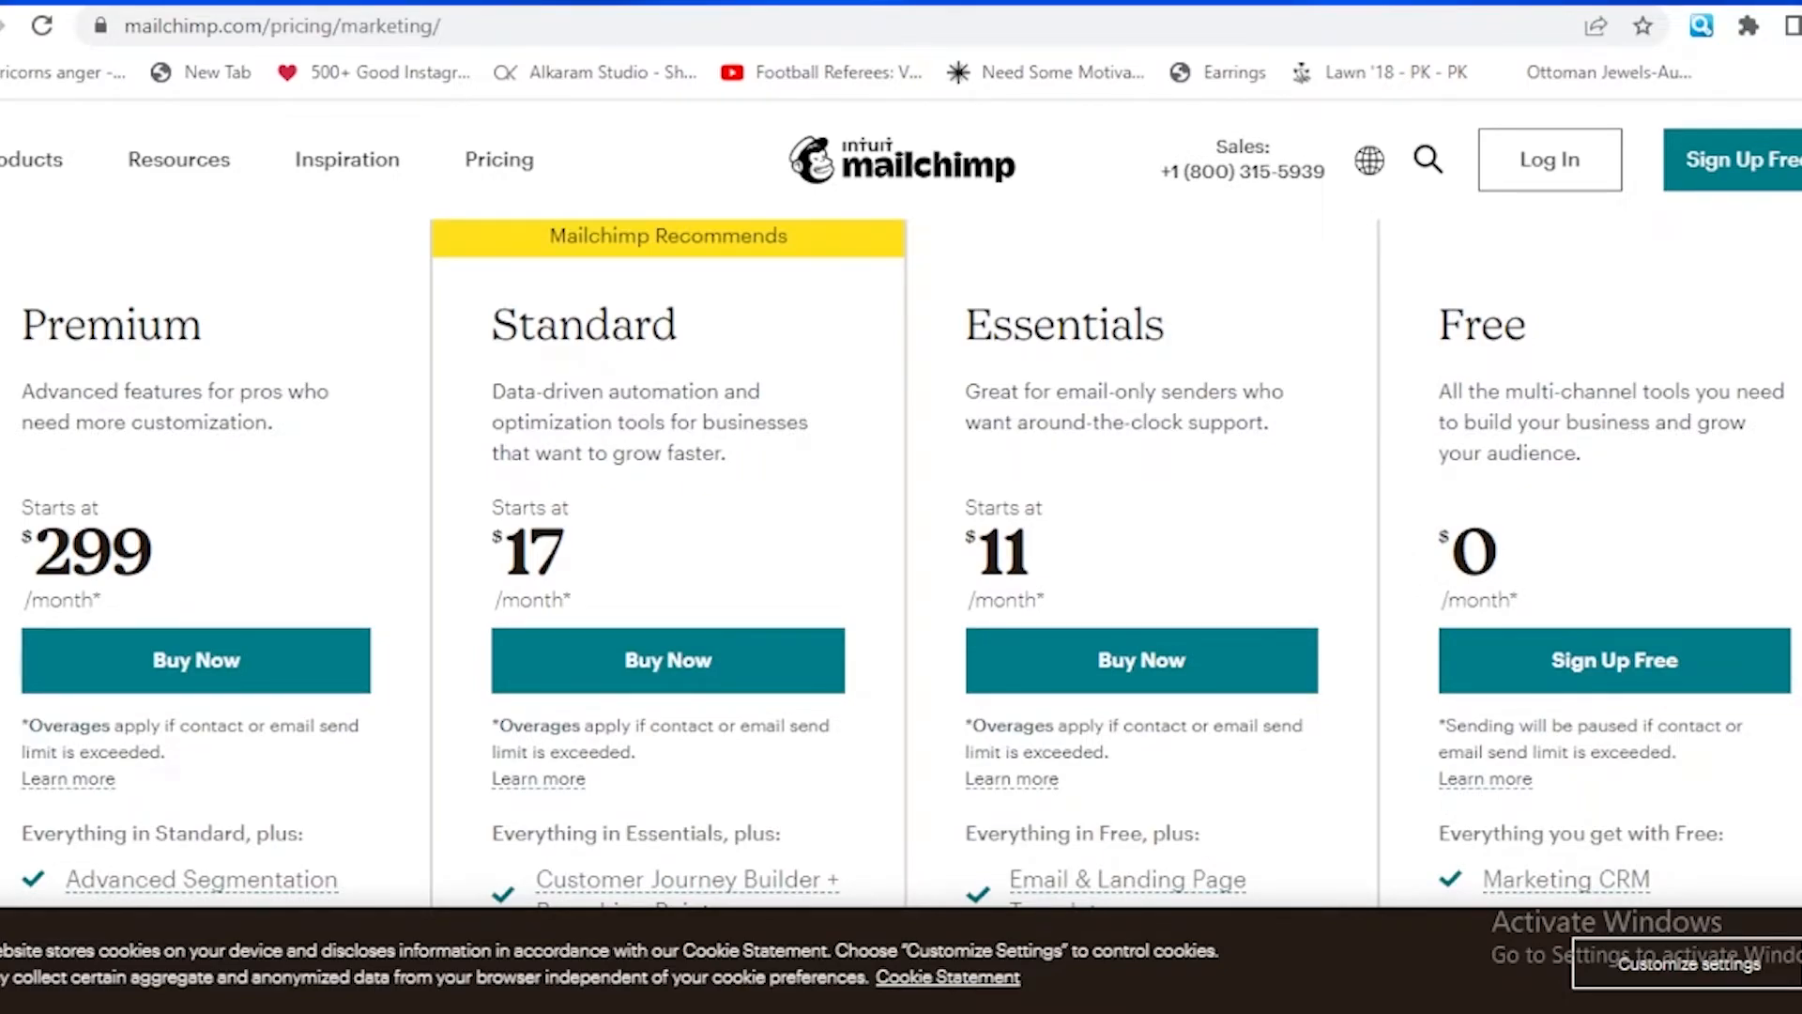
pyautogui.scroll(-3)
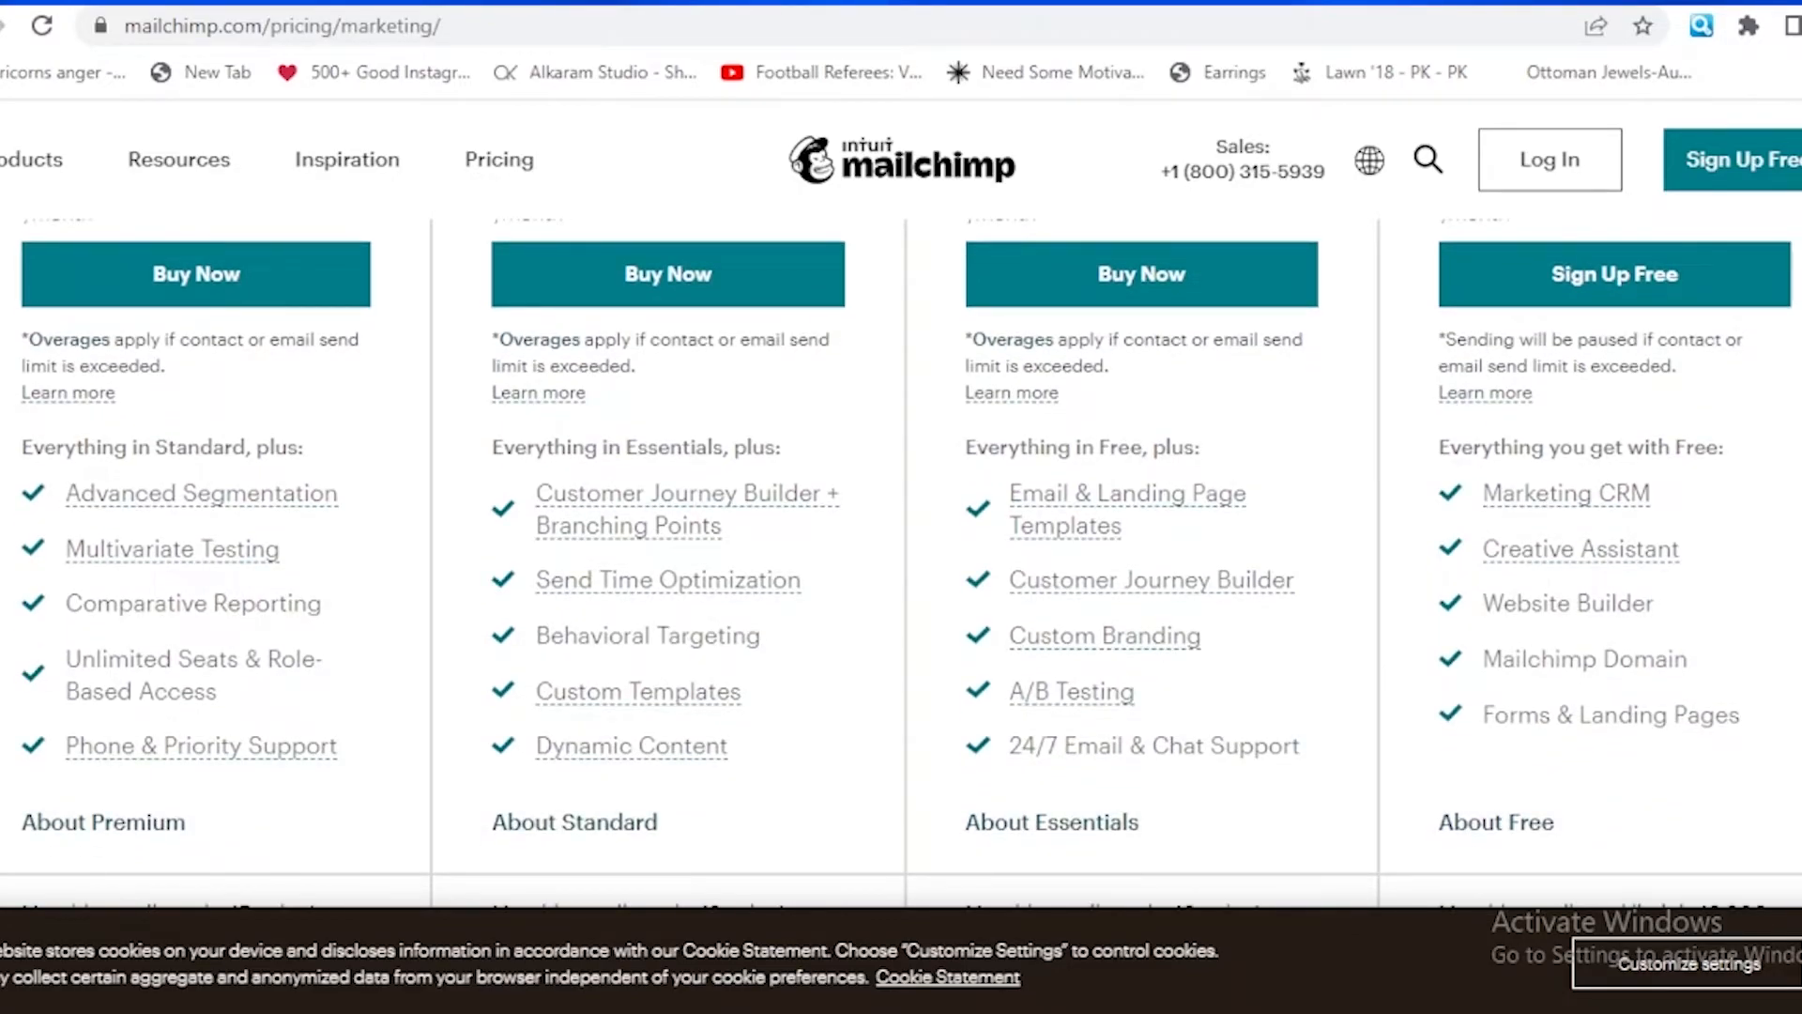
pyautogui.scroll(3)
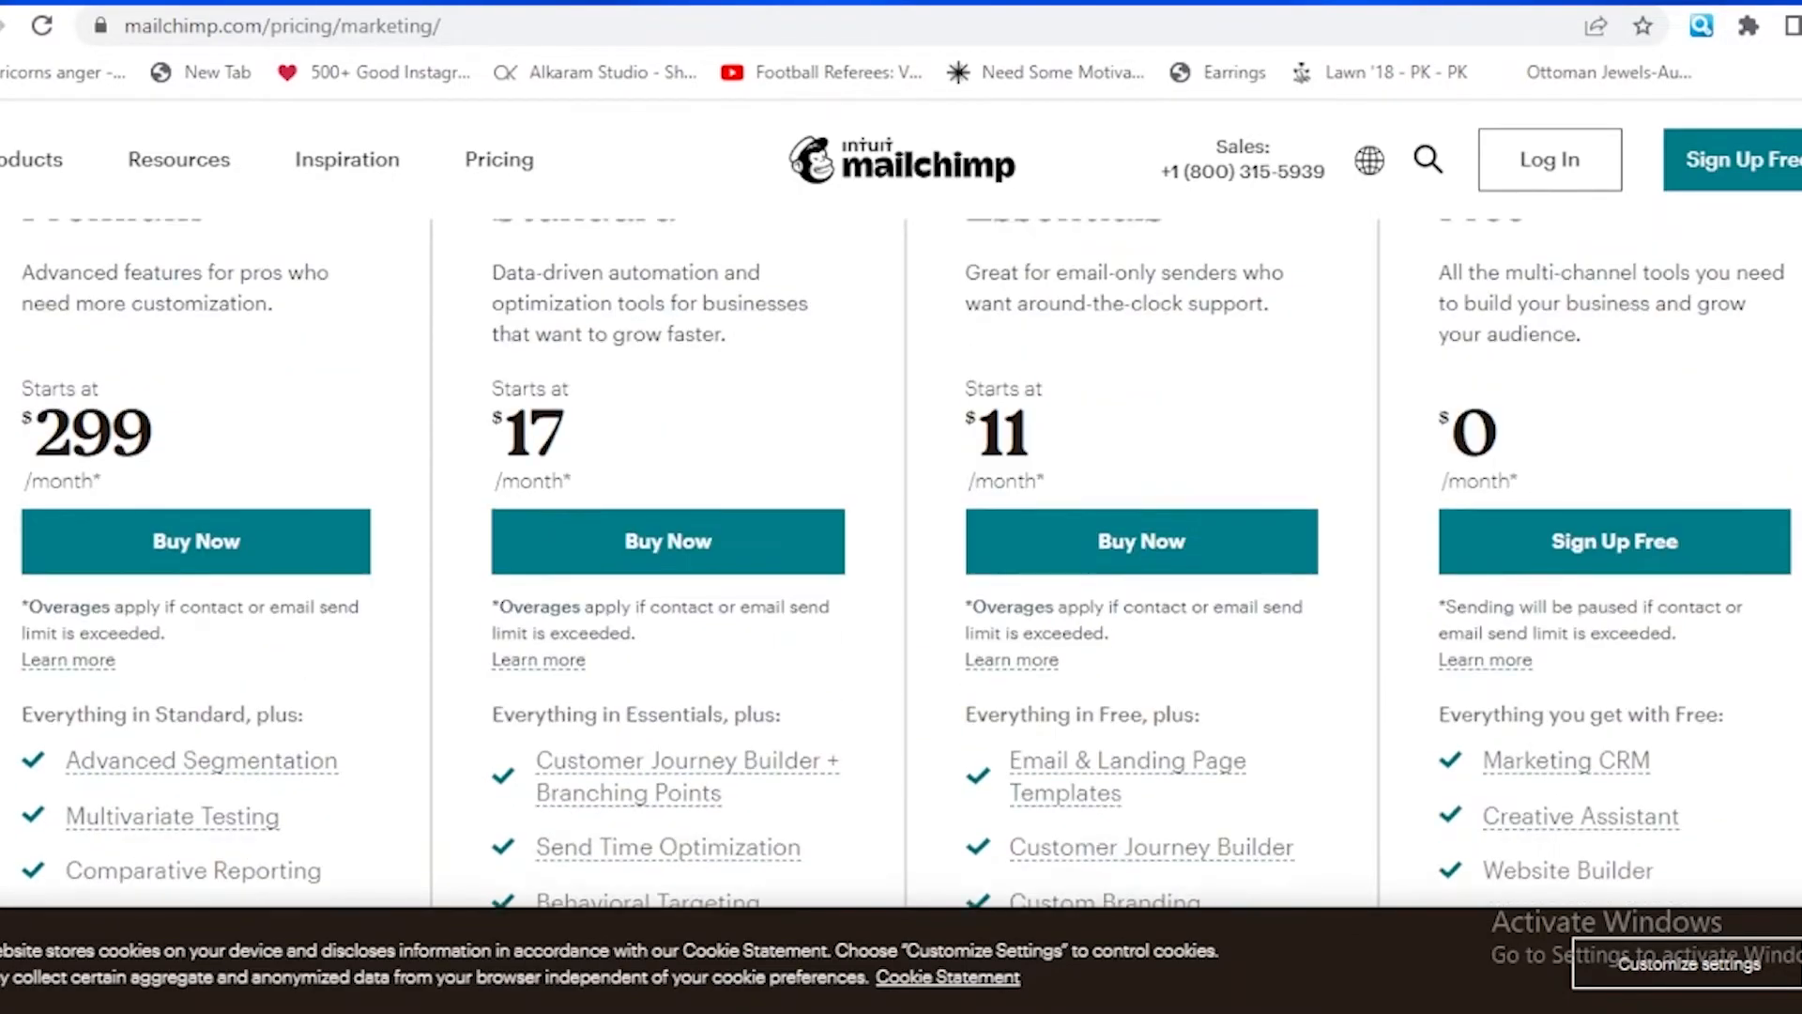
pyautogui.scroll(3)
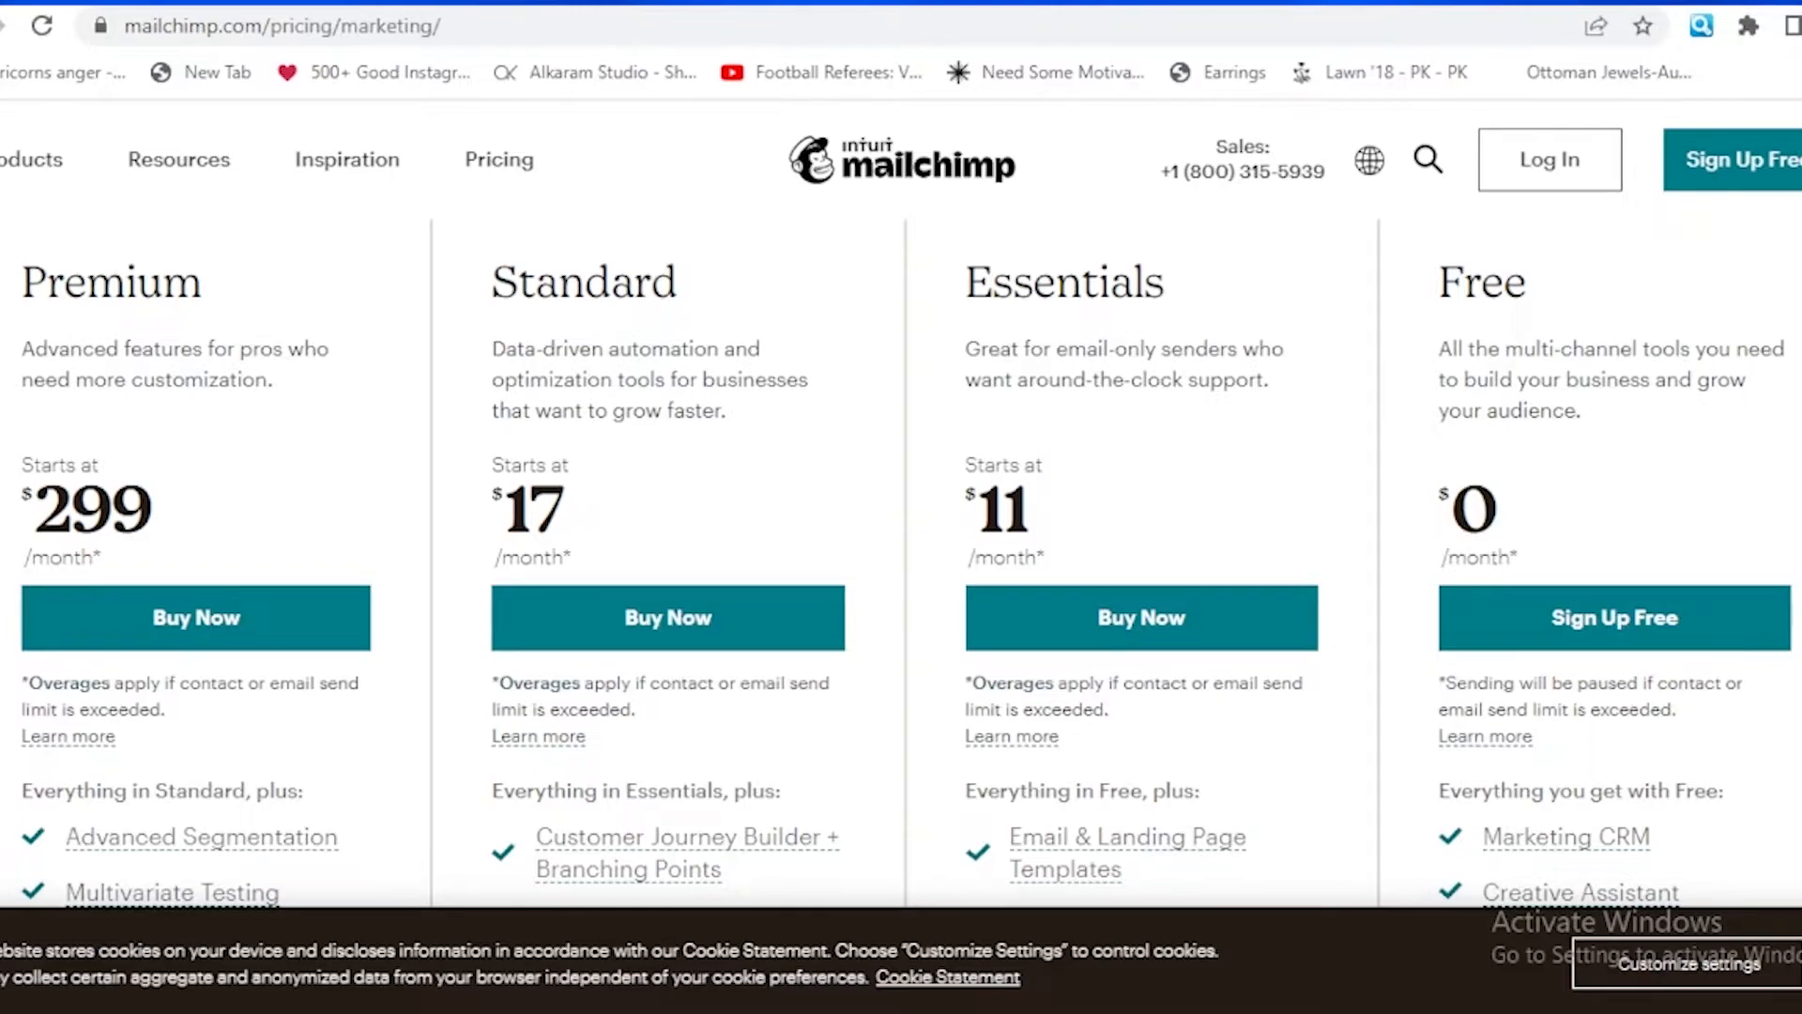
pyautogui.scroll(-3)
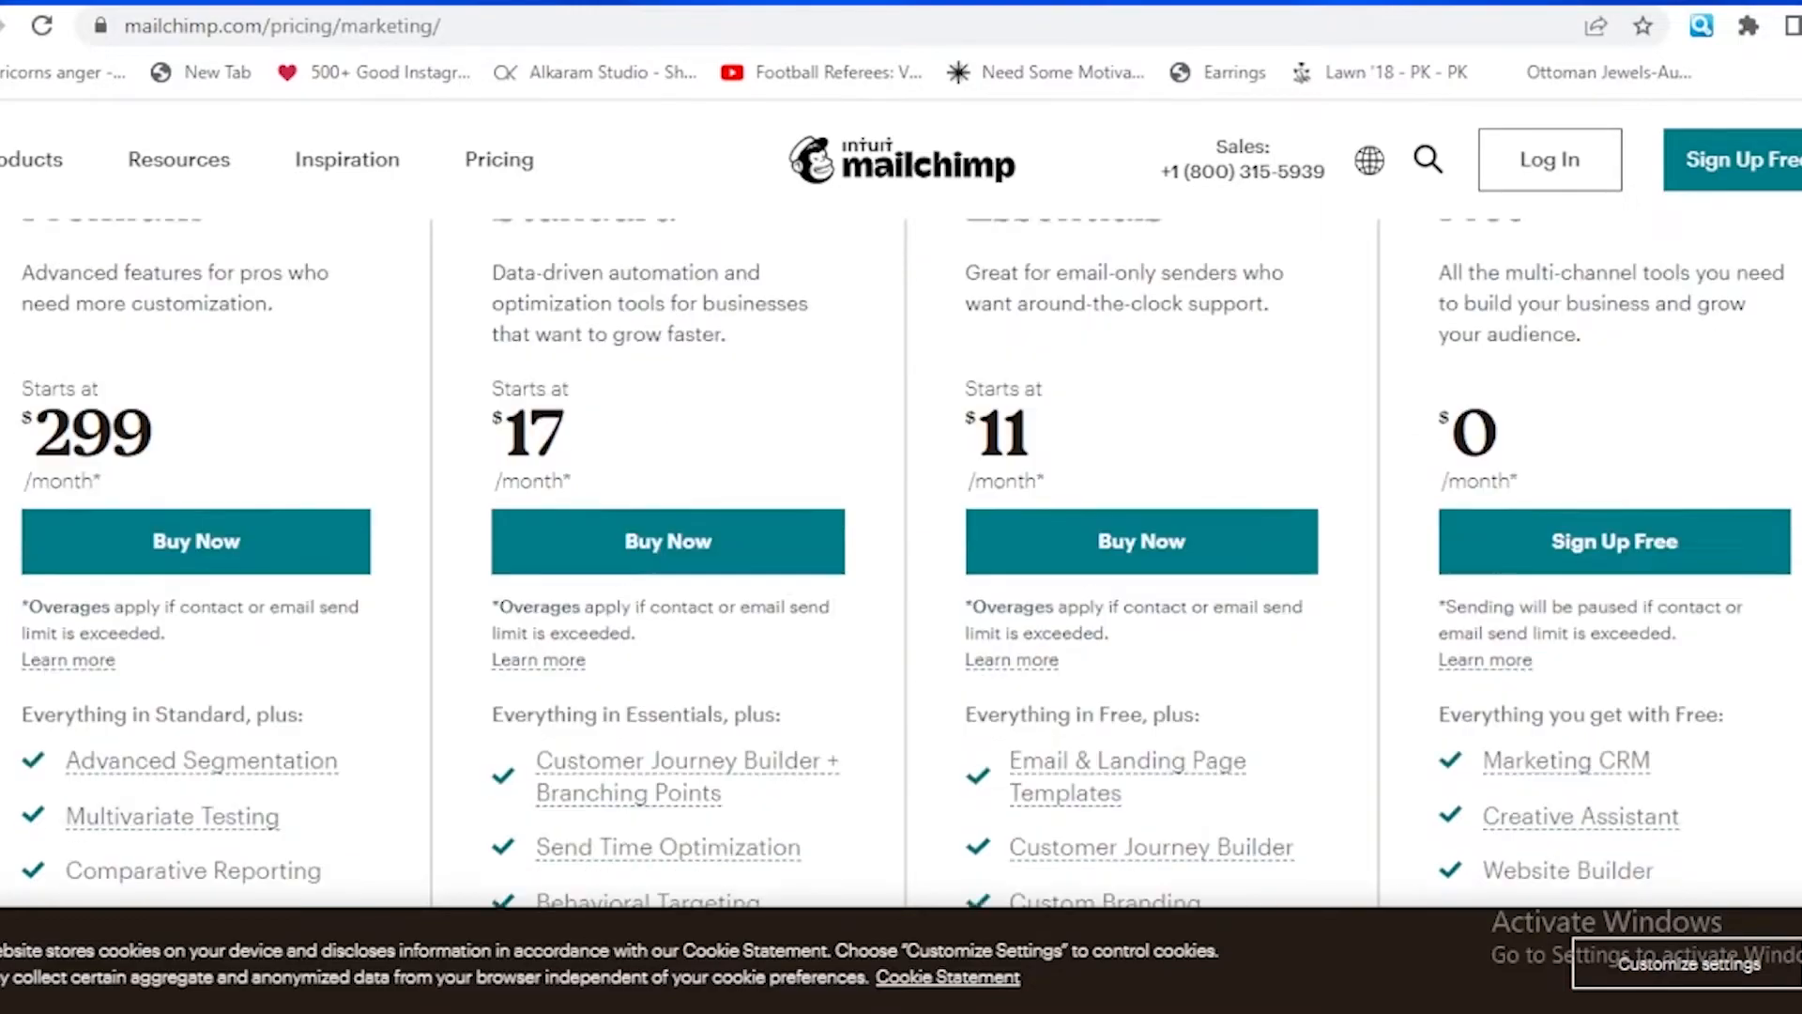
pyautogui.scroll(-3)
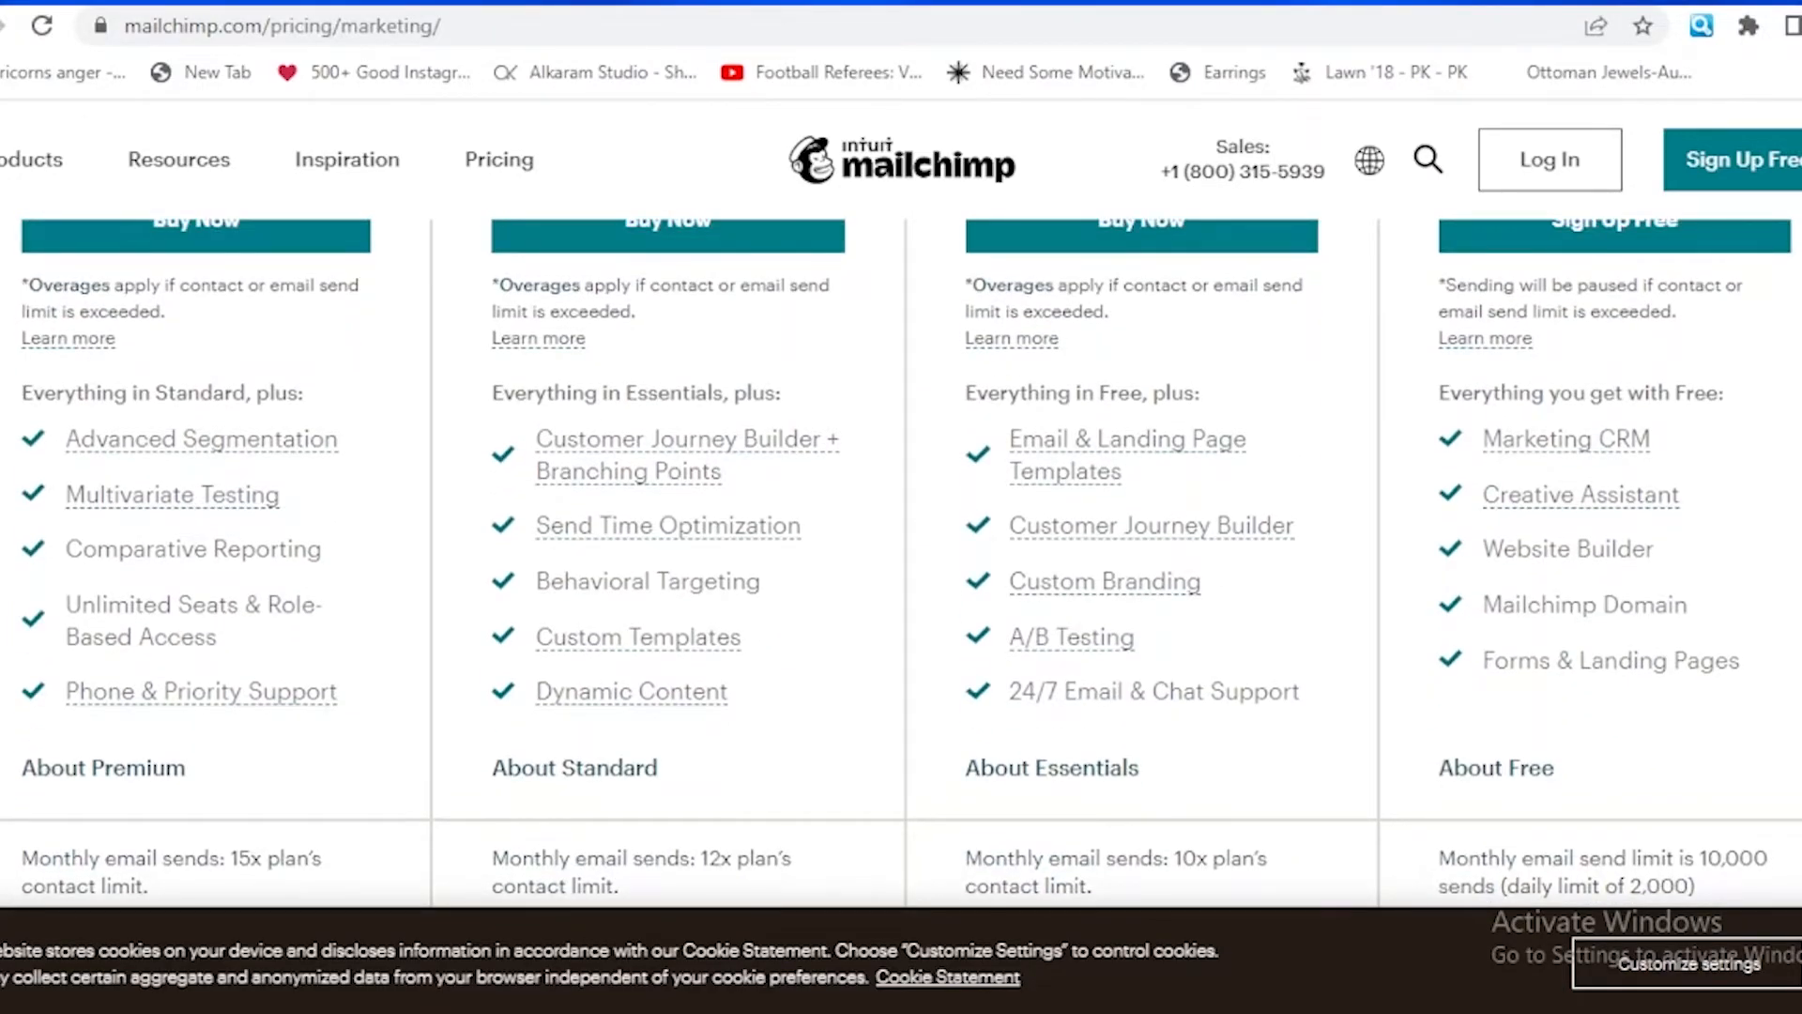
pyautogui.moveTo(422, 520)
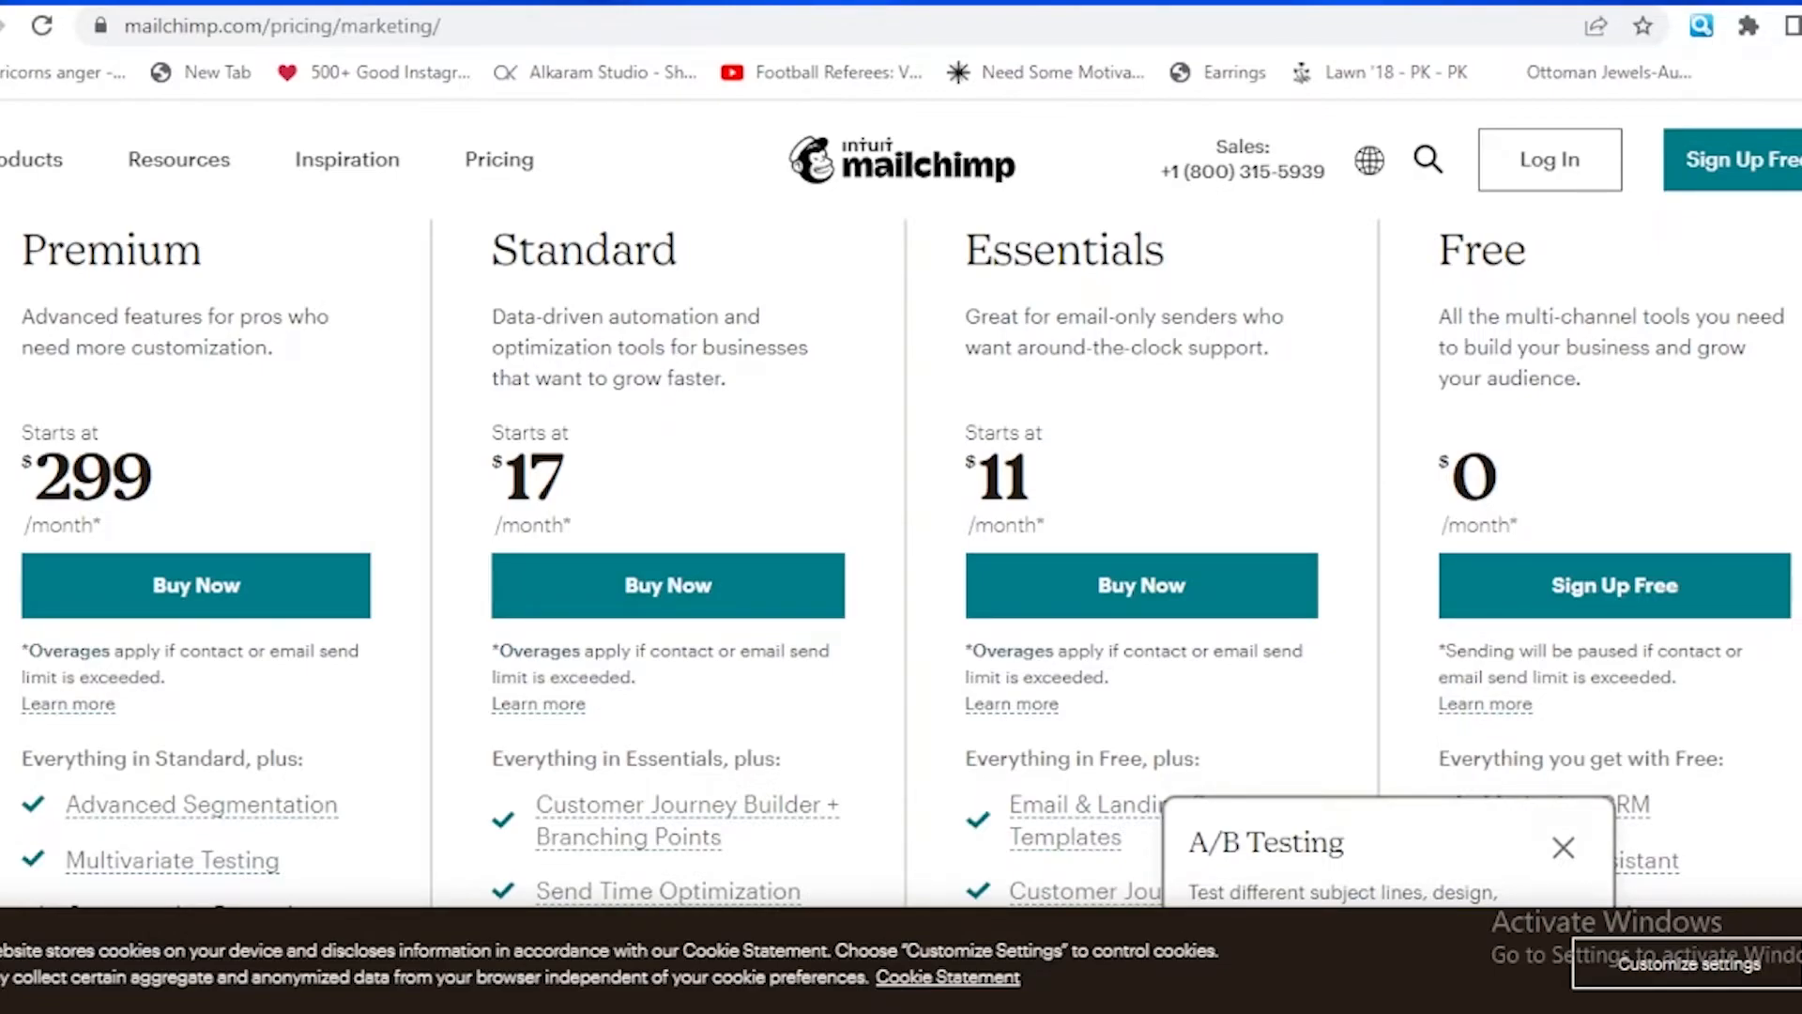
pyautogui.scroll(-3)
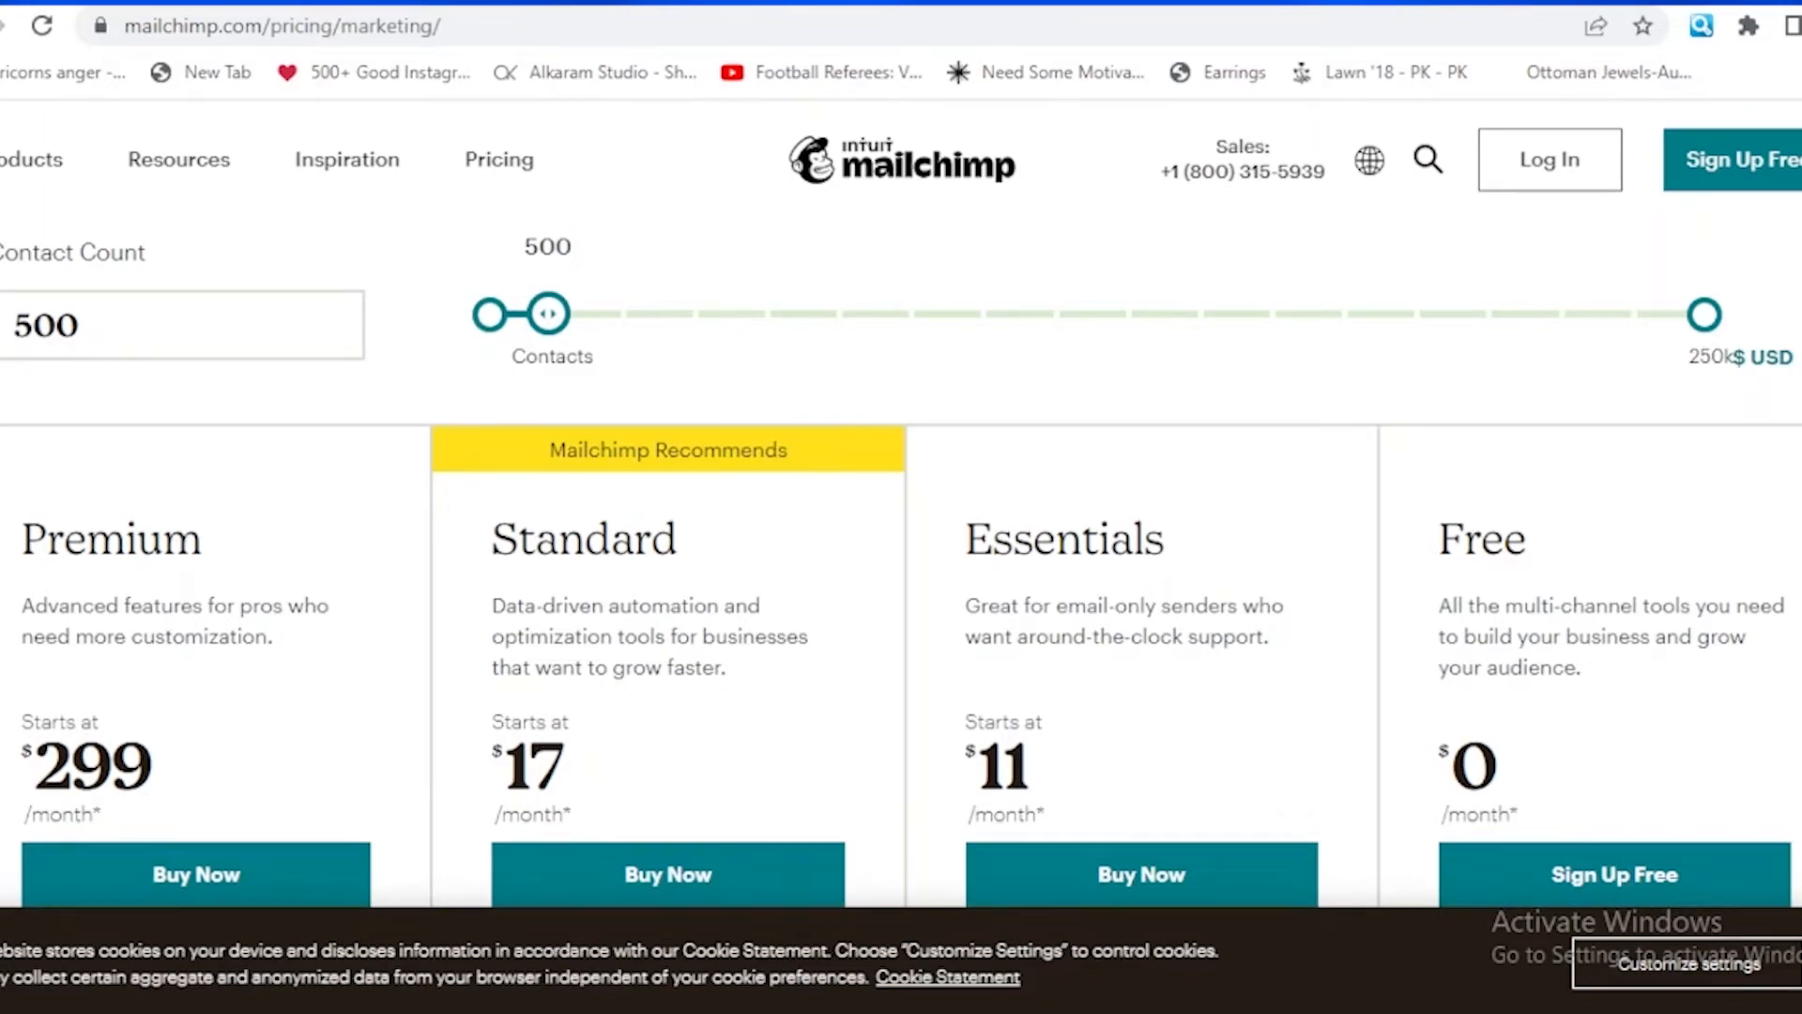
pyautogui.moveTo(556, 381)
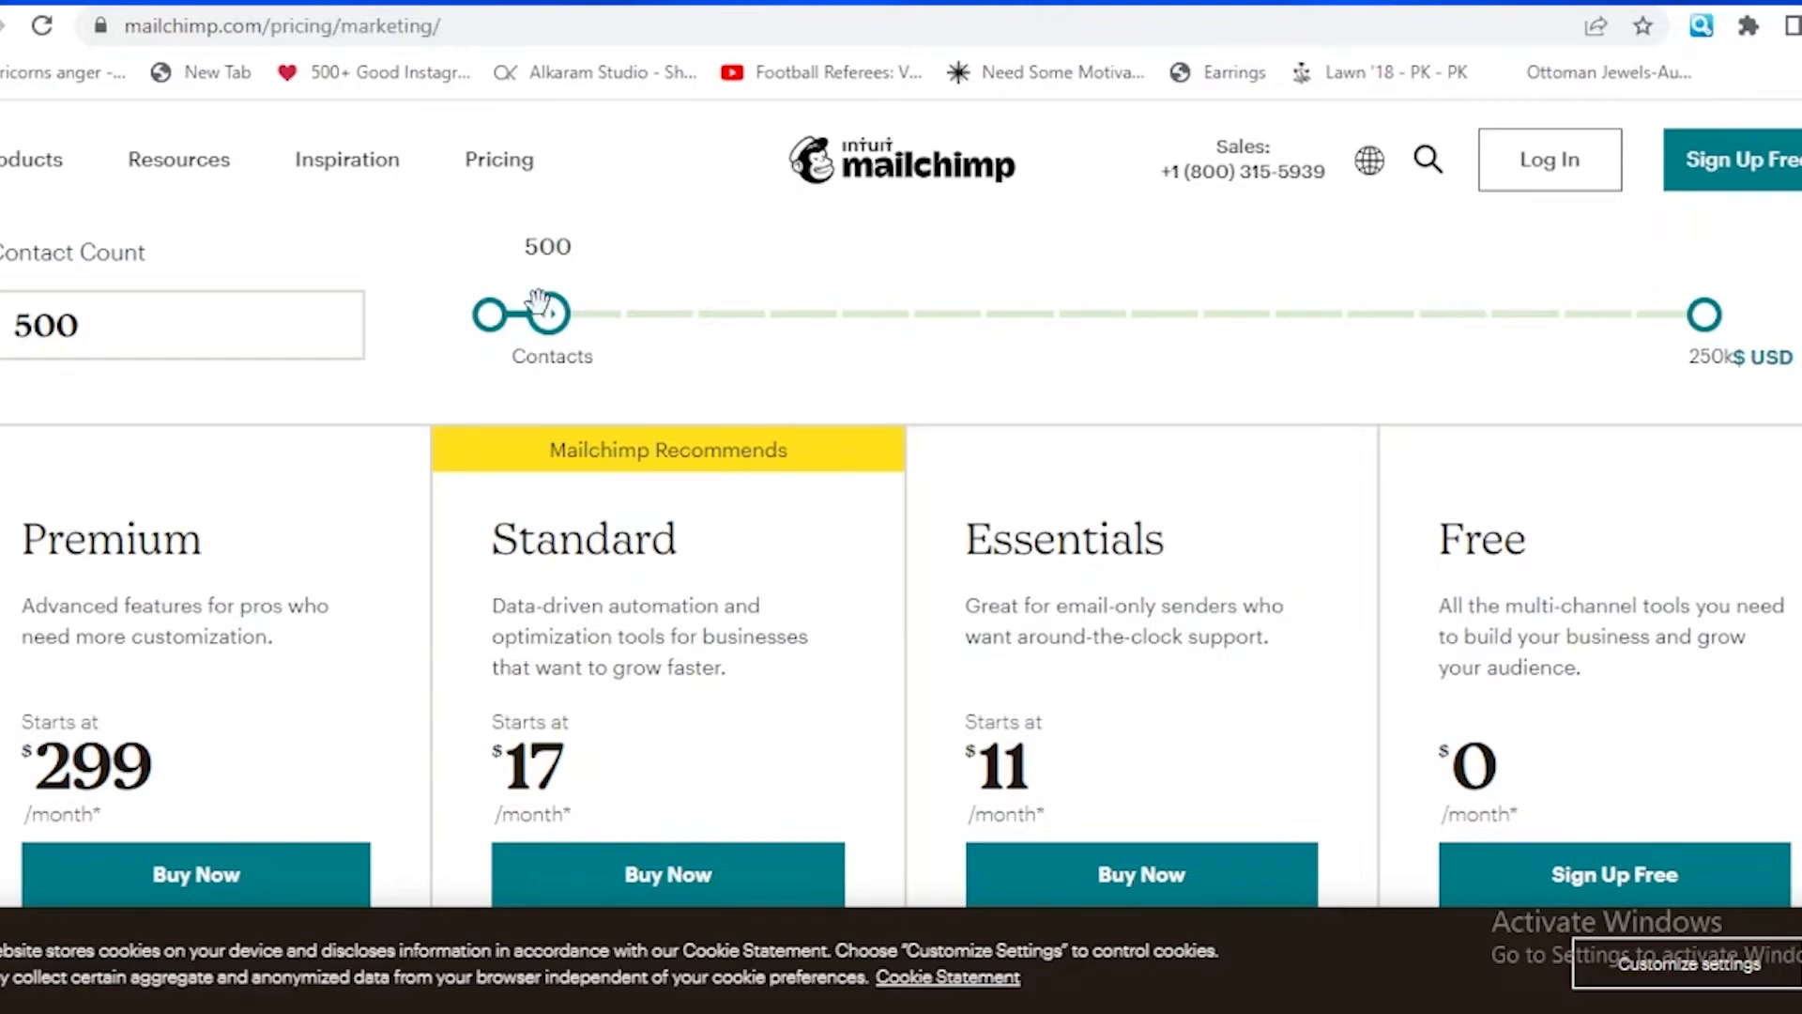
# Move the contact count slider up to 250,000, then back to 2,500 and finally 1,500.
pyautogui.scroll(-3)
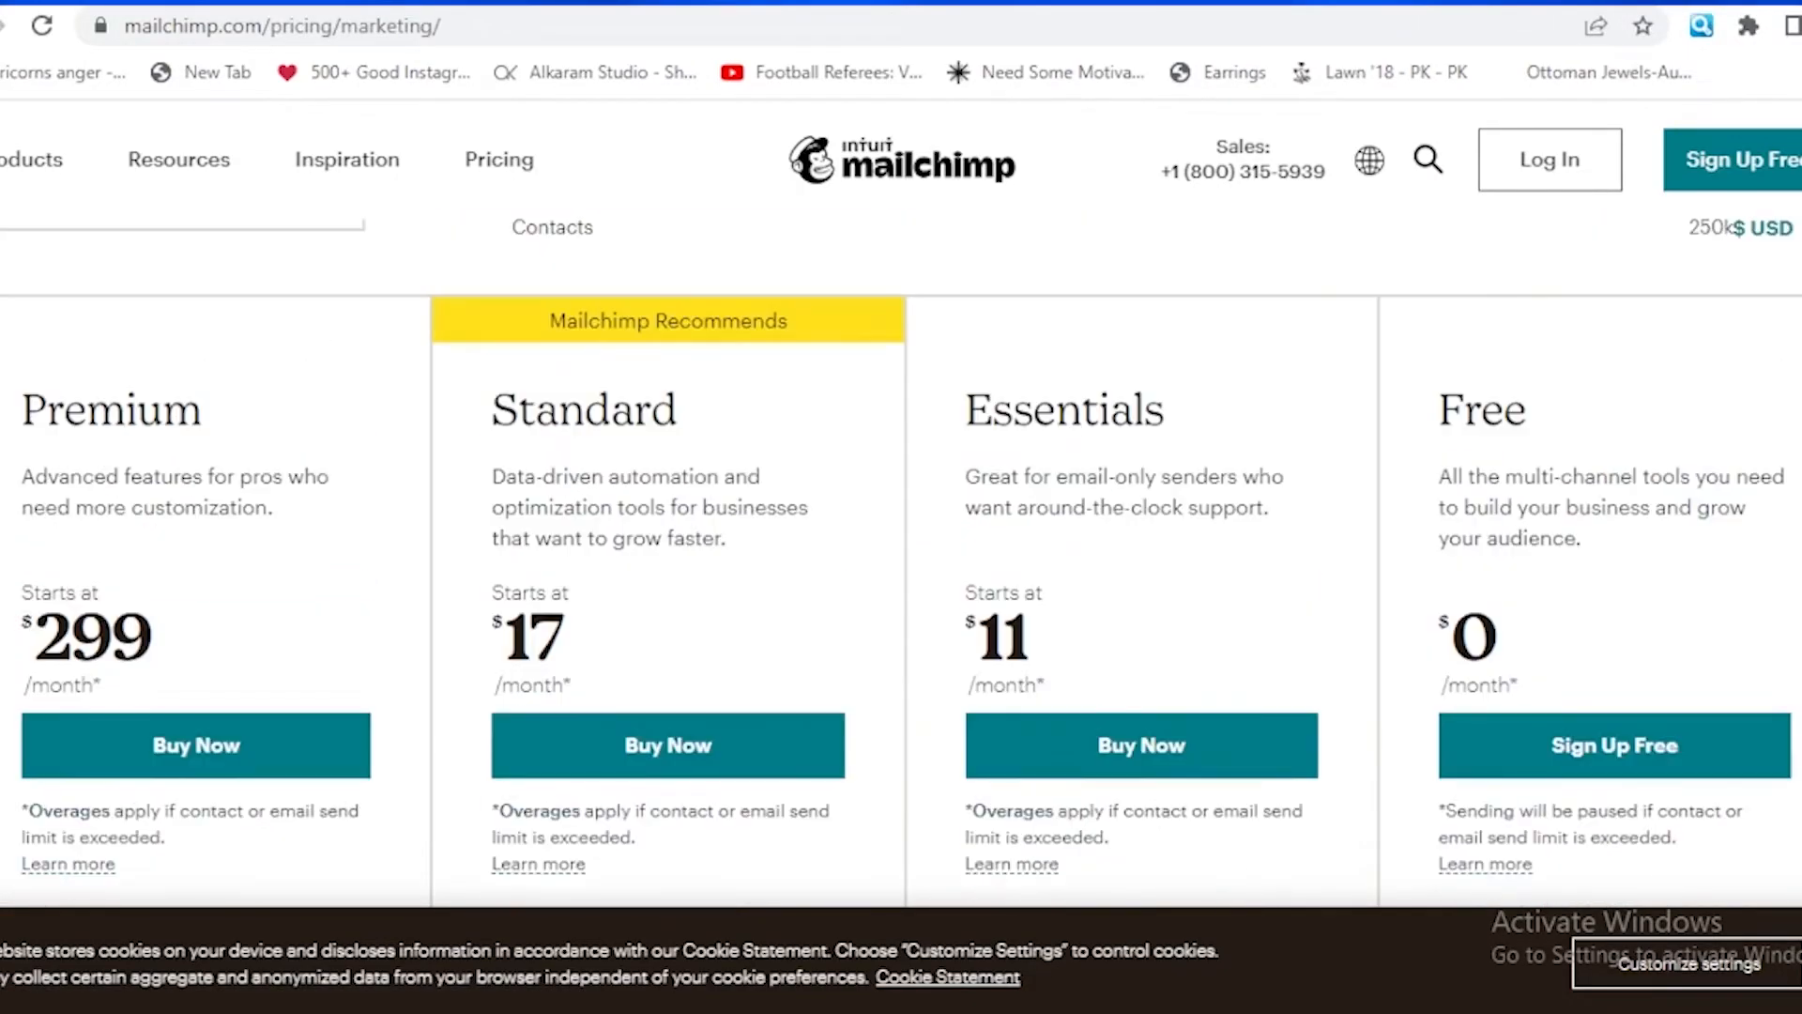
pyautogui.scroll(-3)
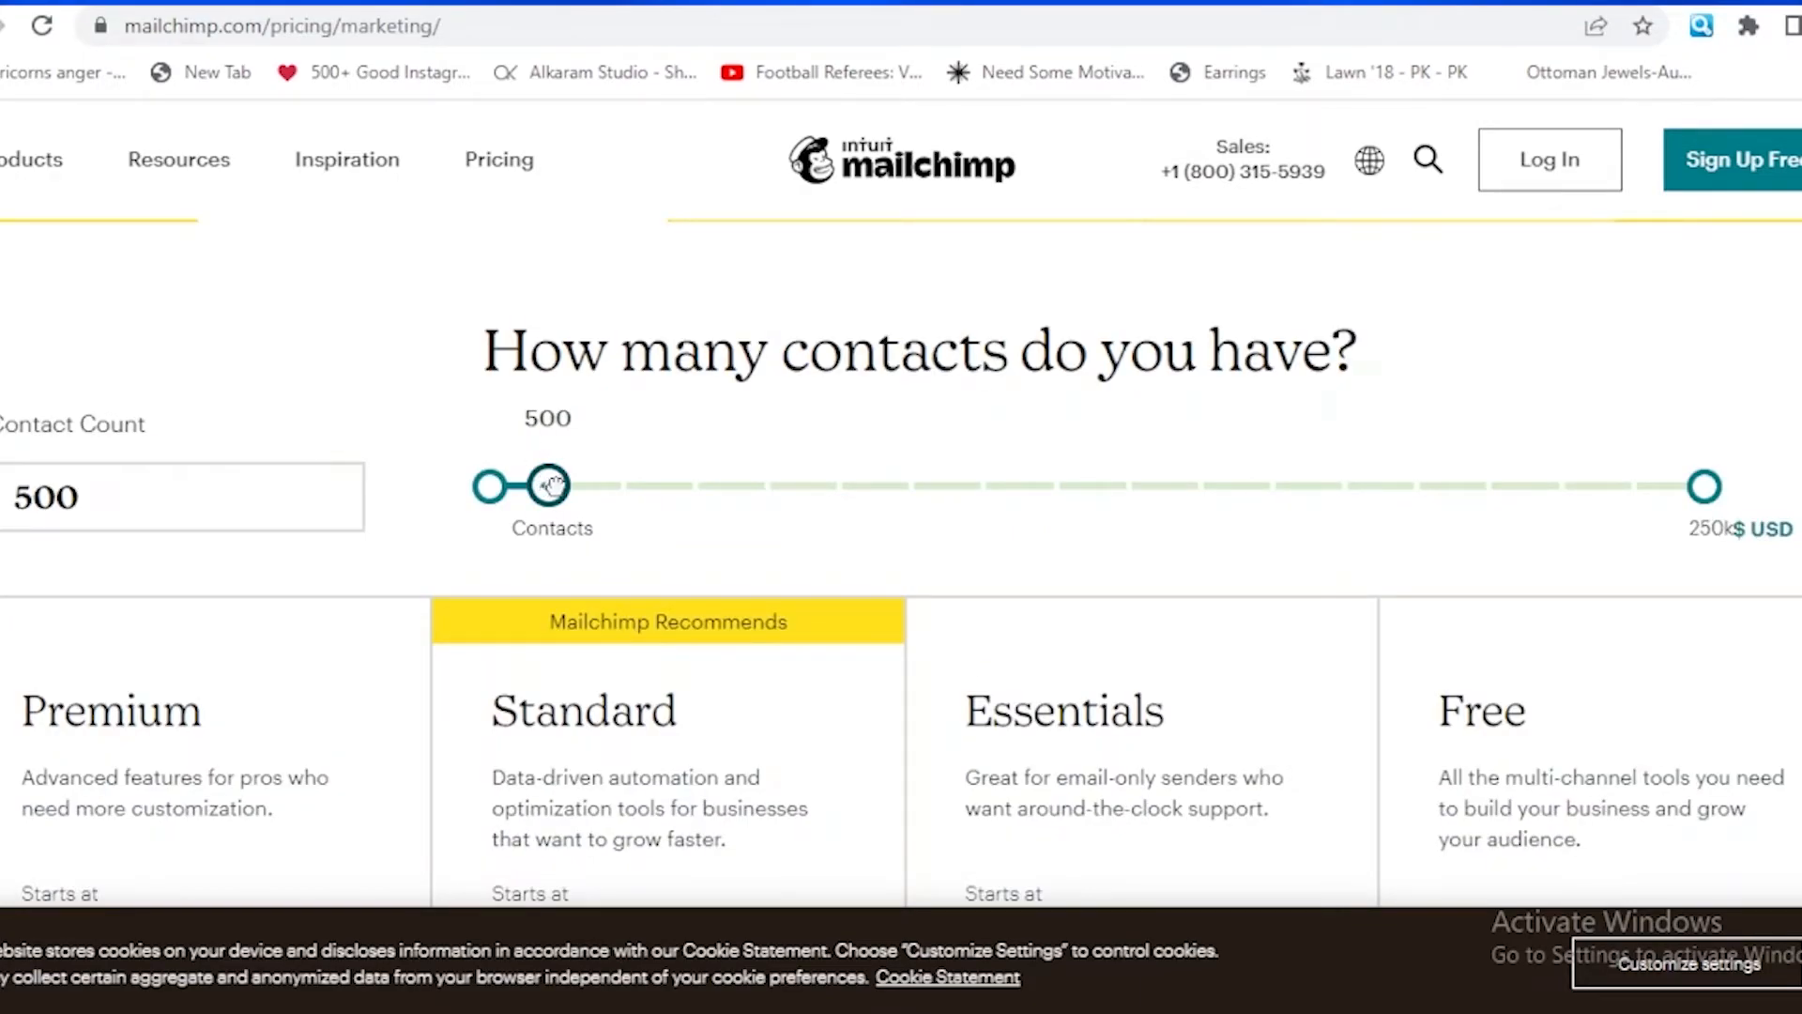
pyautogui.moveTo(550, 484); pyautogui.dragTo(622, 484)
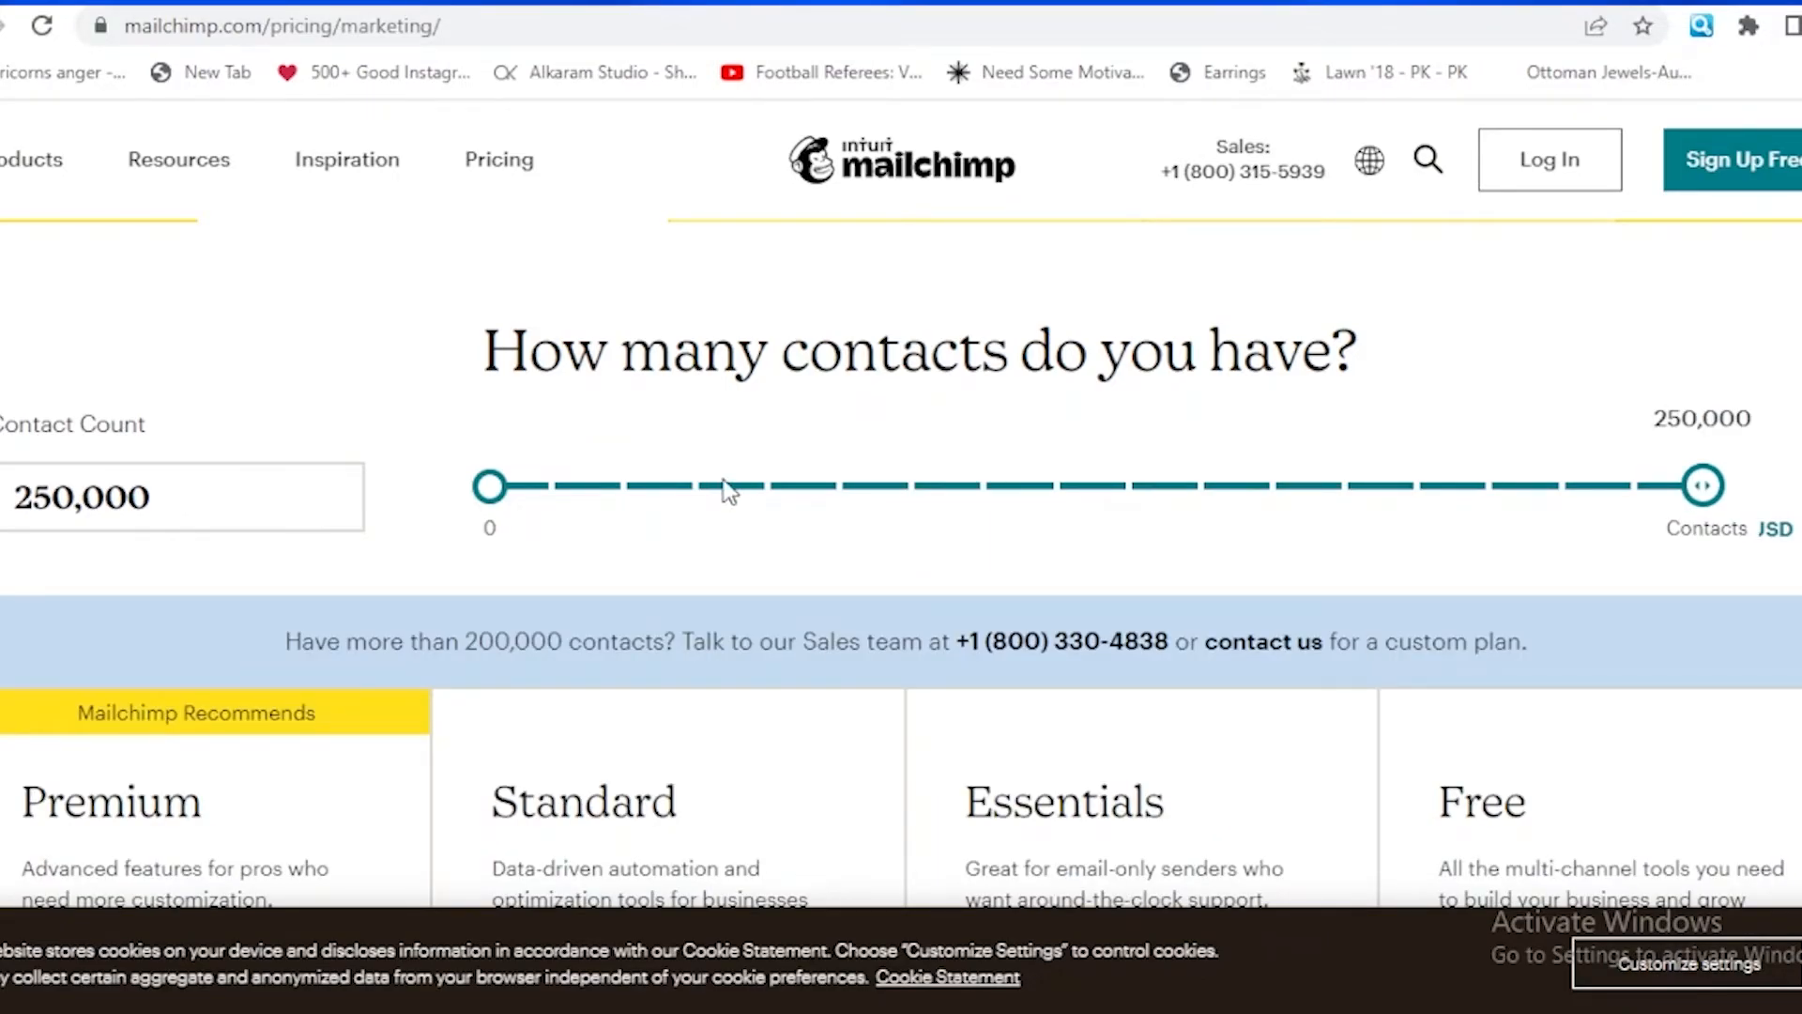
pyautogui.moveTo(1701, 485); pyautogui.dragTo(691, 484)
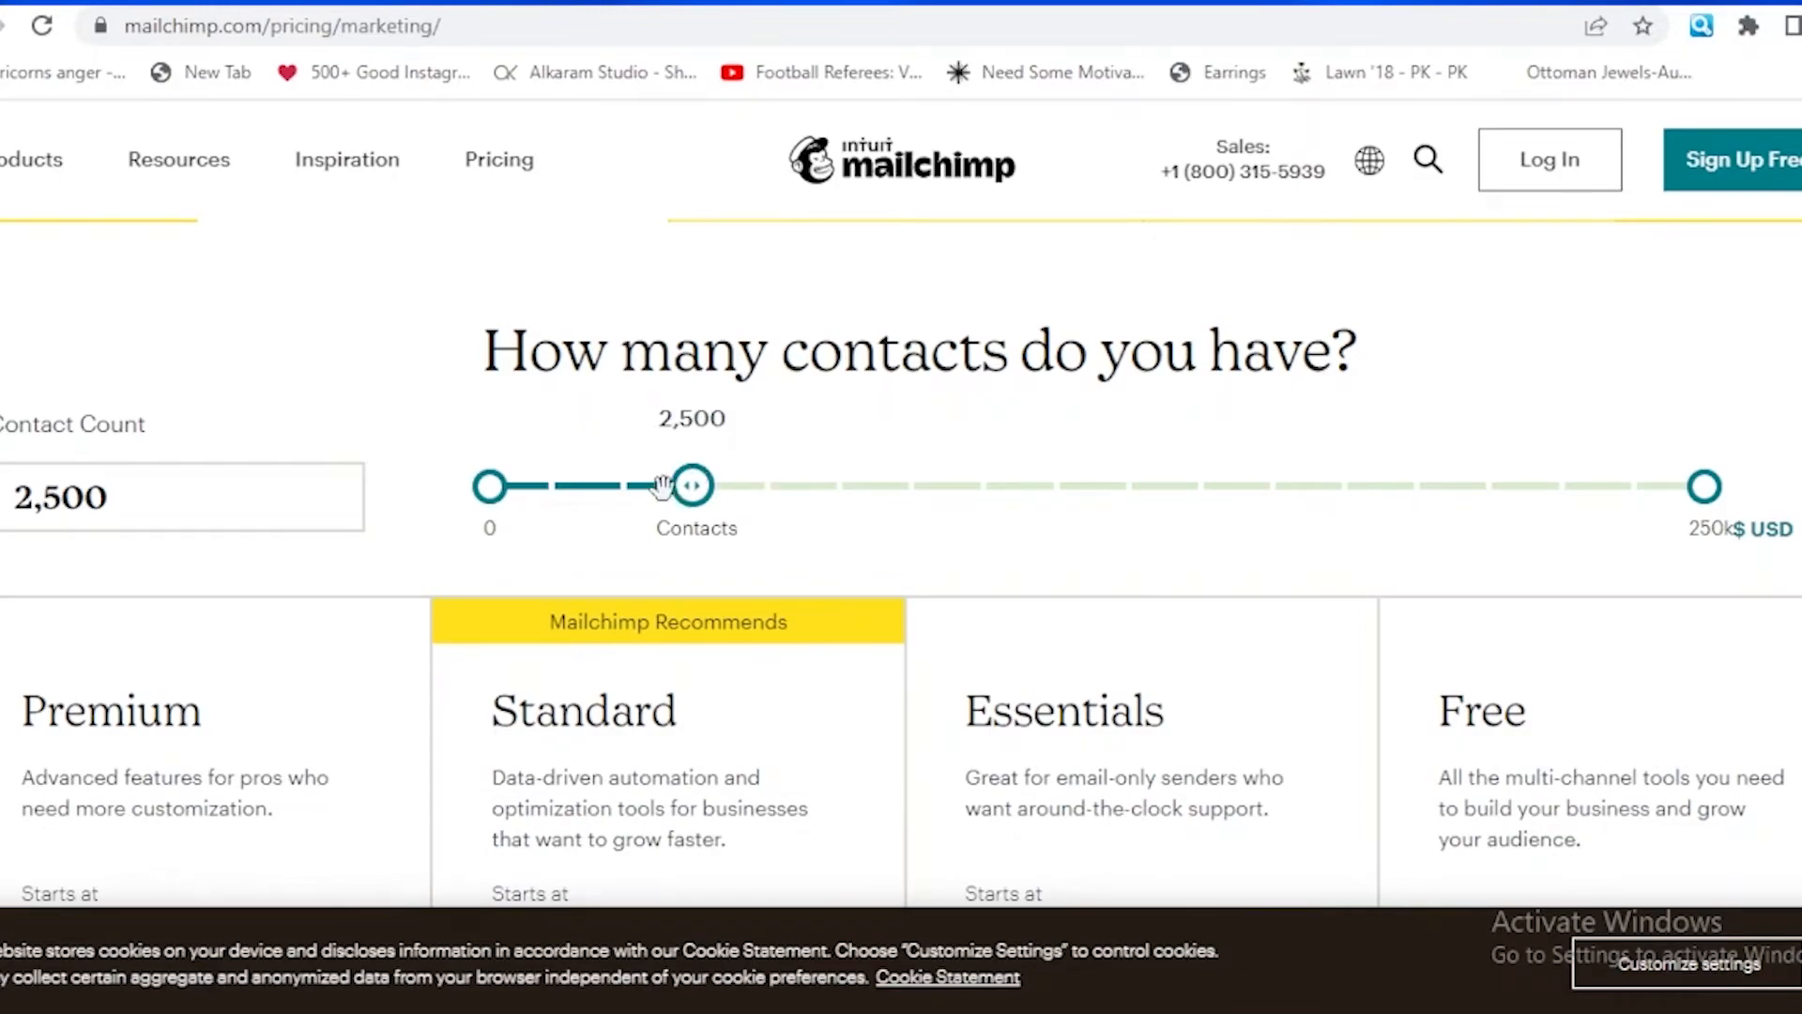
pyautogui.moveTo(692, 484); pyautogui.dragTo(622, 484)
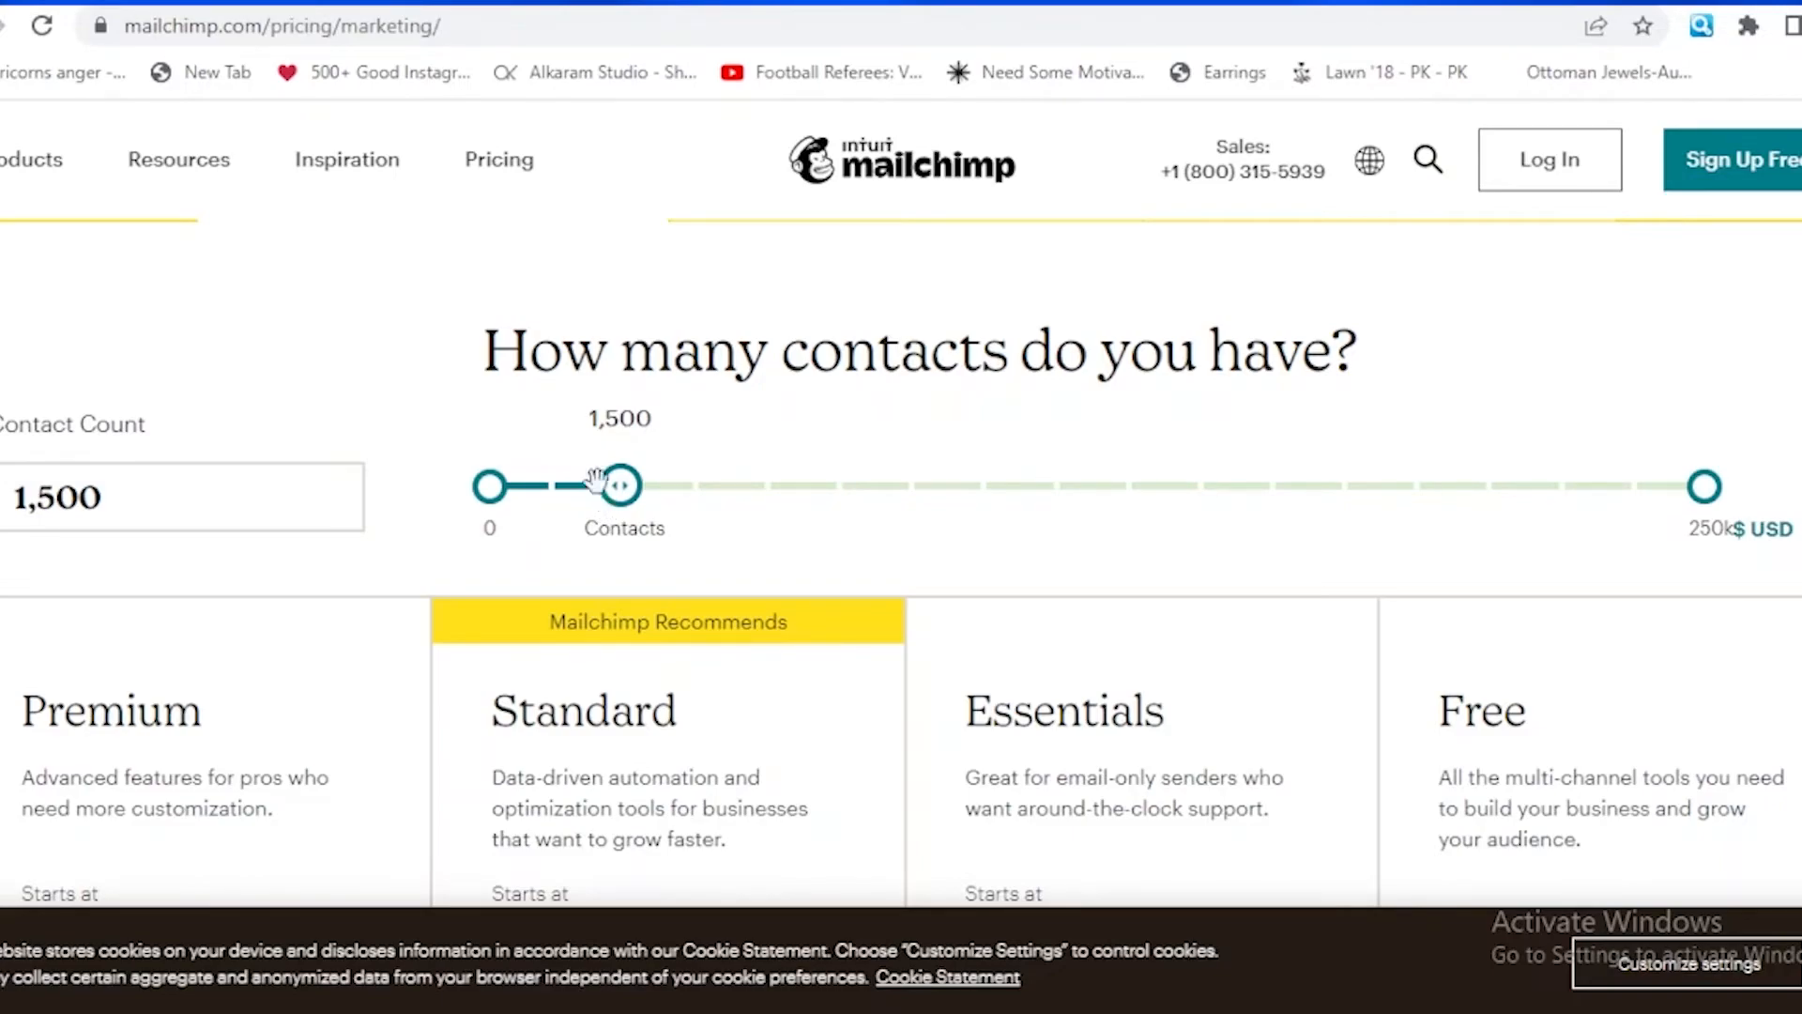
pyautogui.scroll(-3)
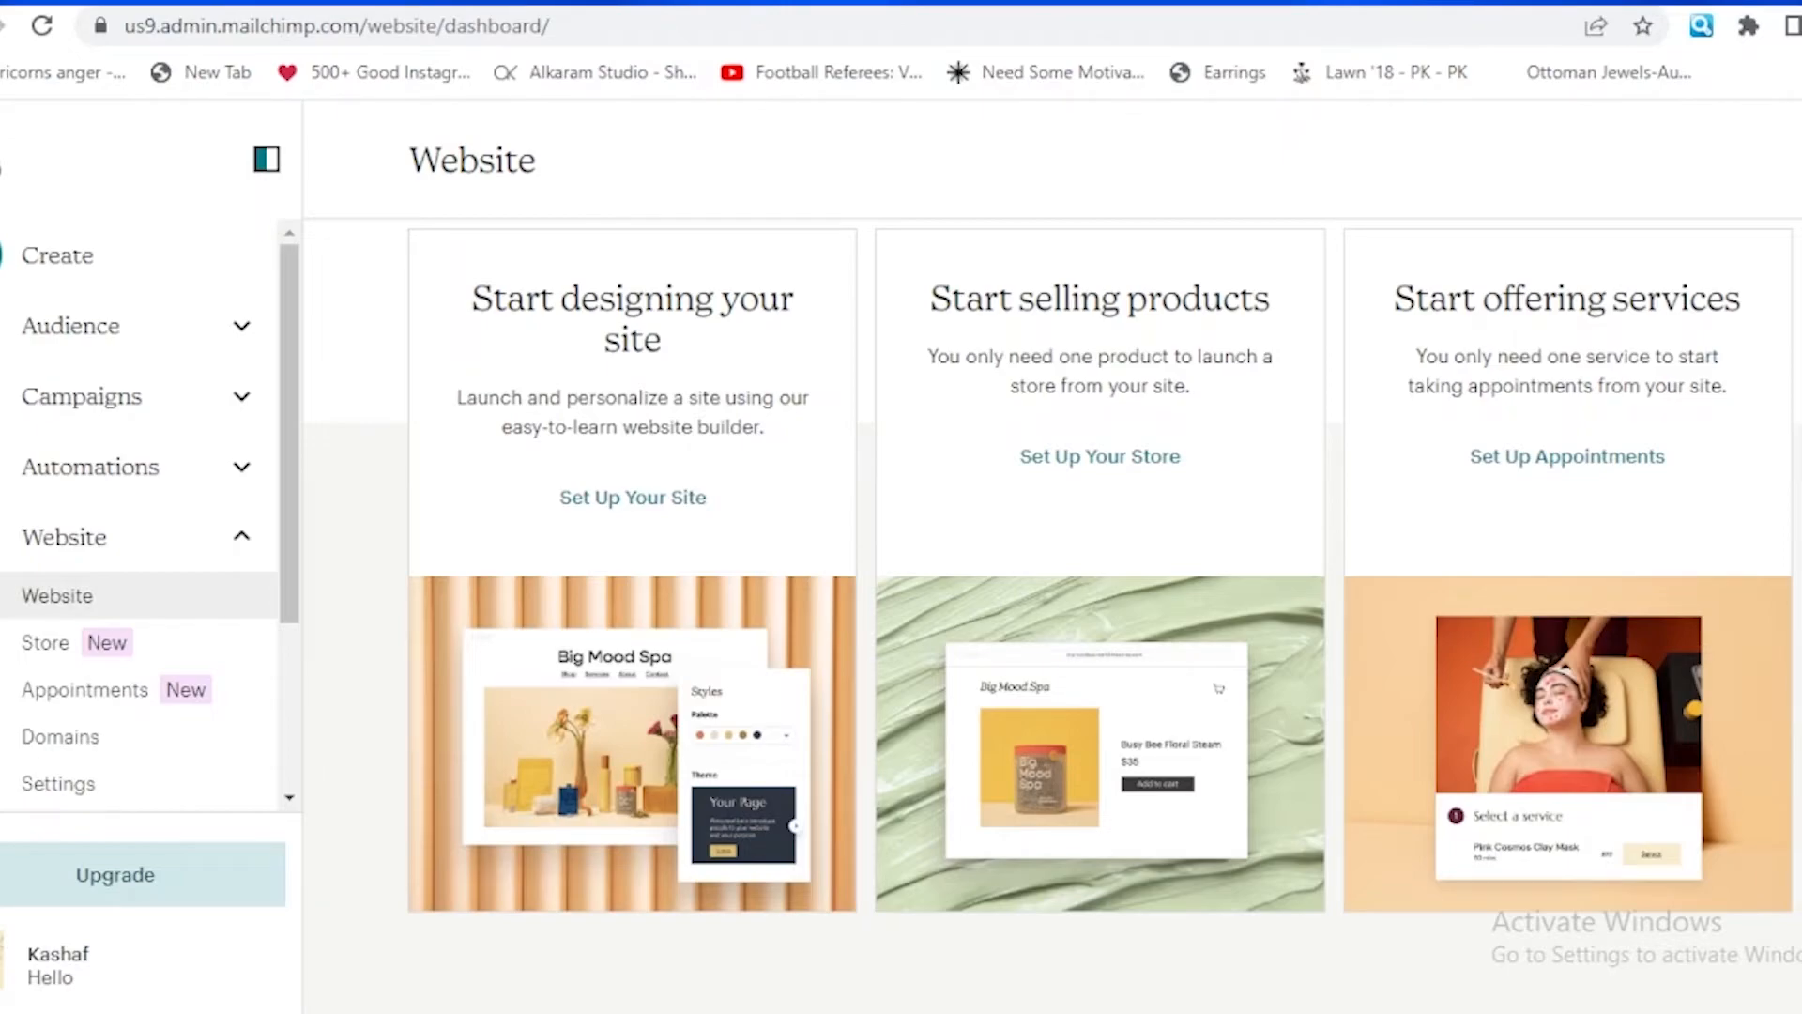
pyautogui.moveTo(1157, 265)
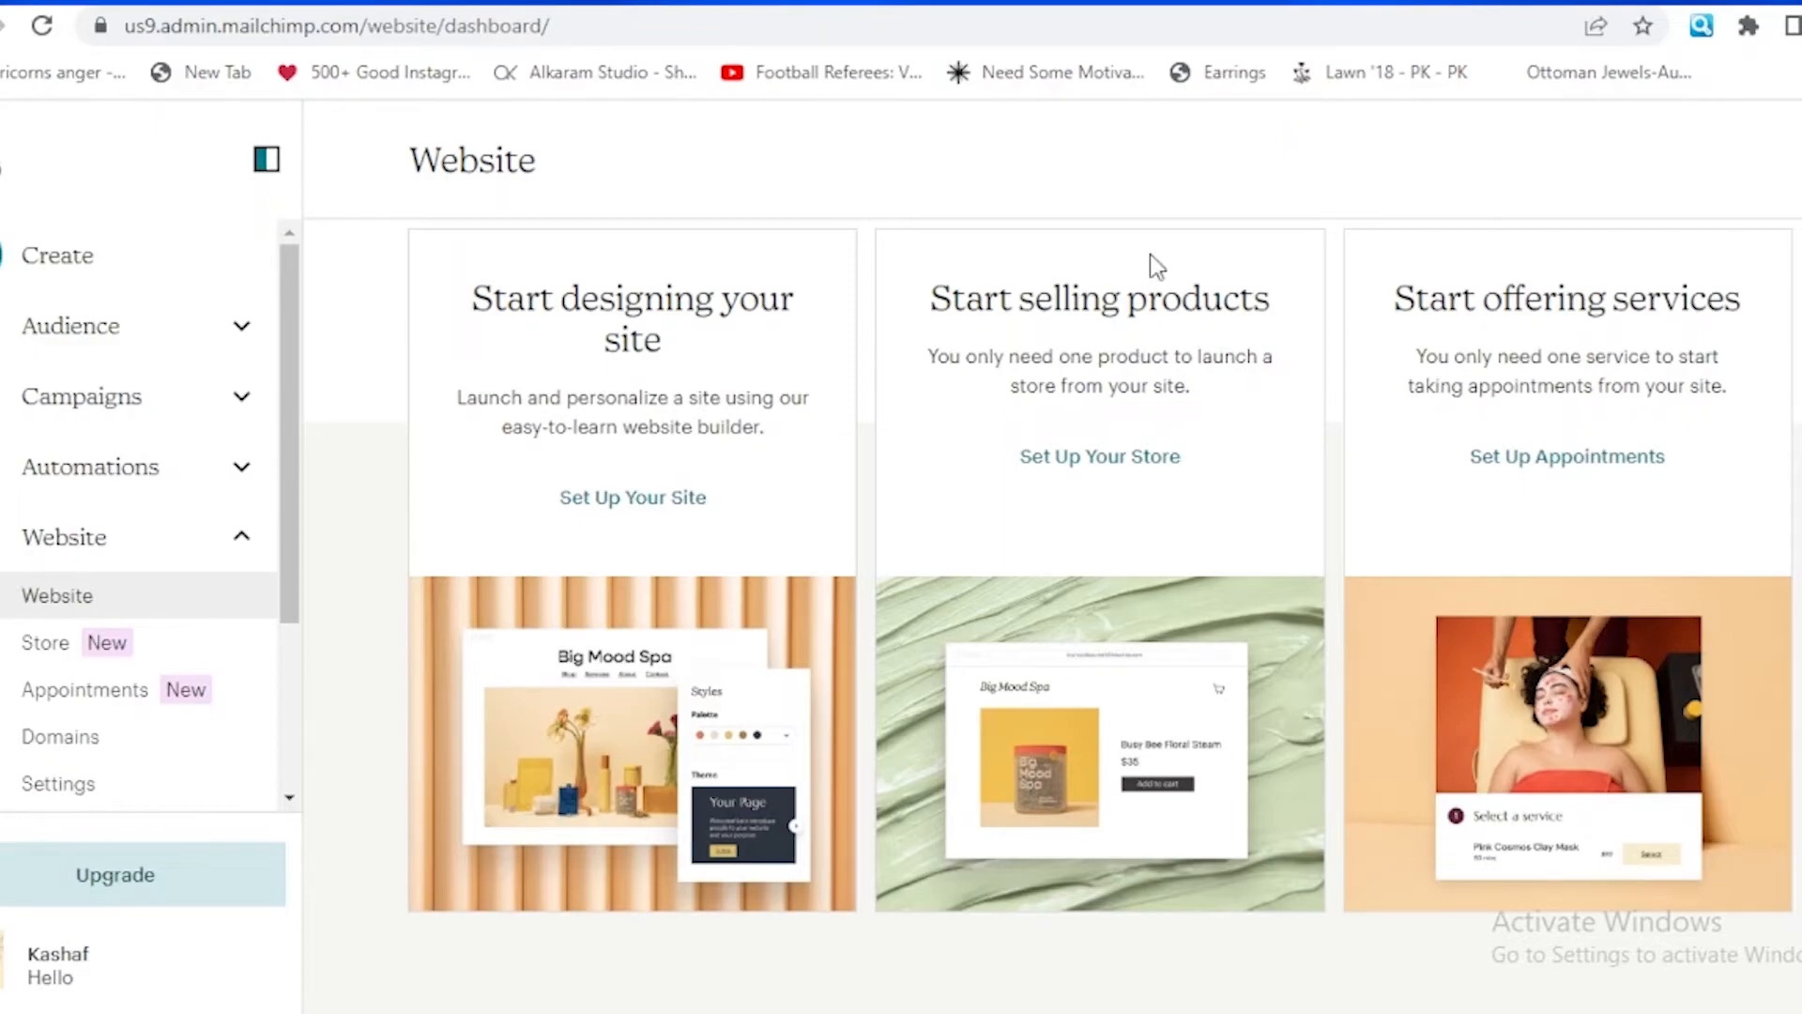
pyautogui.moveTo(97, 396)
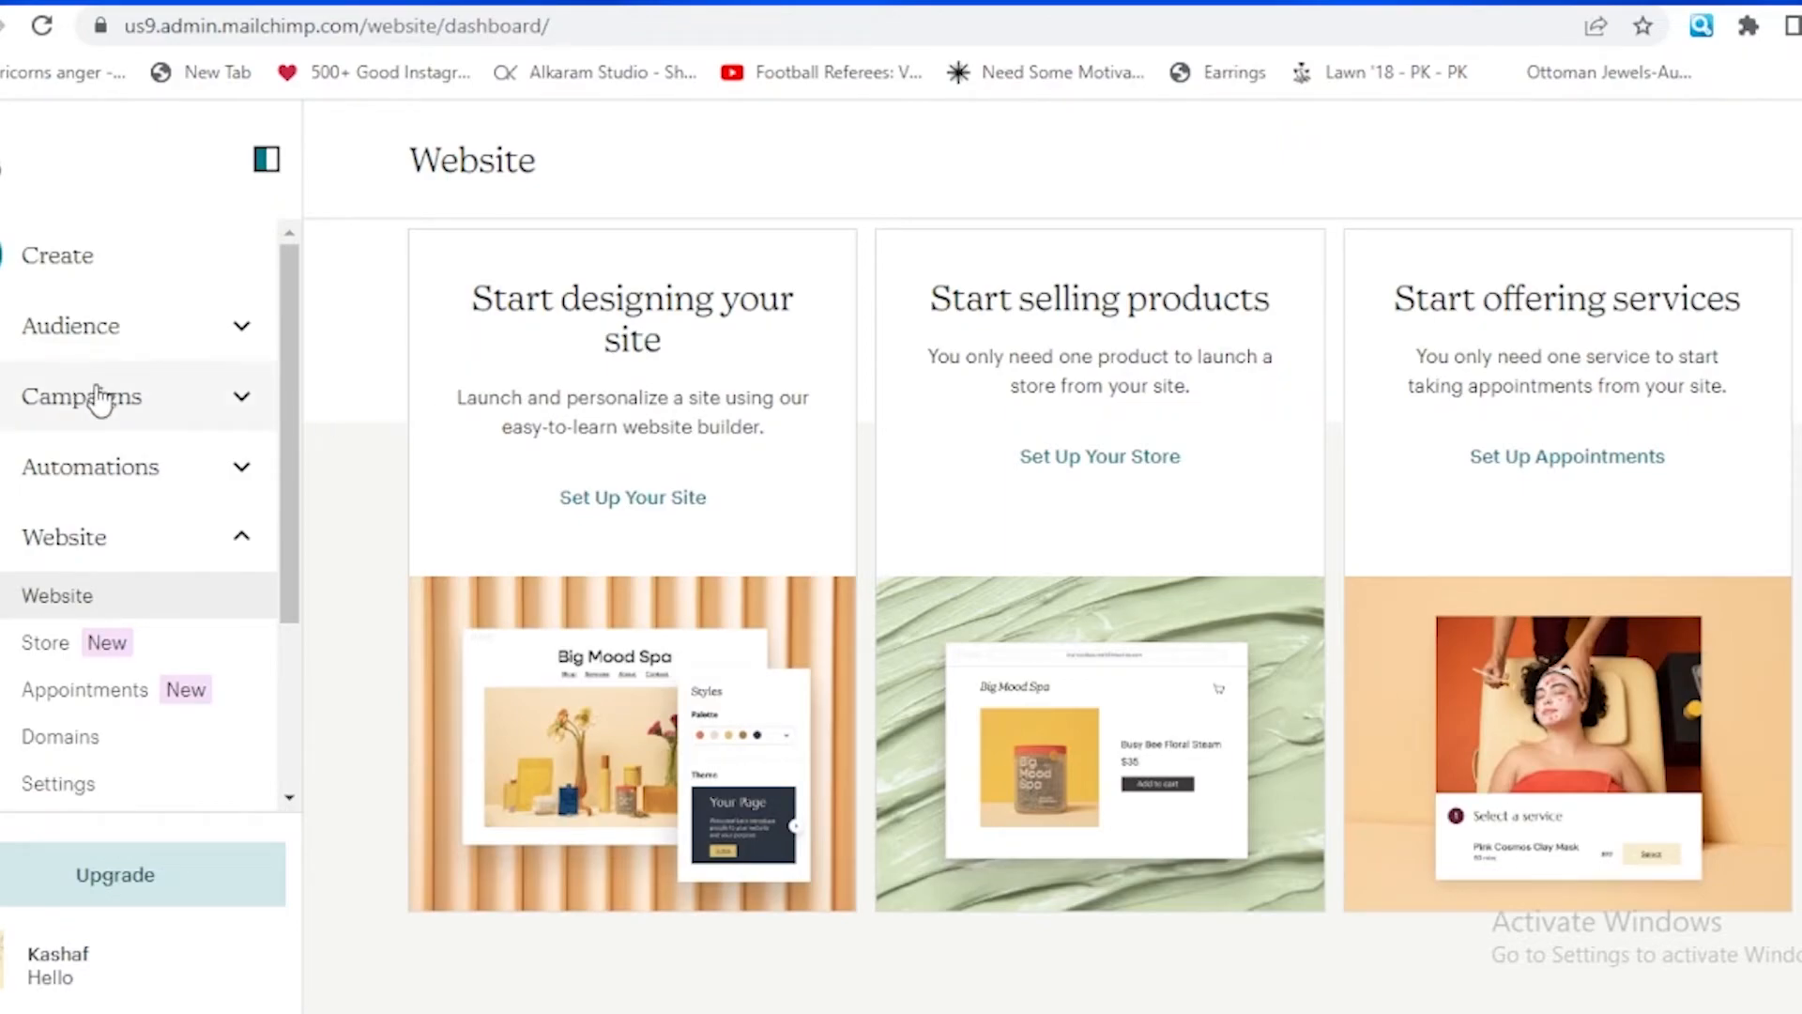
# Go to Mailchimp's Campaigns page and expand its submenu, showing the 1-contact audience.
pyautogui.click(81, 396)
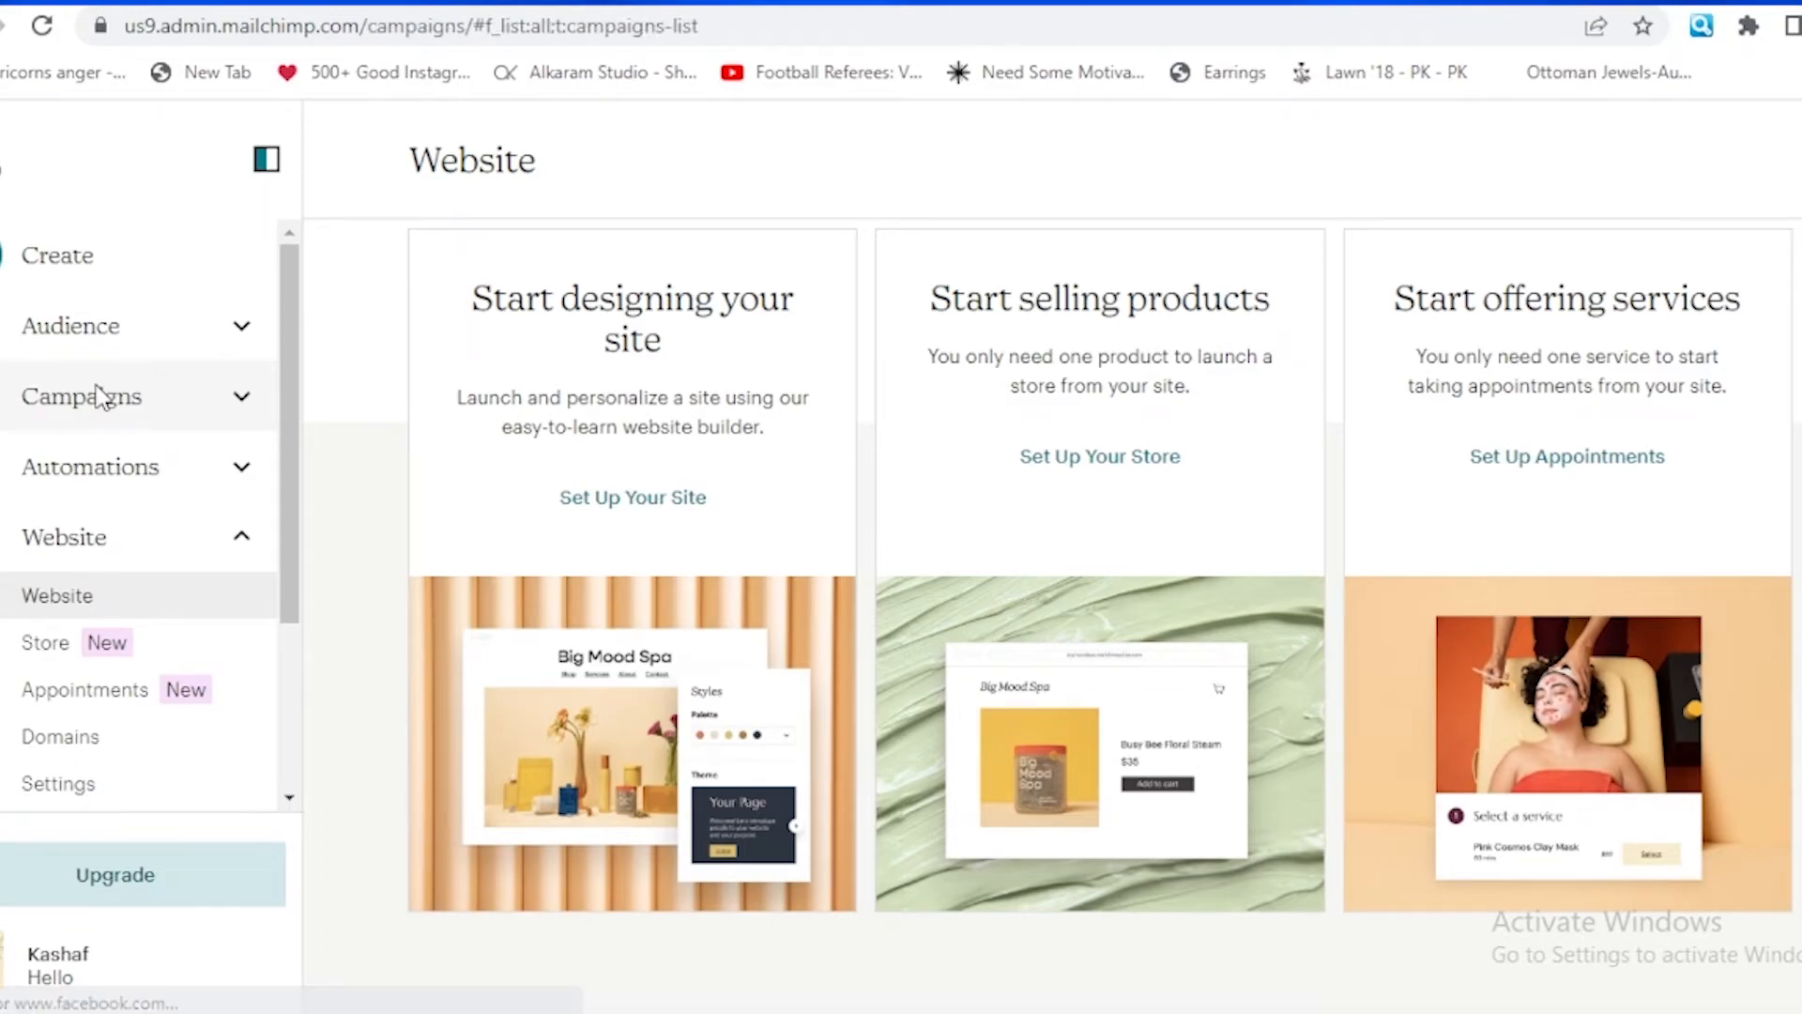
pyautogui.click(81, 396)
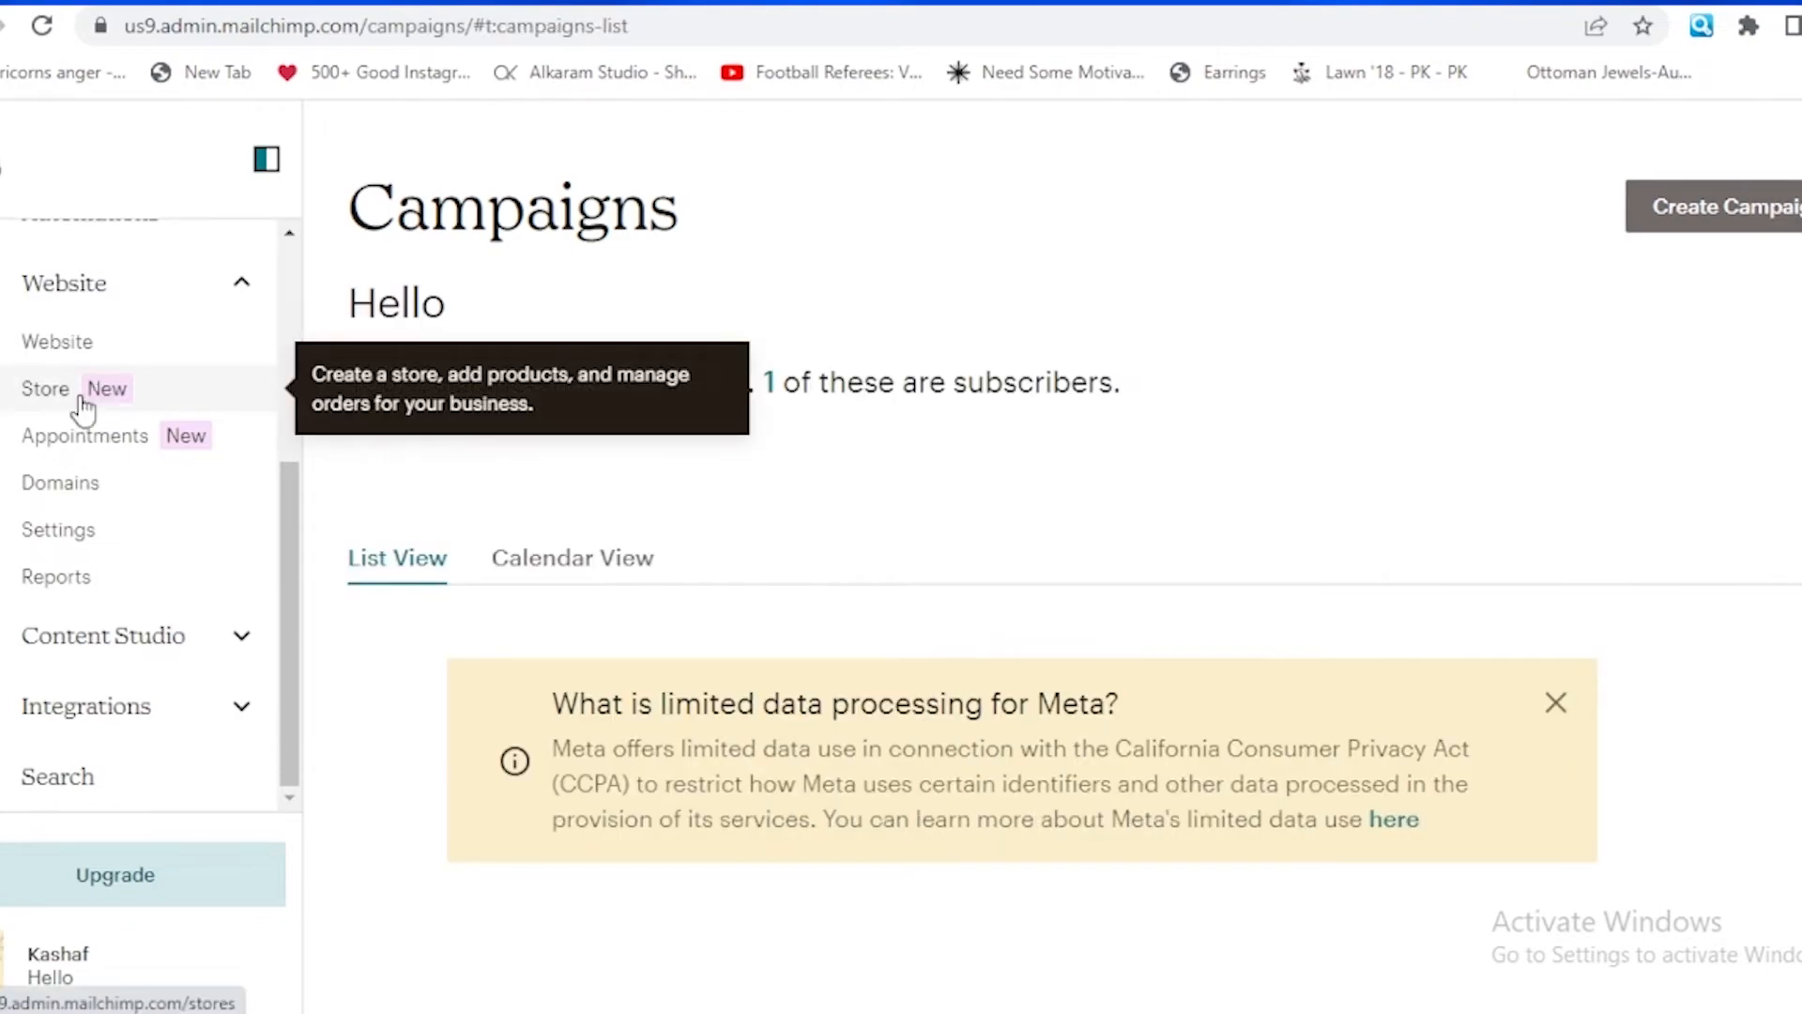
pyautogui.moveTo(292, 499)
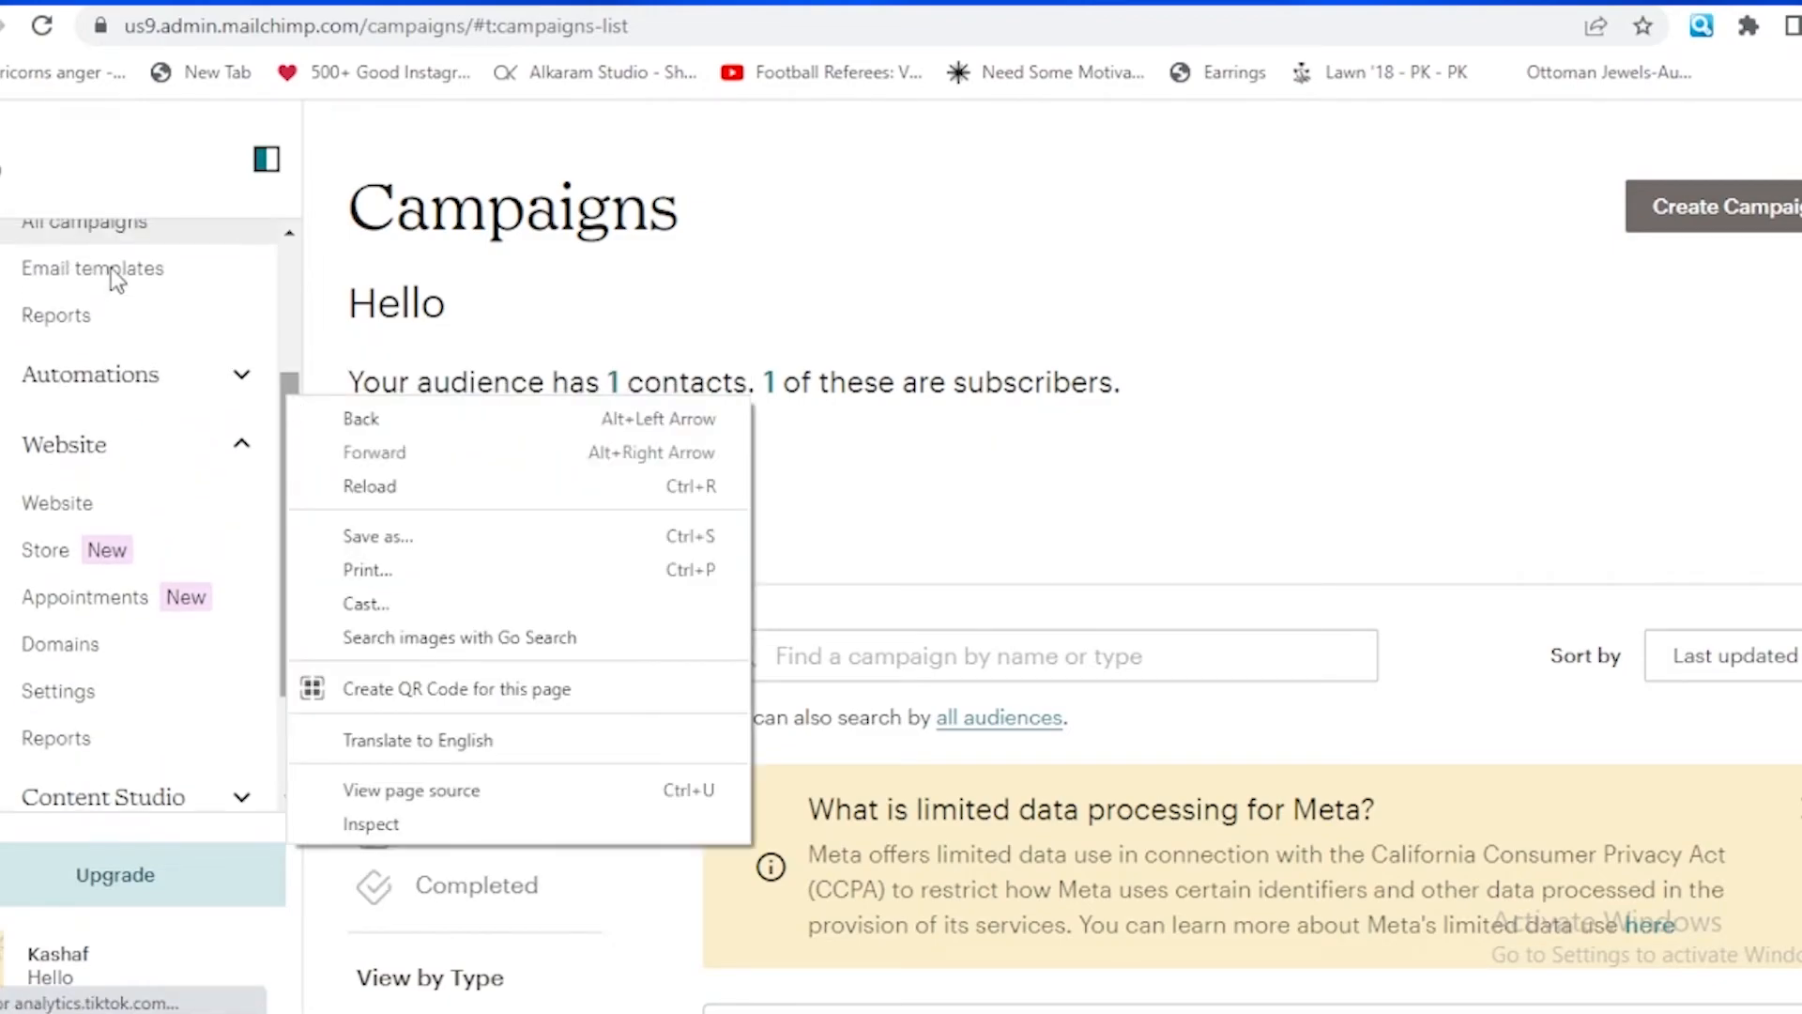
# View the empty saved email templates list and the Create Template starting-point layouts.
pyautogui.click(94, 269)
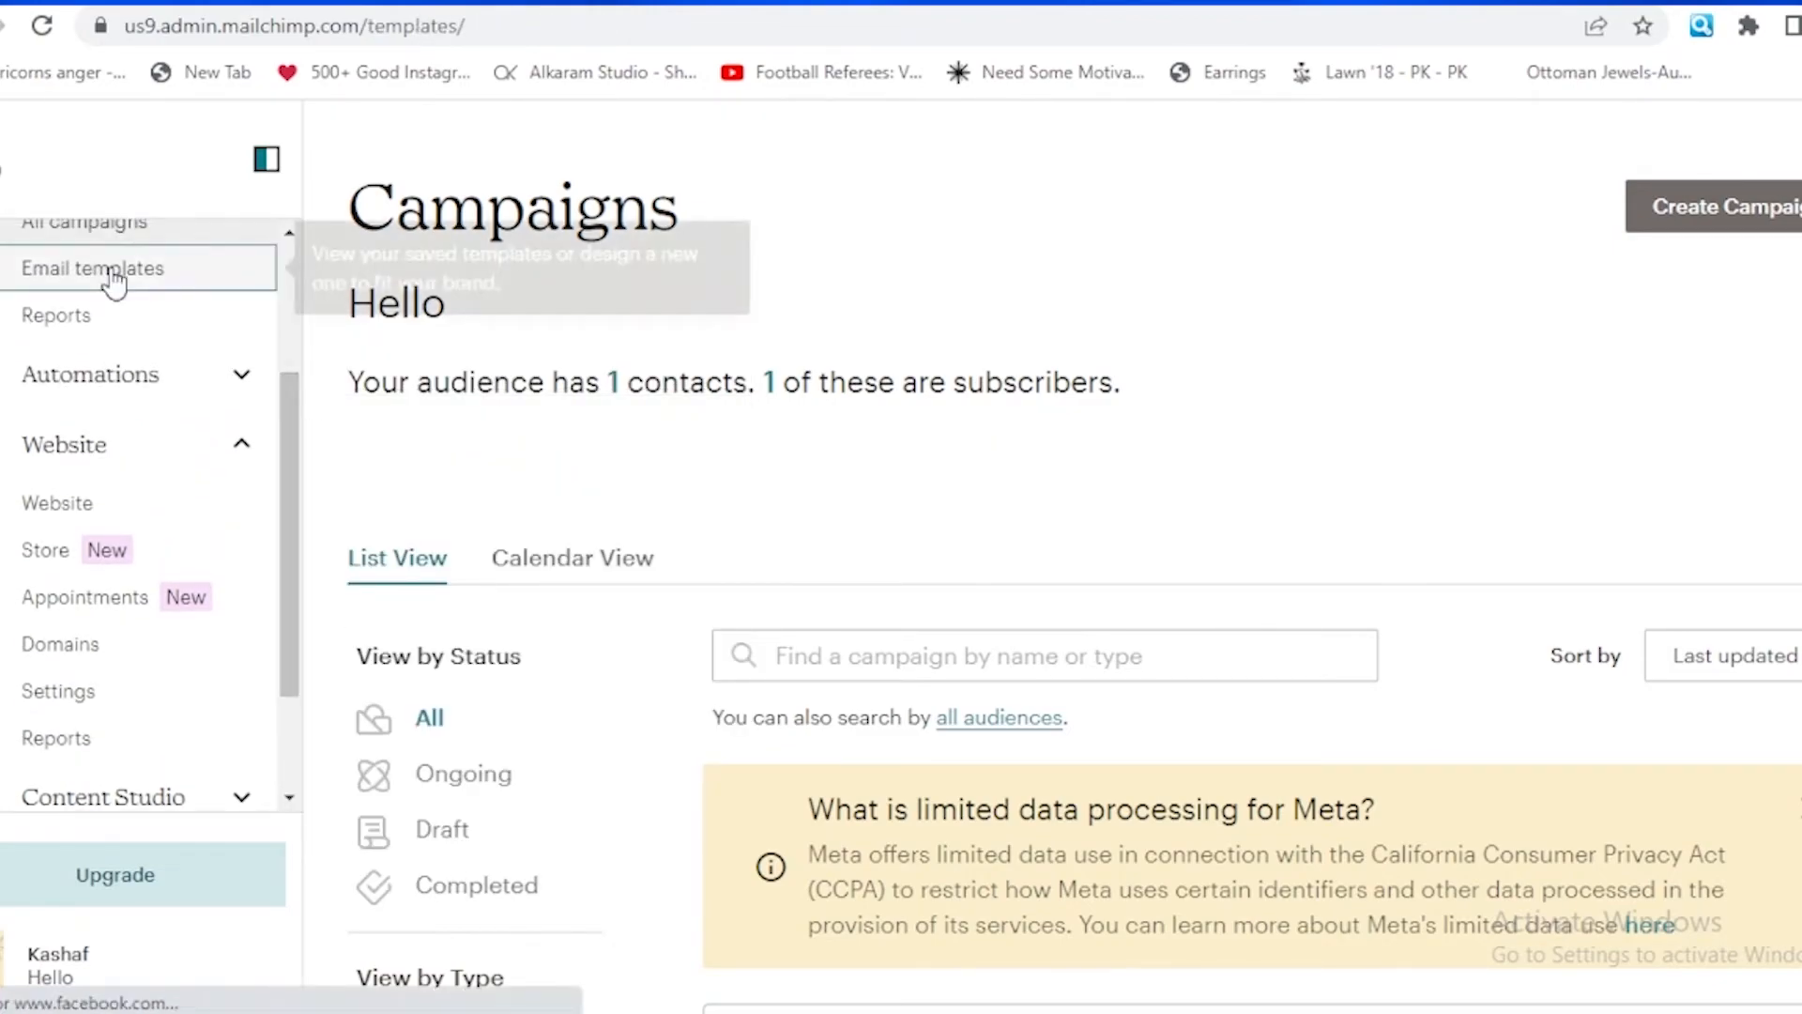
pyautogui.click(94, 269)
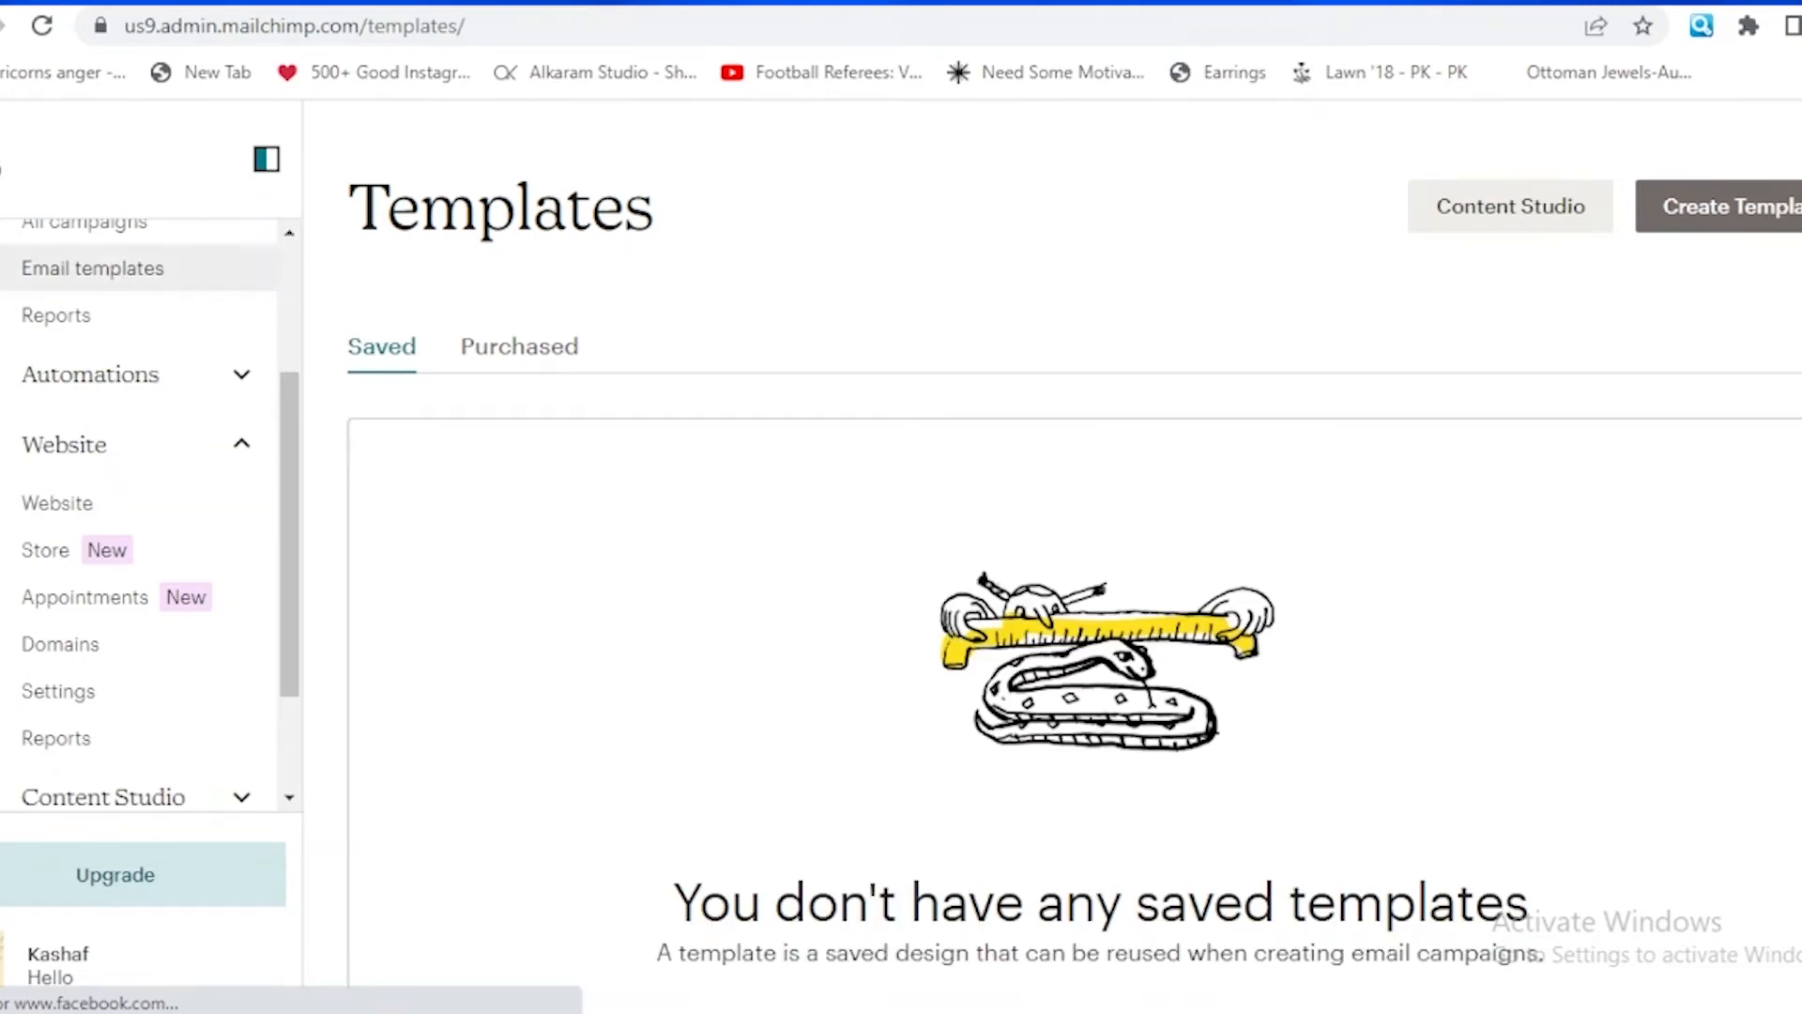
pyautogui.moveTo(1732, 265)
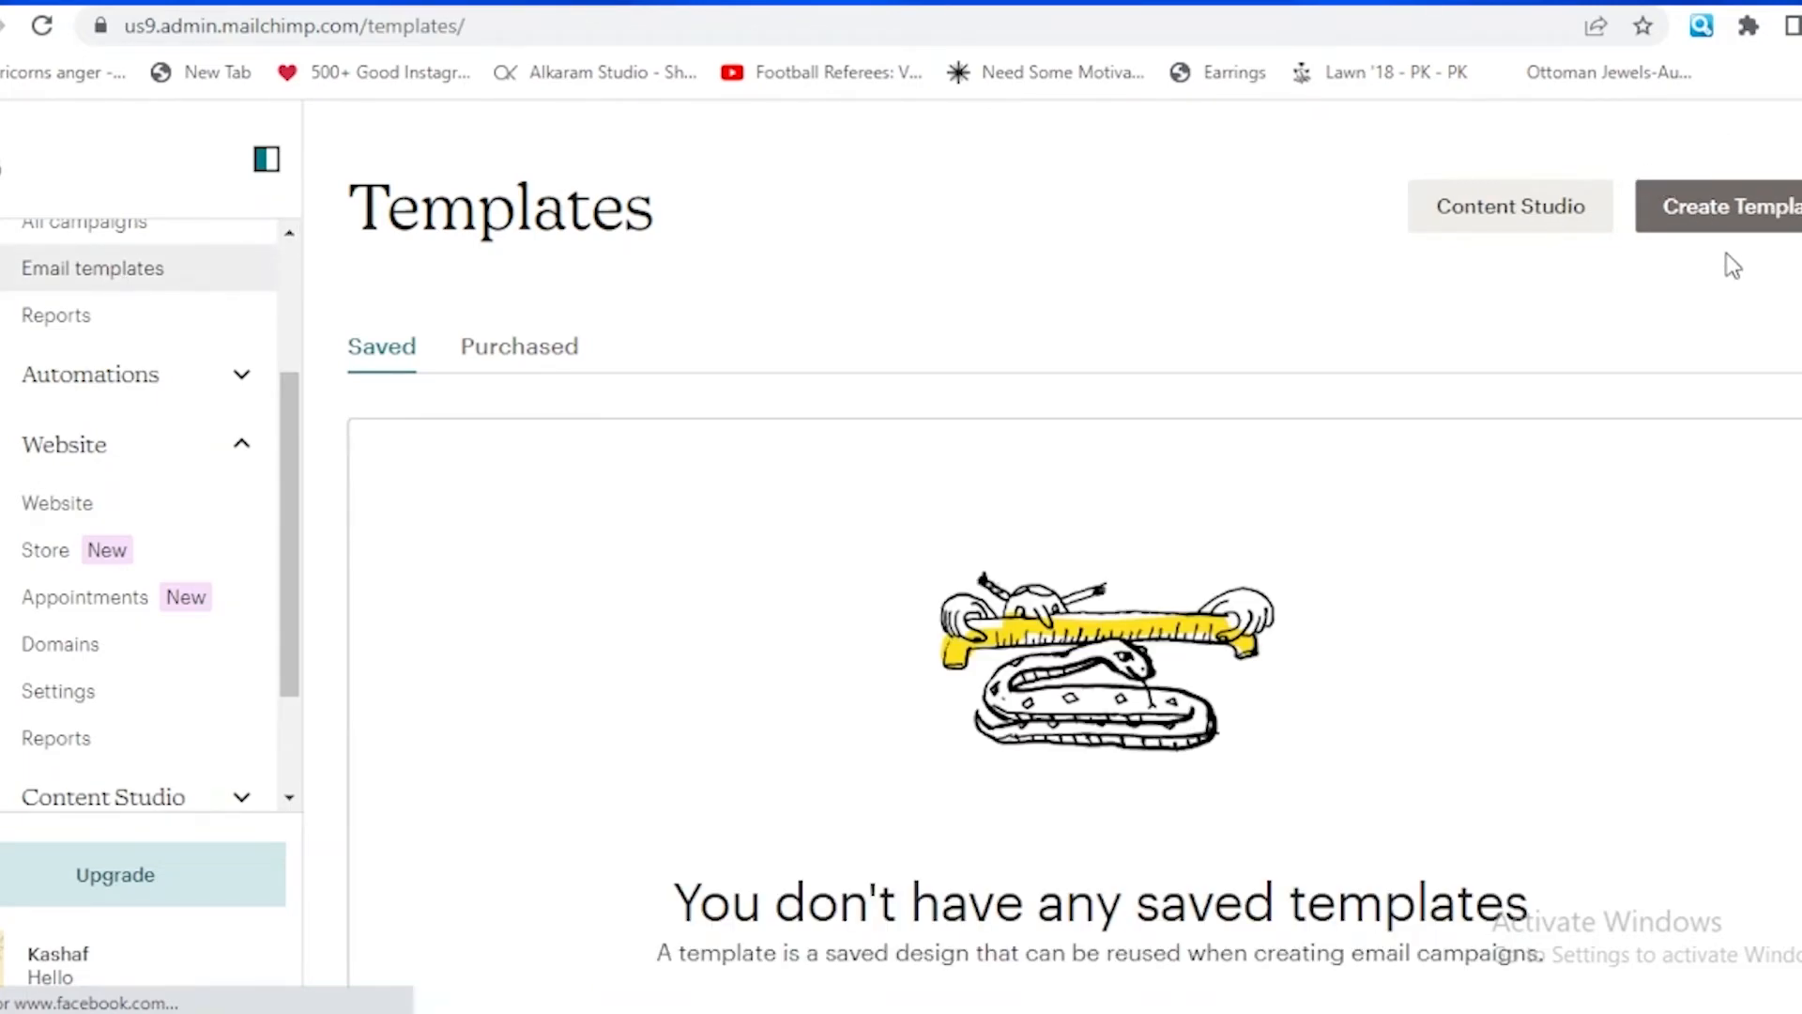
pyautogui.click(1723, 206)
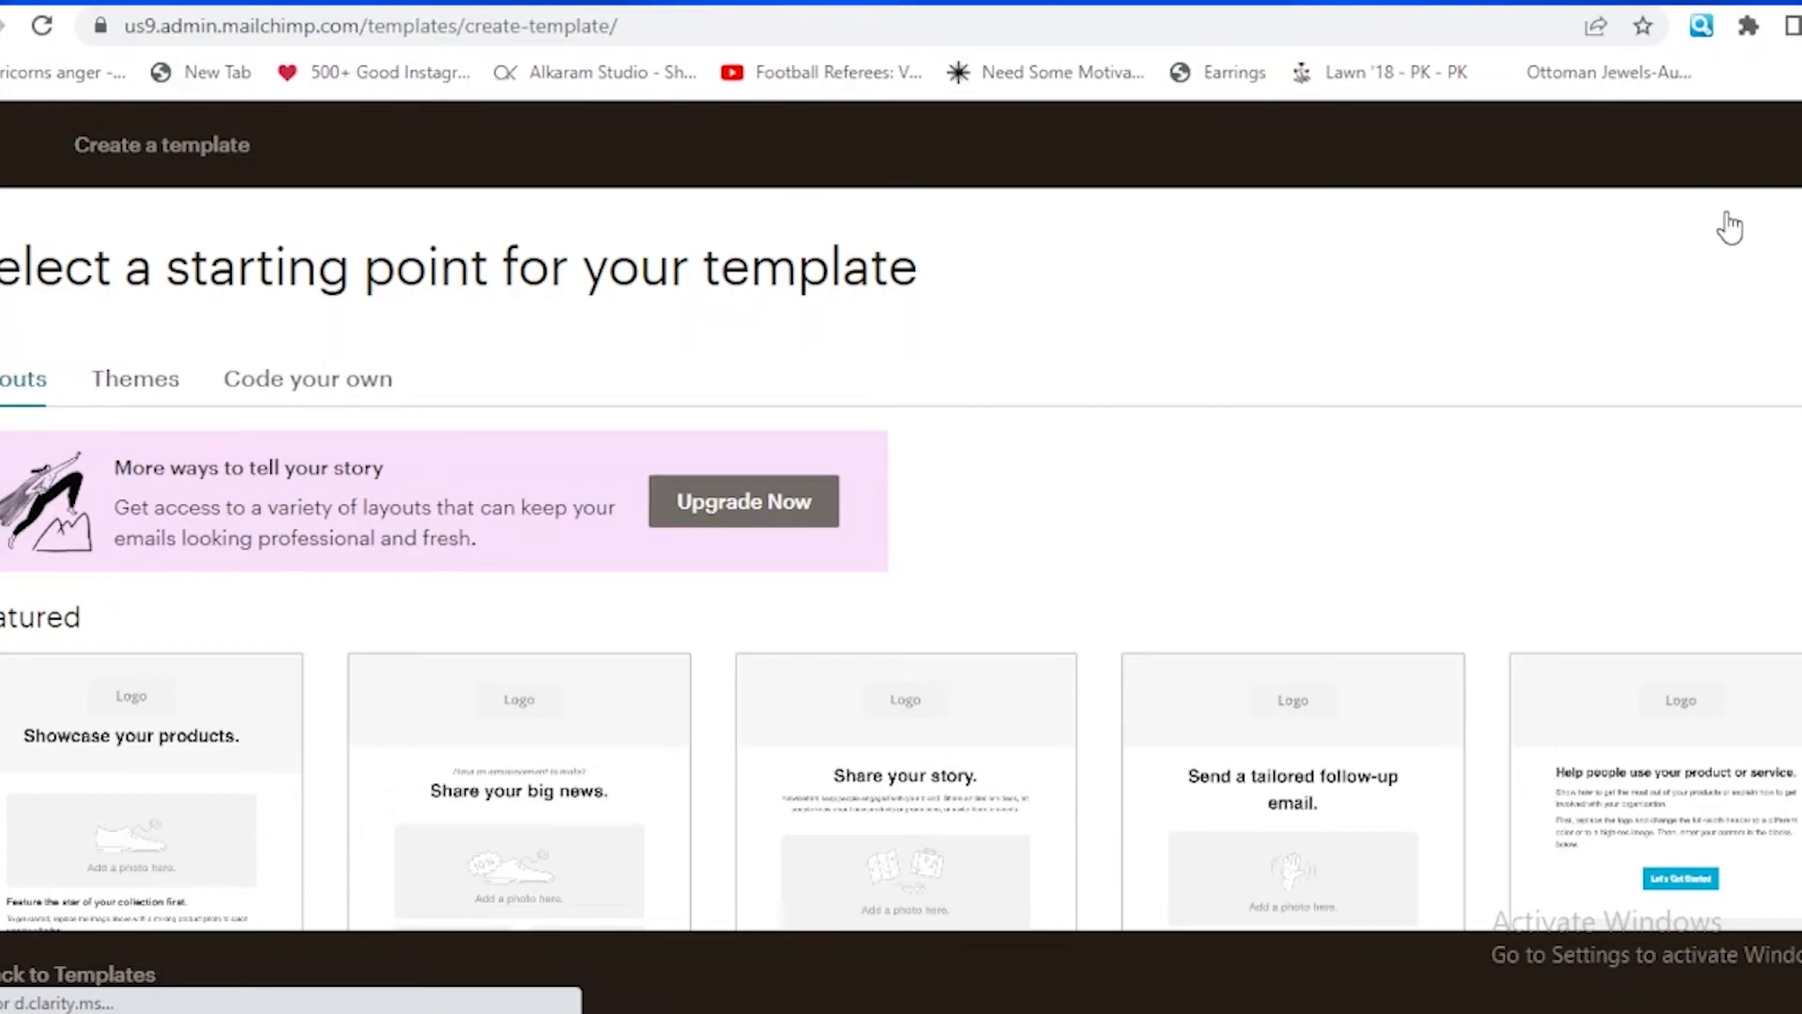
pyautogui.moveTo(1732, 223)
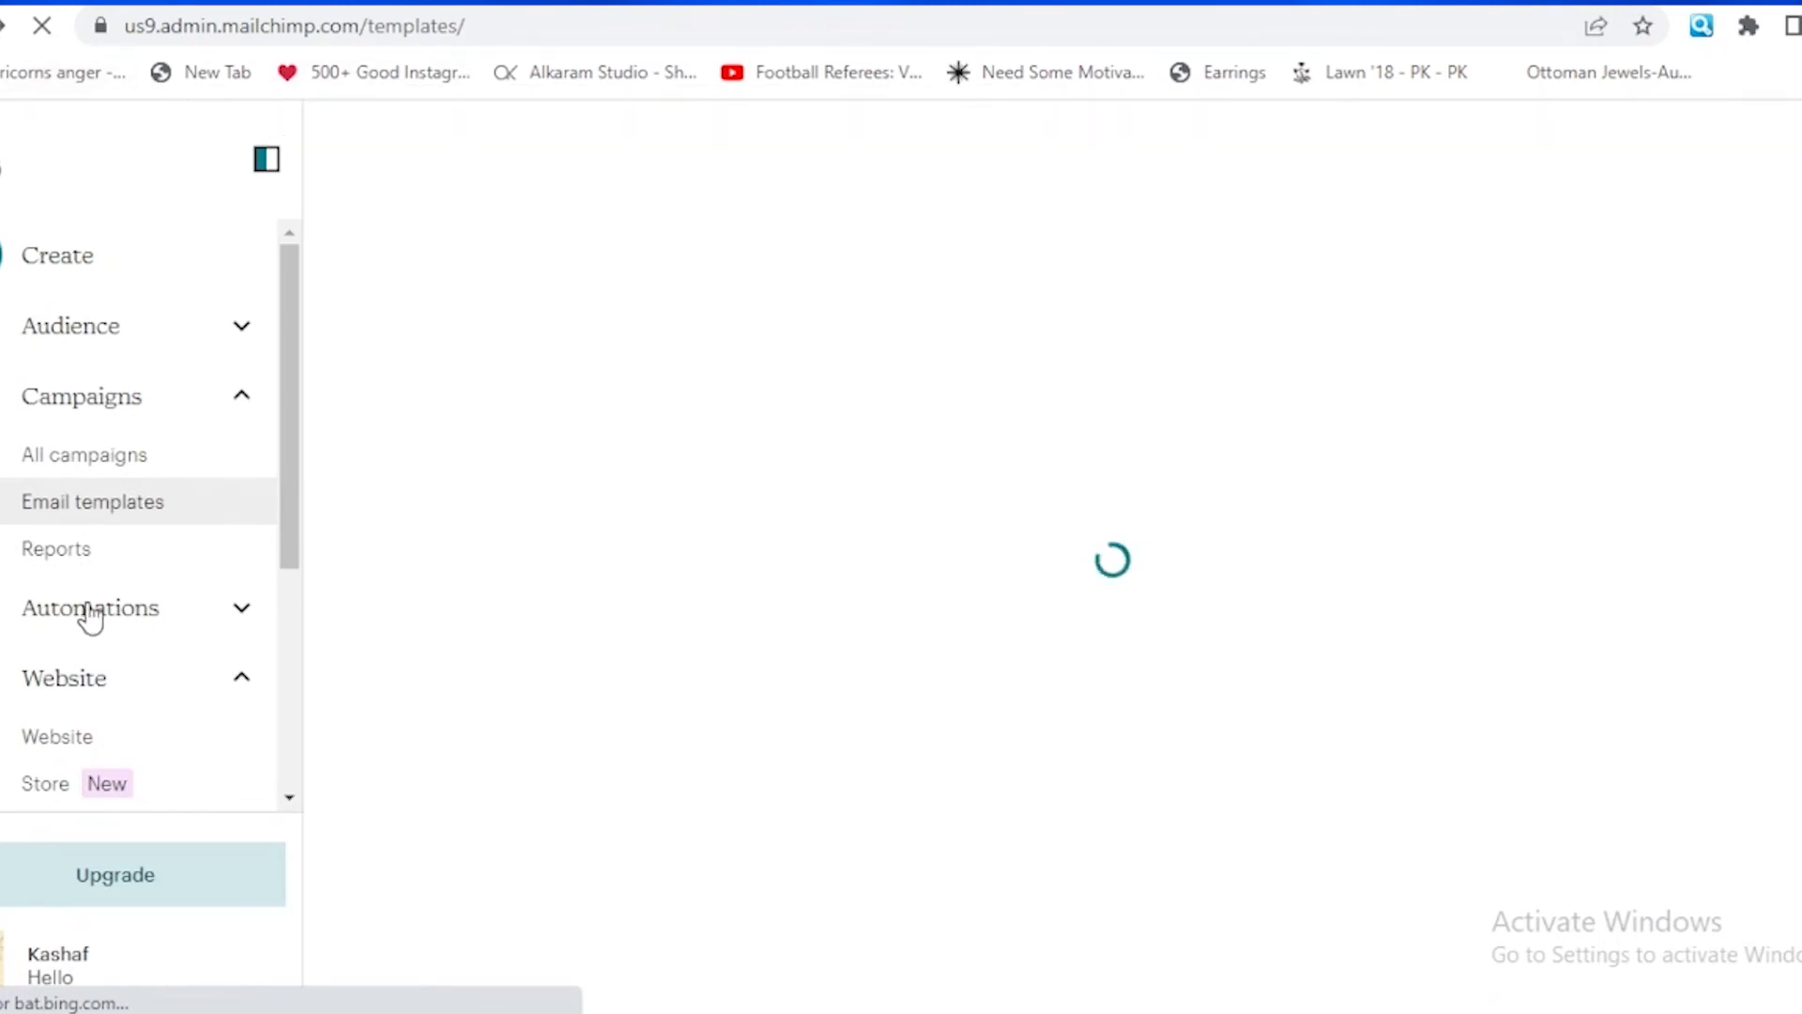
# Go to Customer journeys under Automations and scroll through its automated-marketing introduction.
pyautogui.click(90, 607)
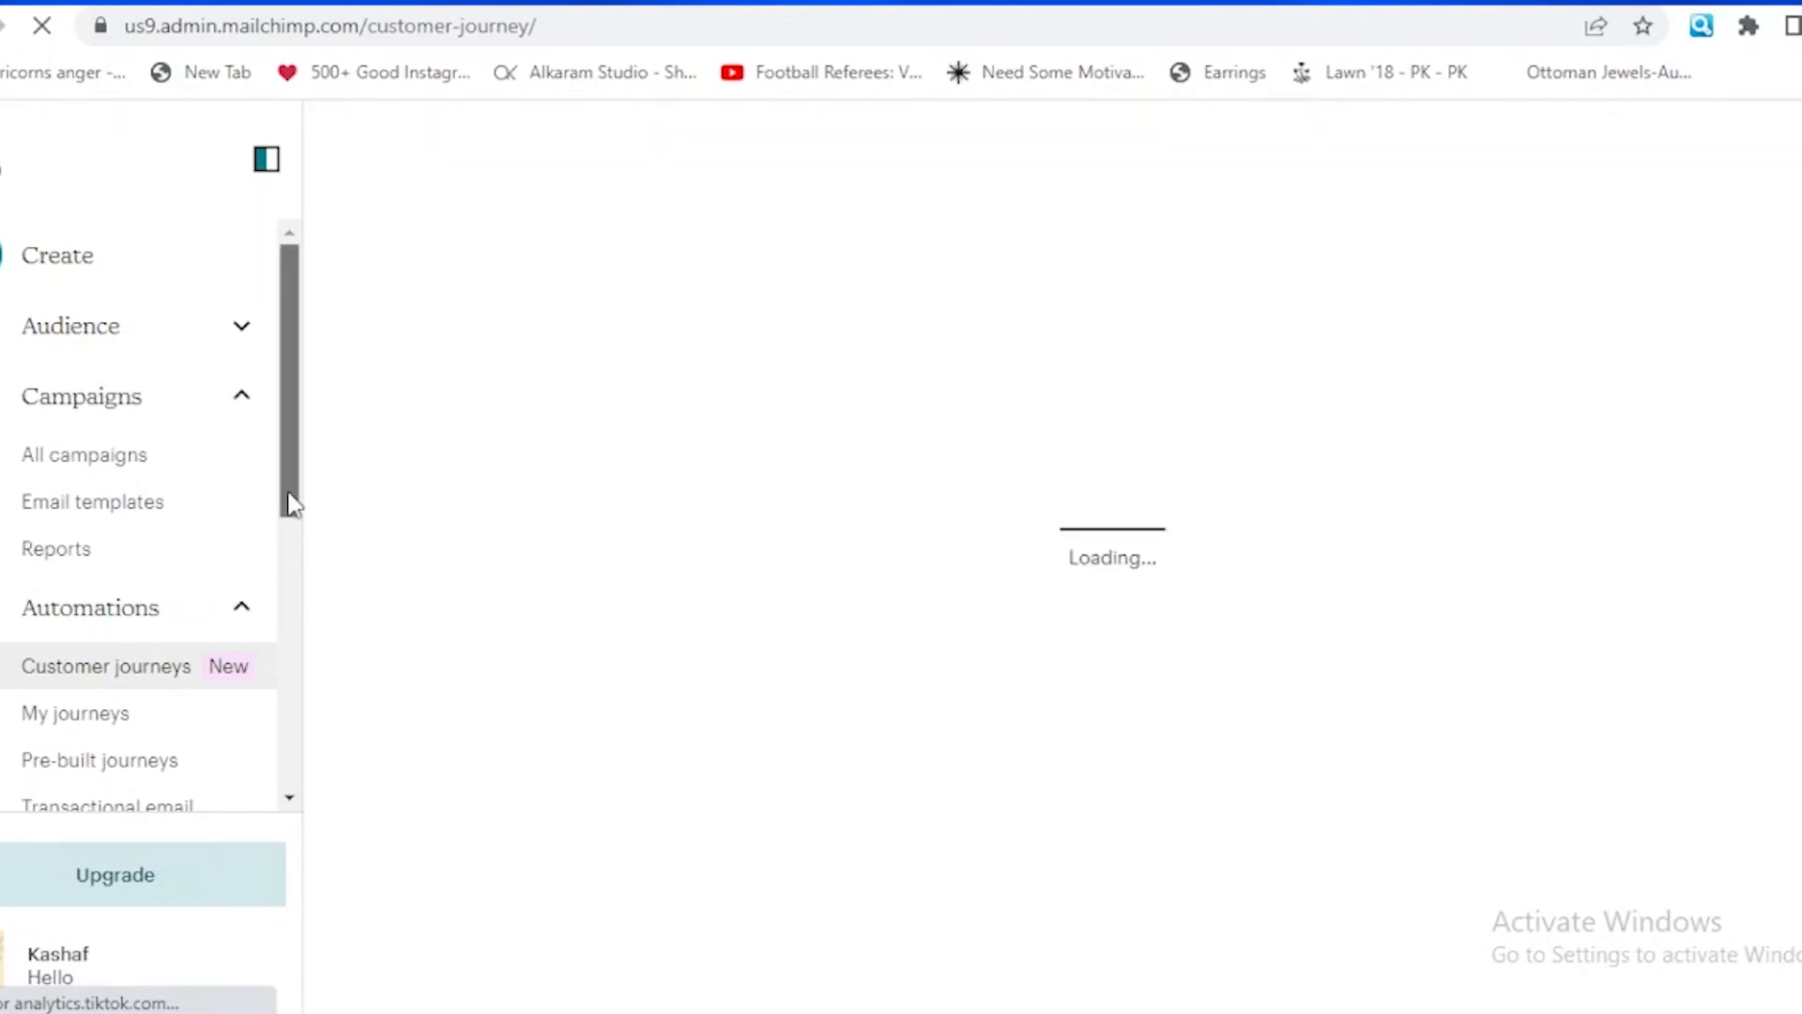
pyautogui.scroll(-3)
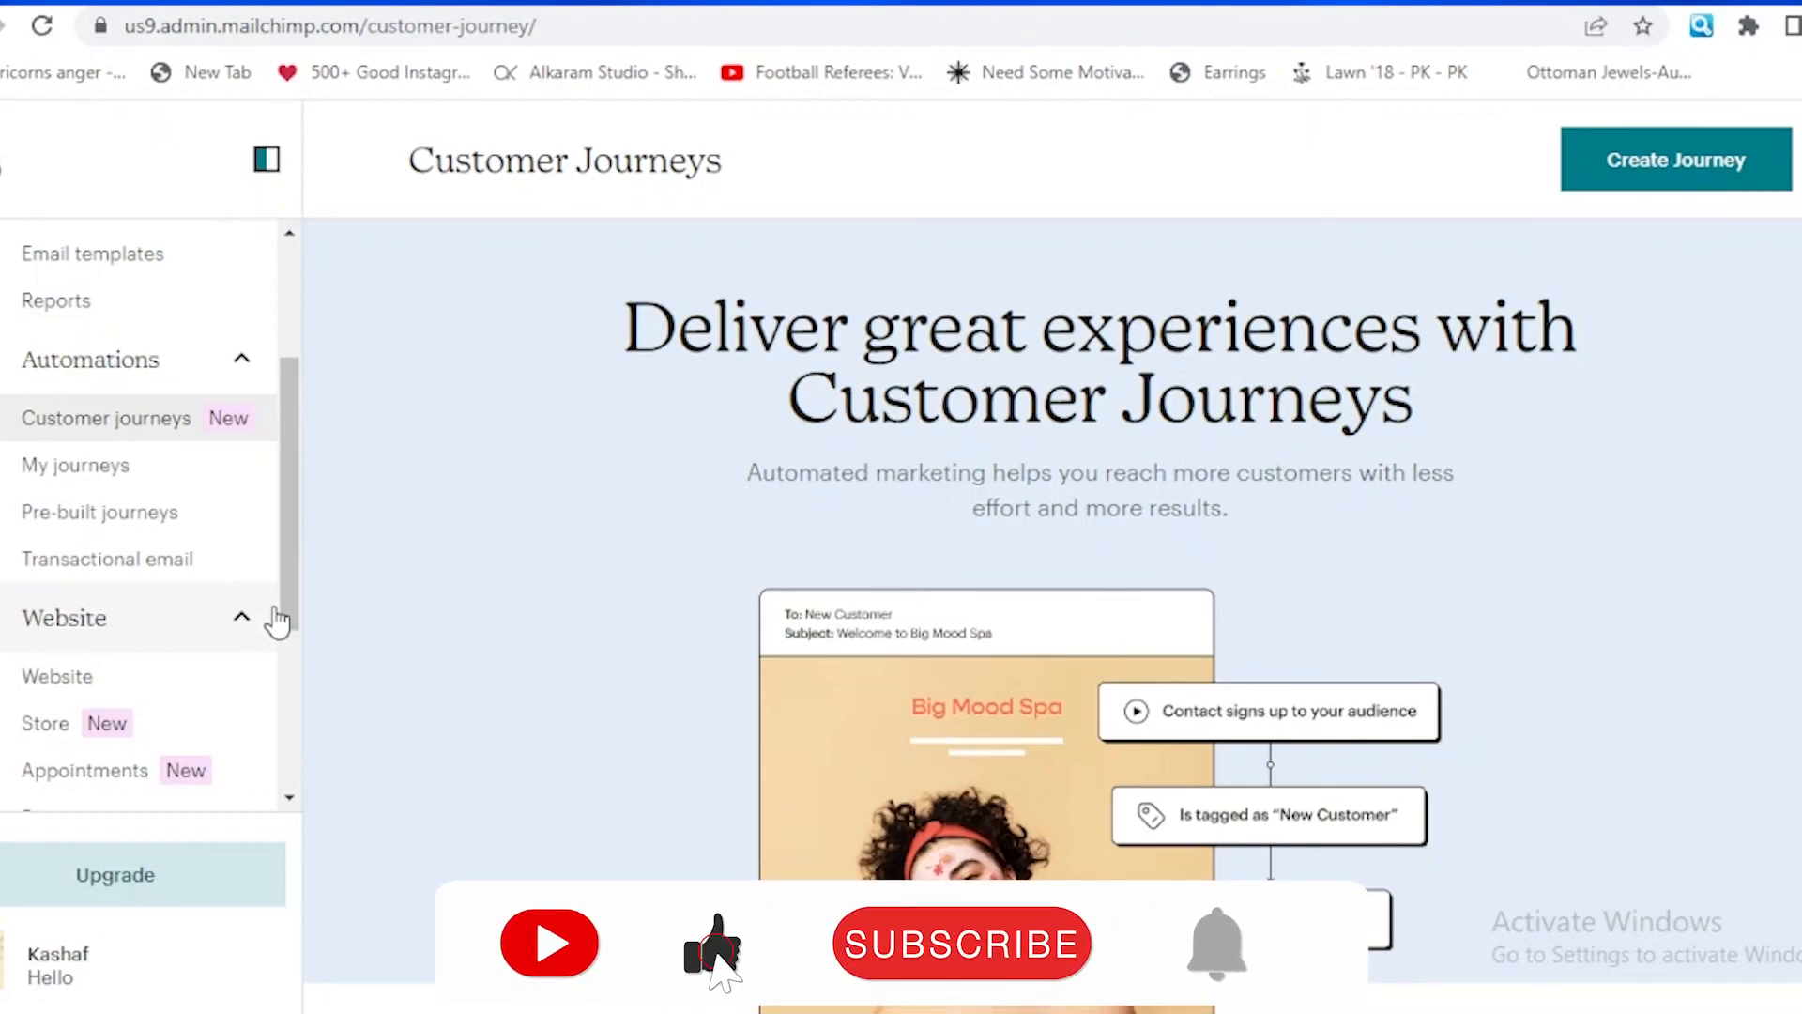
pyautogui.click(961, 944)
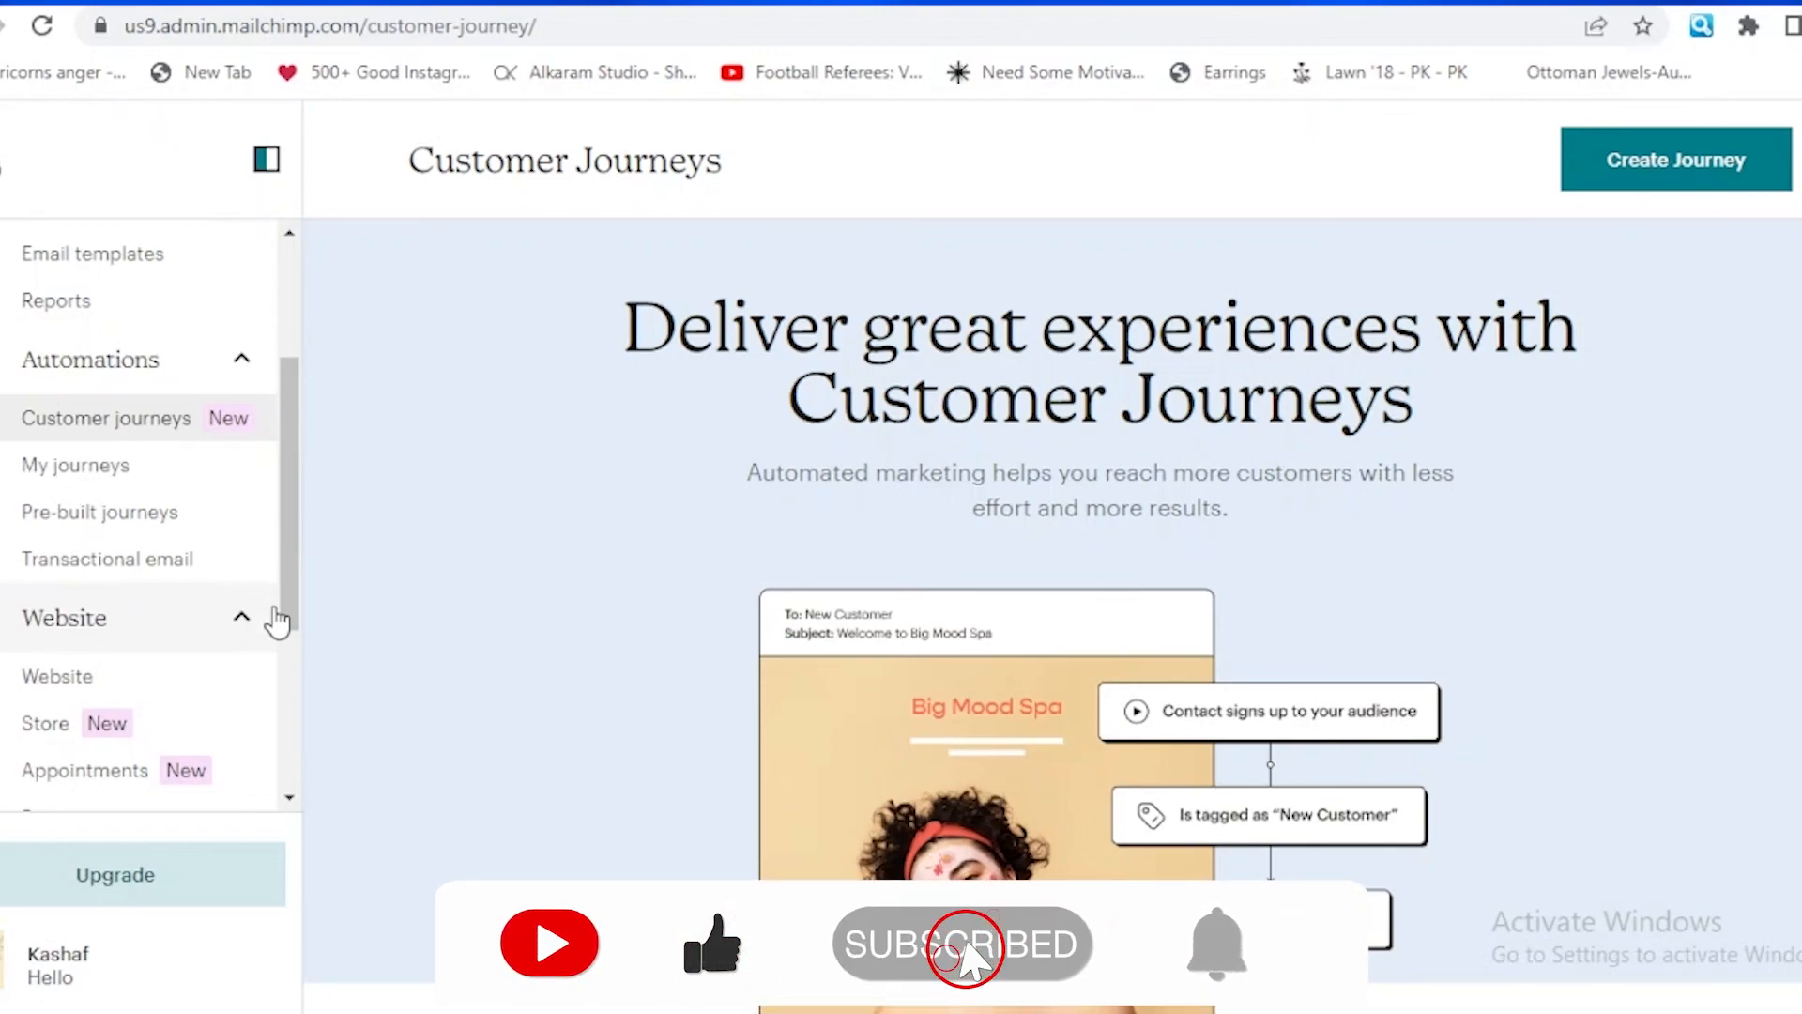